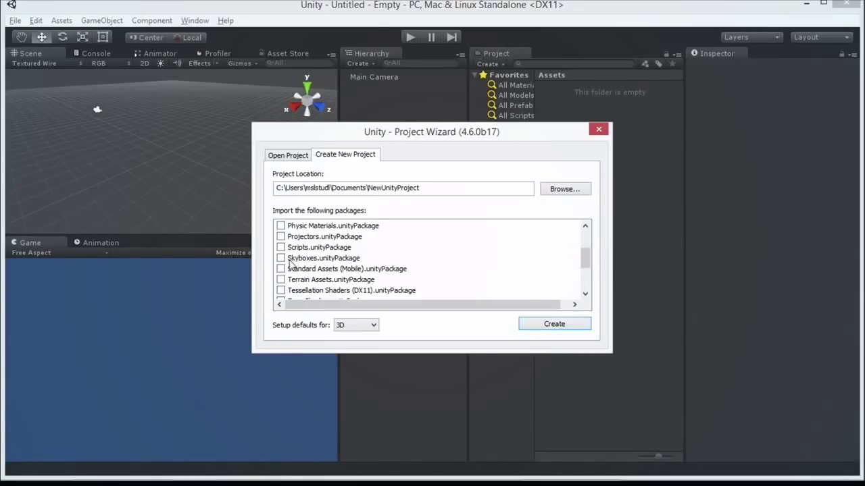
Include Skyboxes.unityPackage in the new project and keep the defaults set to 3D
click(323, 259)
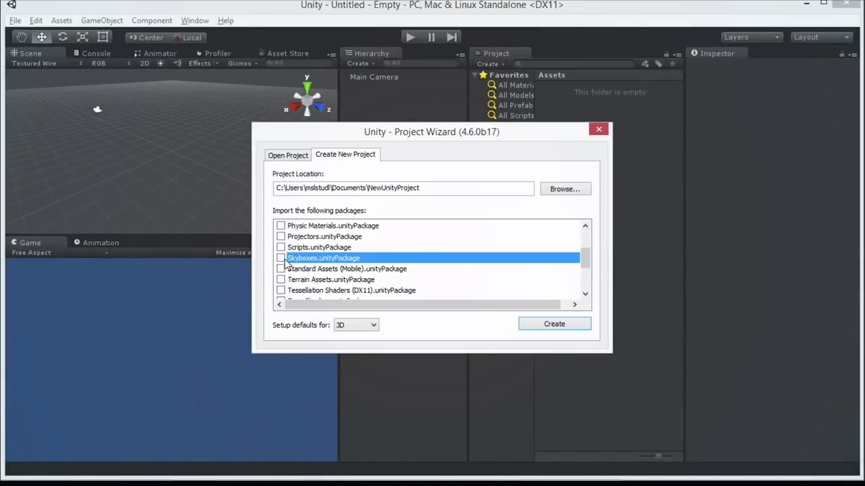
click(281, 259)
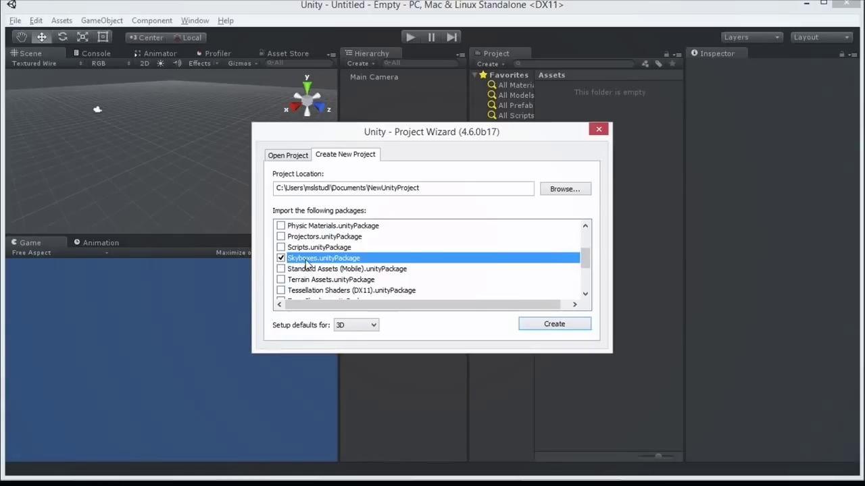
scroll(down, 3)
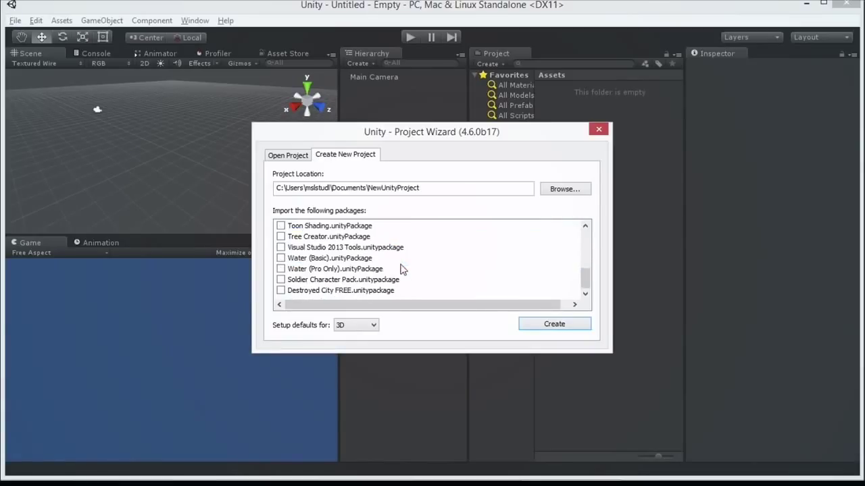
mouse_move(377, 221)
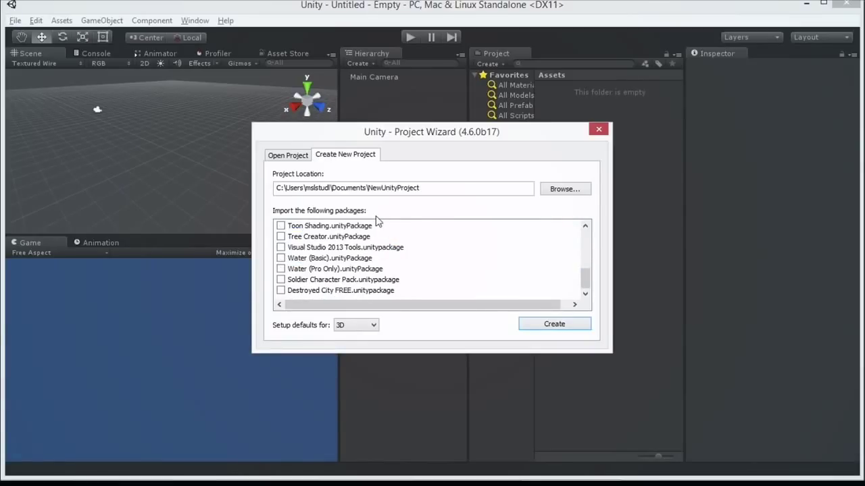
mouse_move(397, 208)
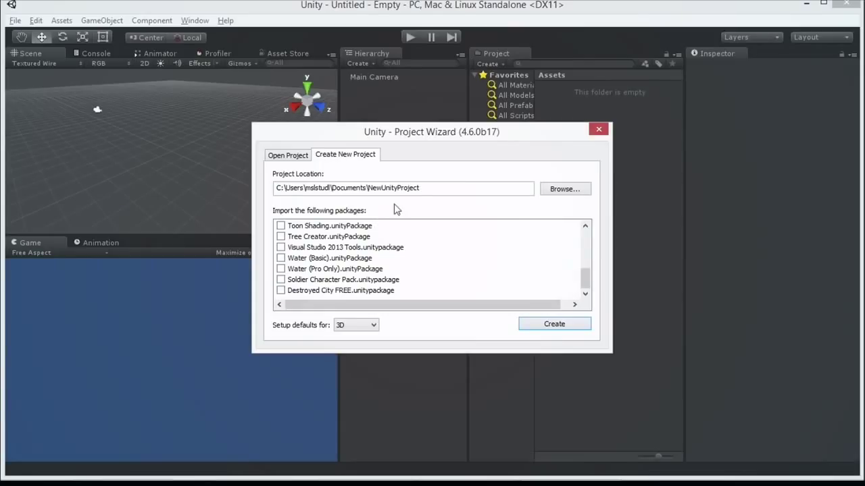
click(357, 325)
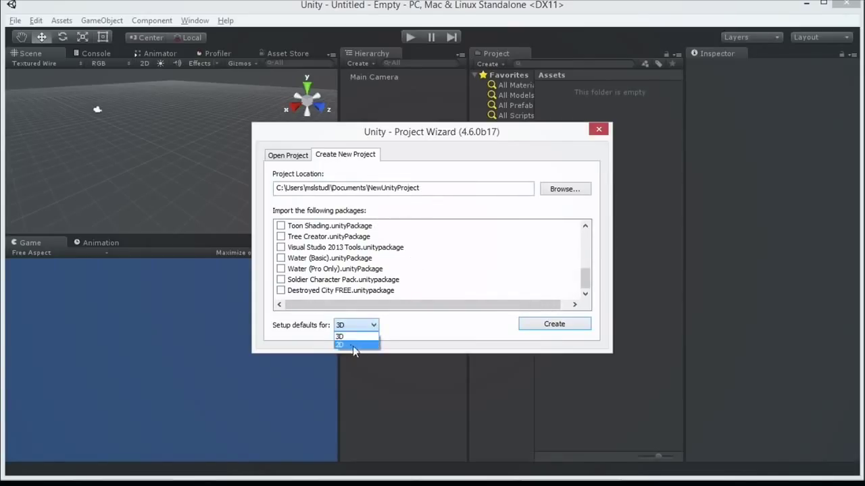
mouse_move(346, 357)
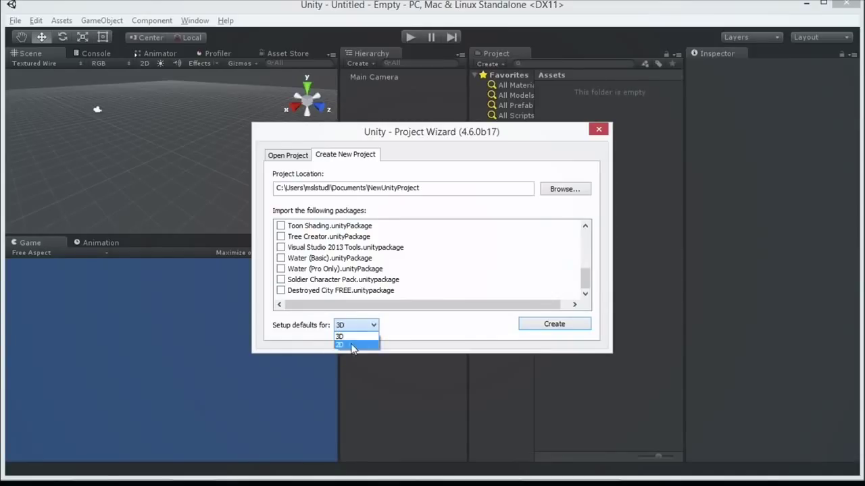
mouse_move(354, 346)
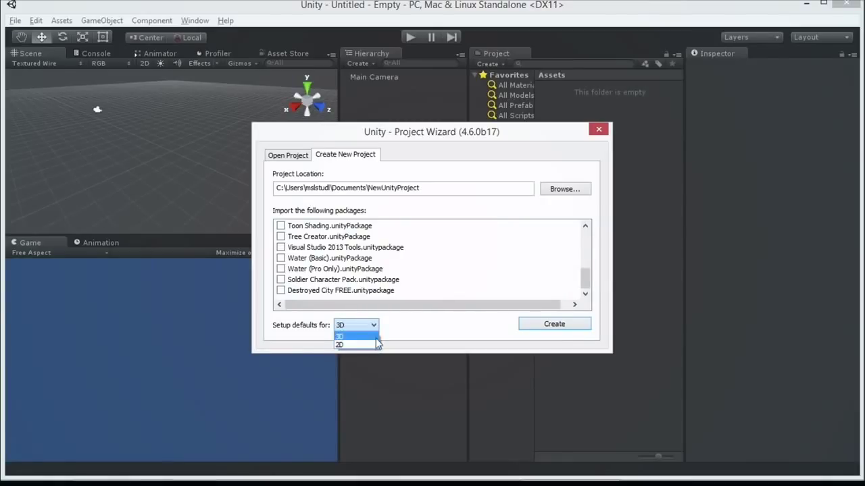
click(357, 324)
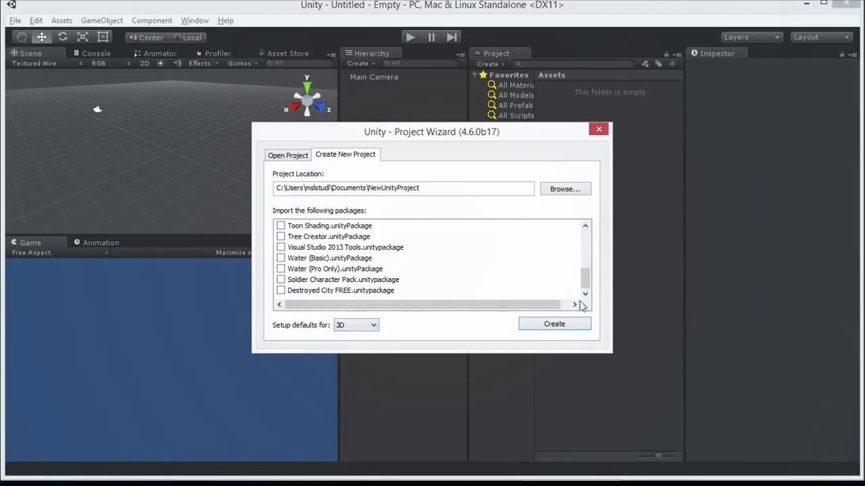
mouse_move(554, 325)
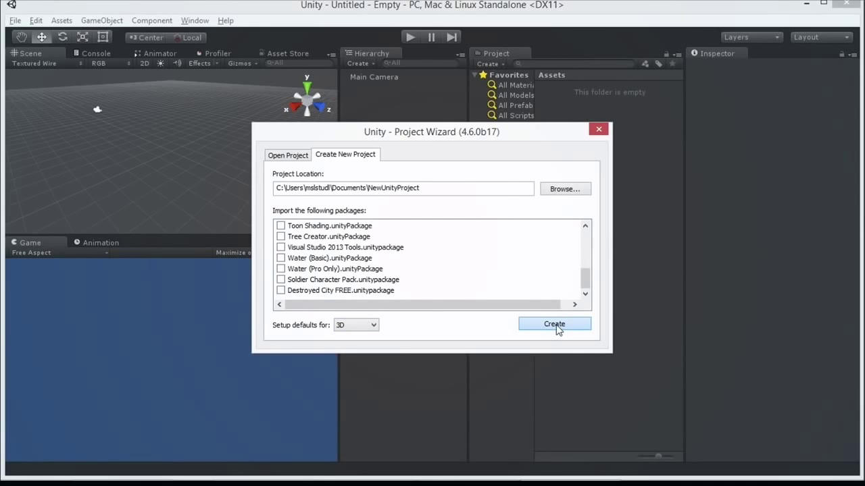
Create NewUnityProject and stop the Welcome window from showing at startup
click(554, 325)
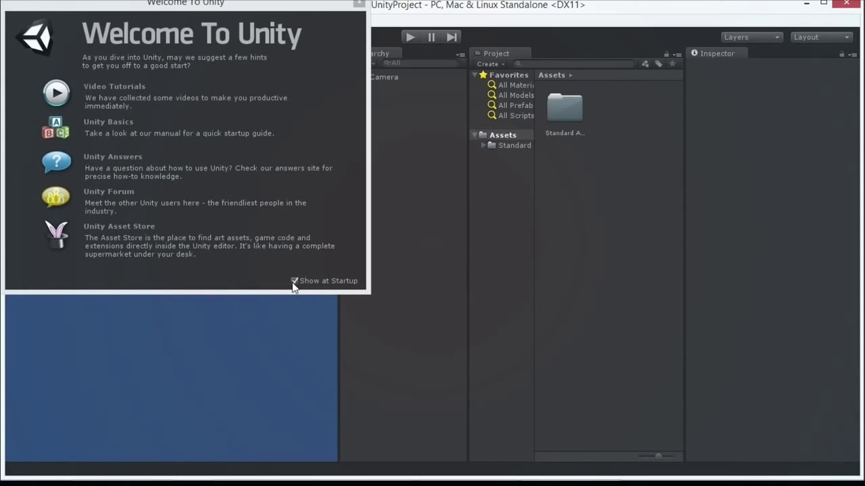
click(359, 3)
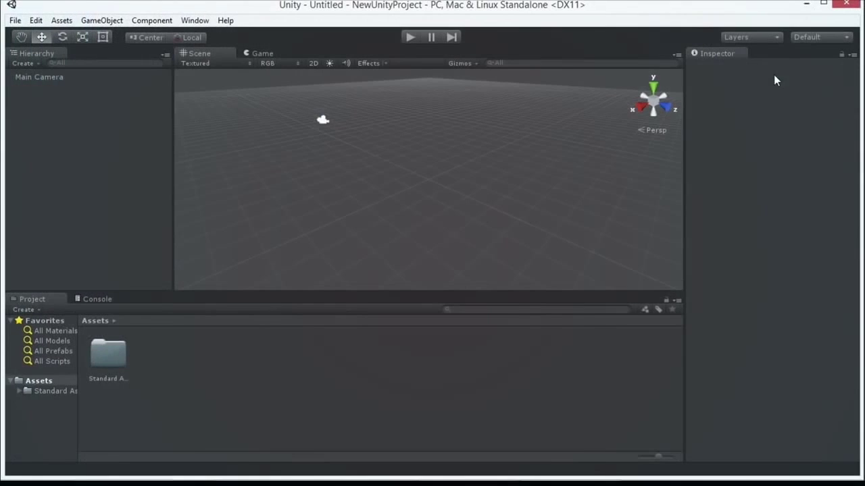
mouse_move(854, 100)
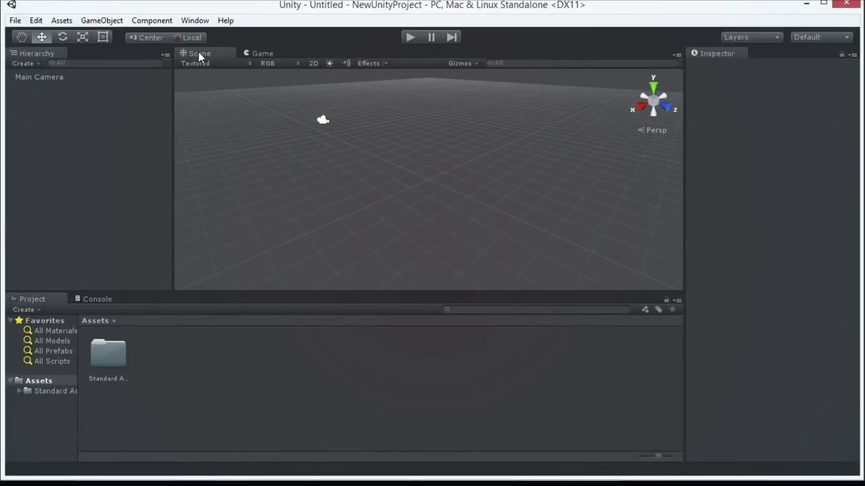
mouse_move(216, 57)
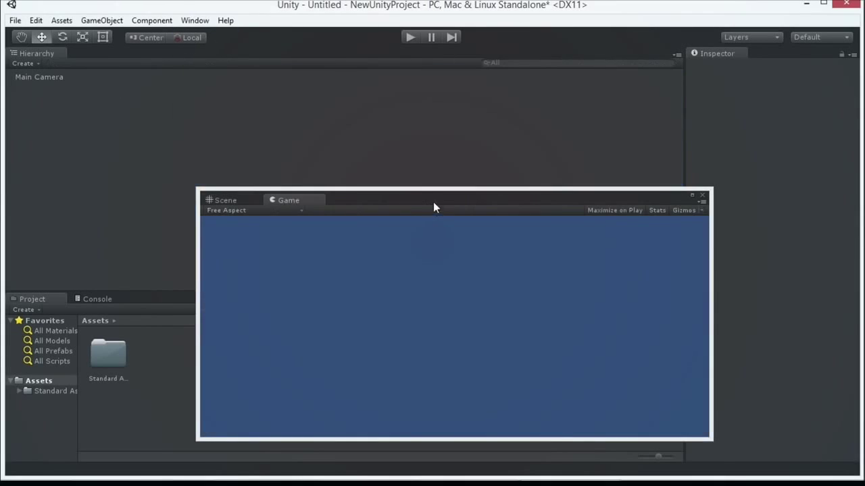
mouse_move(384, 170)
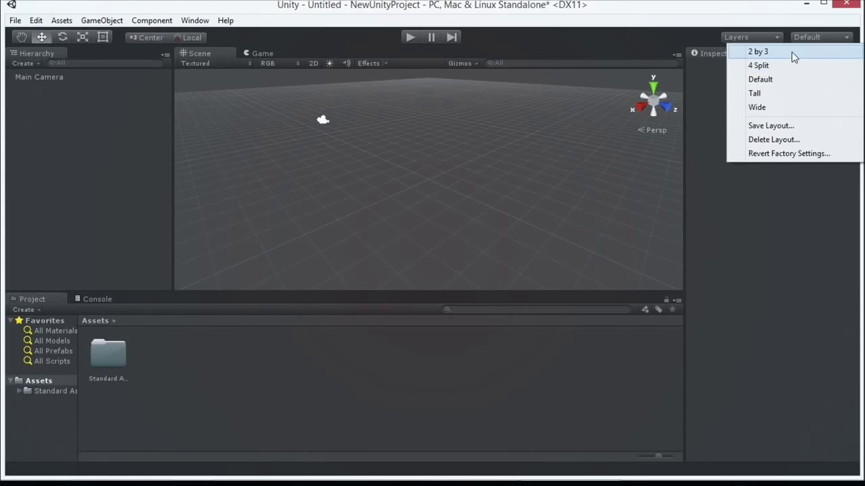
click(757, 52)
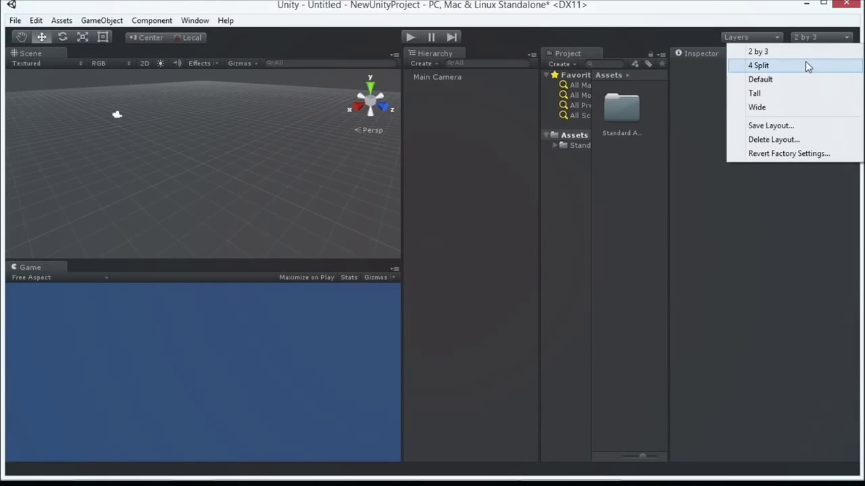
mouse_move(764, 78)
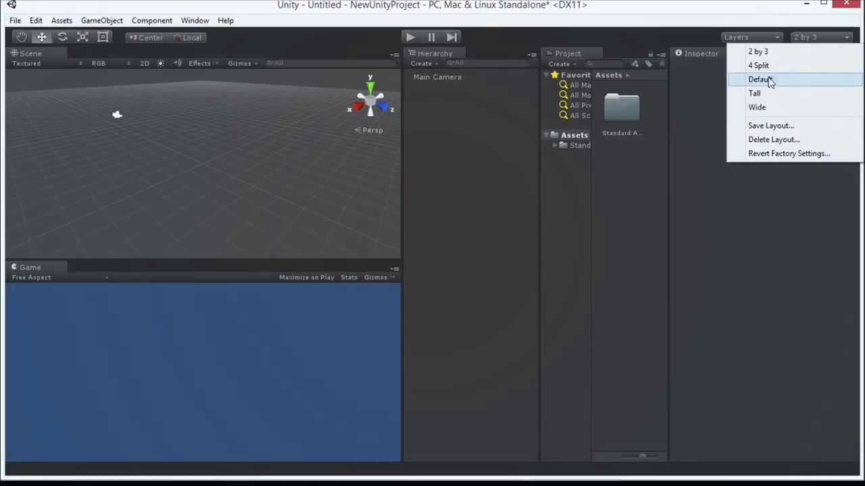
mouse_move(784, 24)
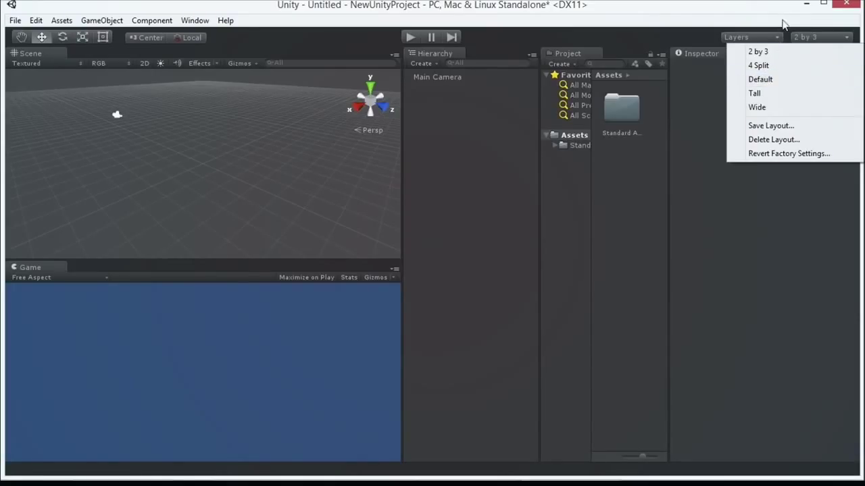
mouse_move(797, 52)
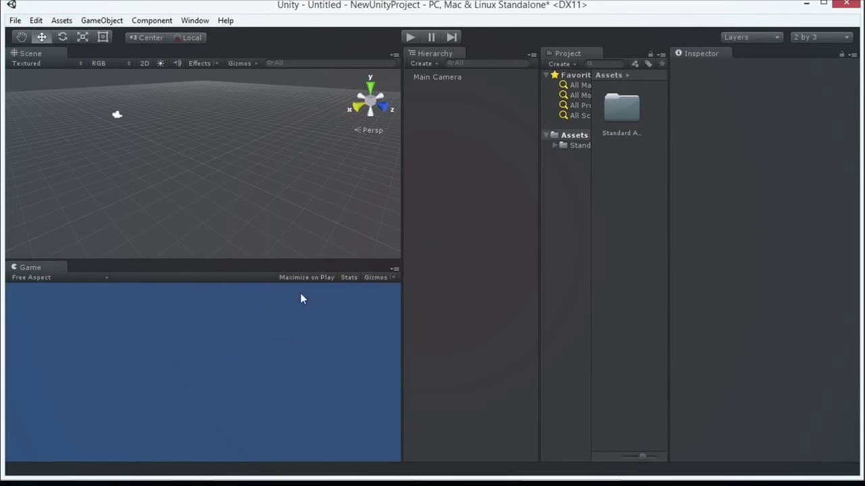
mouse_move(170, 331)
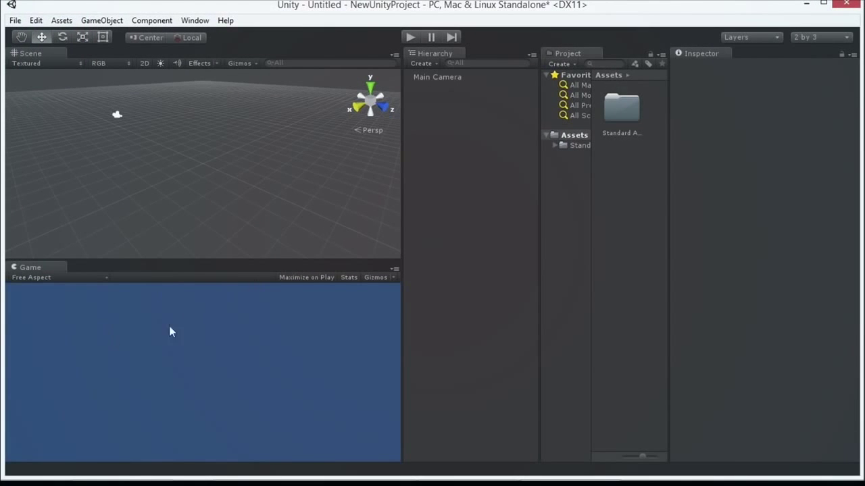
mouse_move(719, 92)
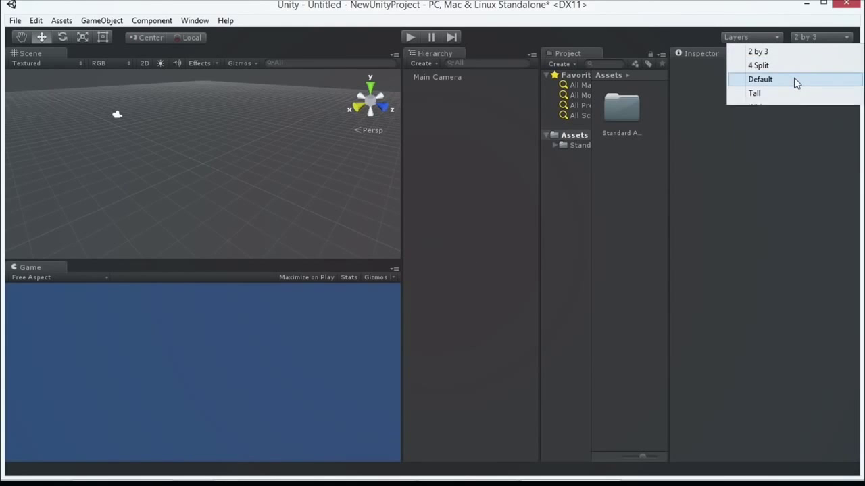
click(760, 79)
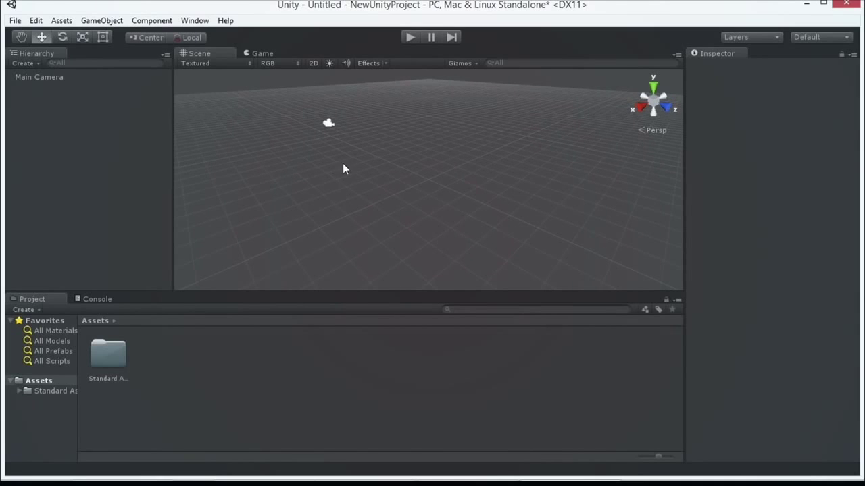
mouse_move(496, 99)
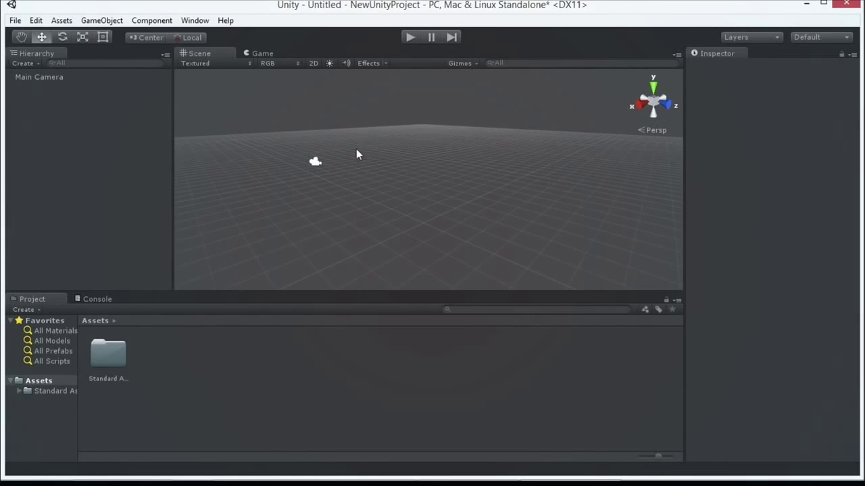
Select the Main Camera in the Hierarchy to inspect its camera properties
click(38, 75)
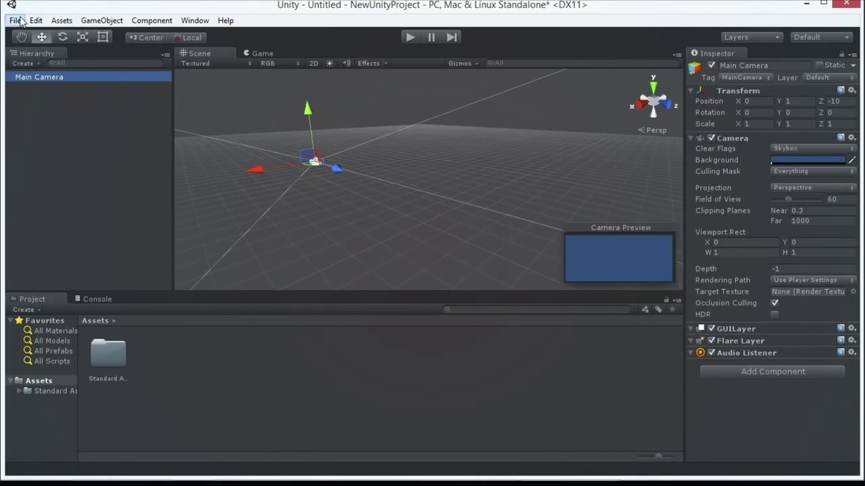
click(15, 20)
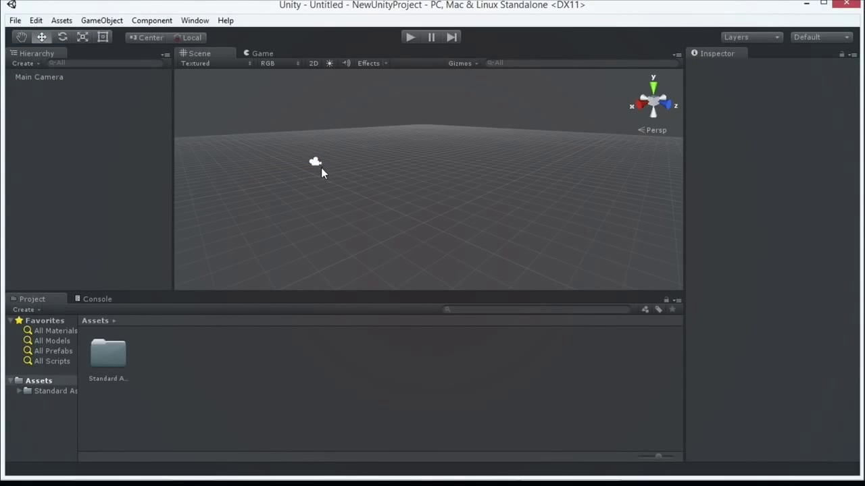
click(40, 75)
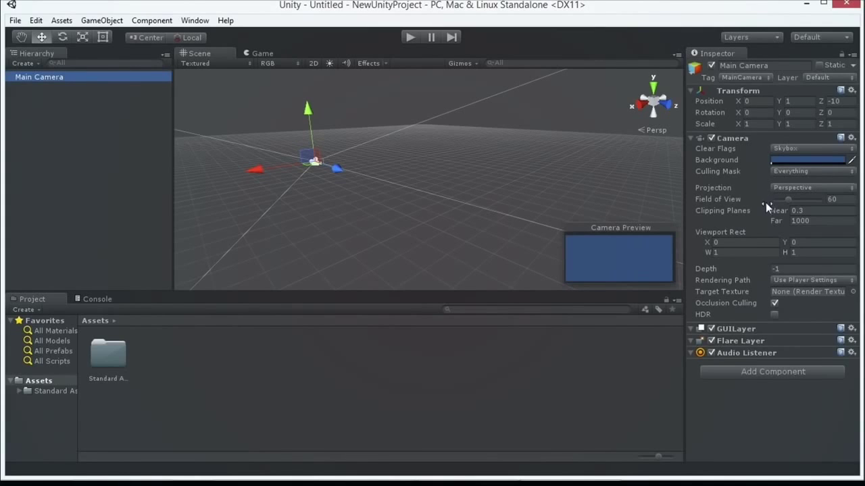
mouse_move(754, 358)
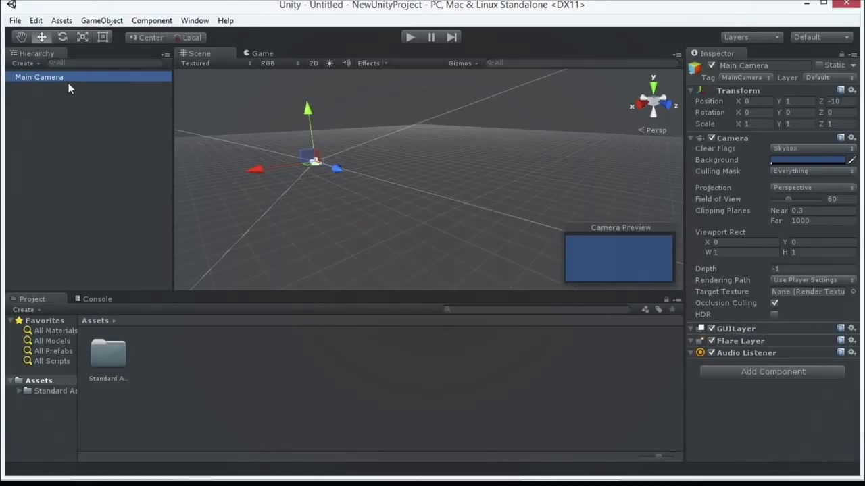
mouse_move(738, 359)
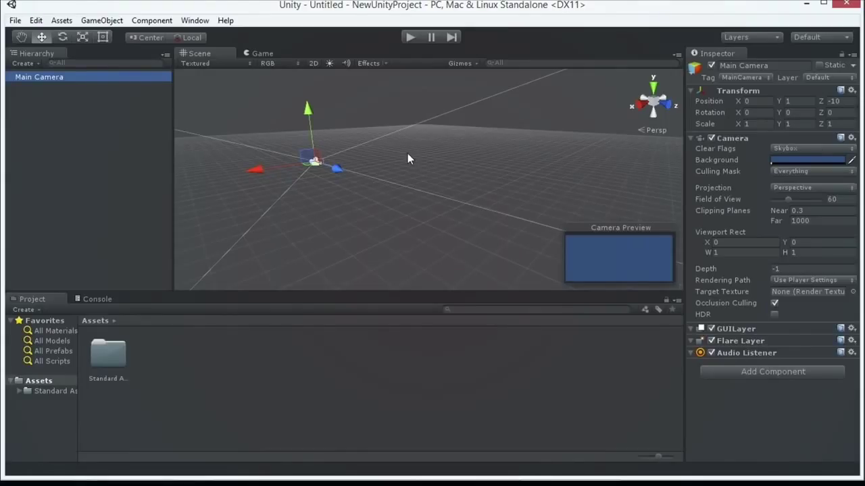
mouse_move(161, 120)
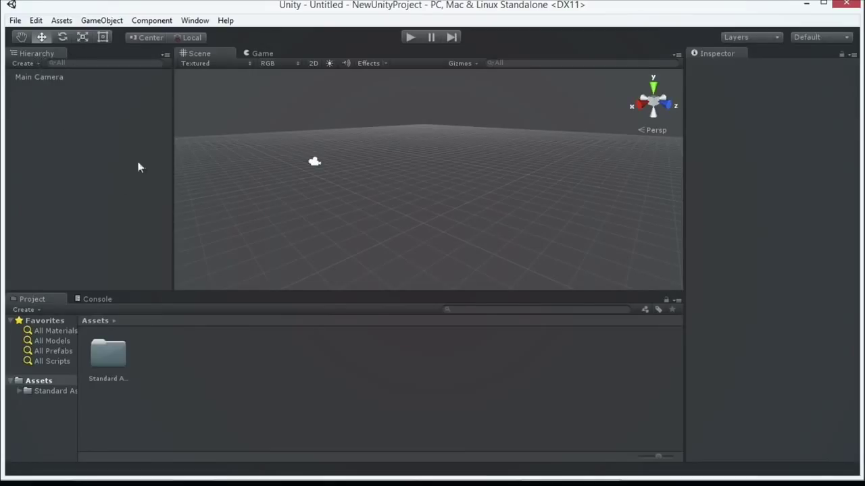
click(40, 75)
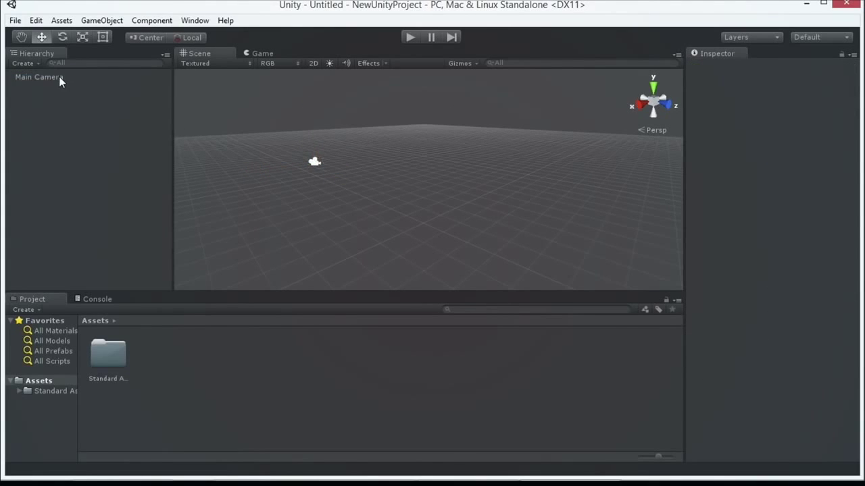
click(38, 76)
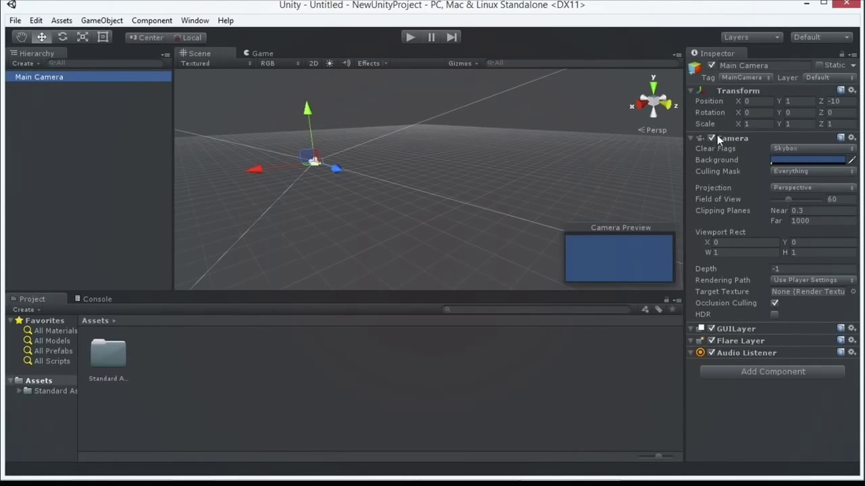
Bring up the GameObject menu's list of 3D objects that can be created
click(690, 138)
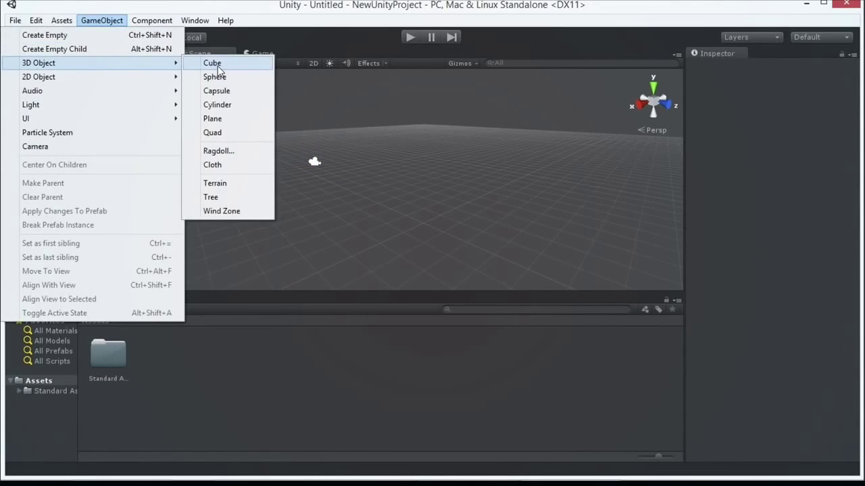
Add a Cube to the scene, select it and drag it to a new position
click(212, 63)
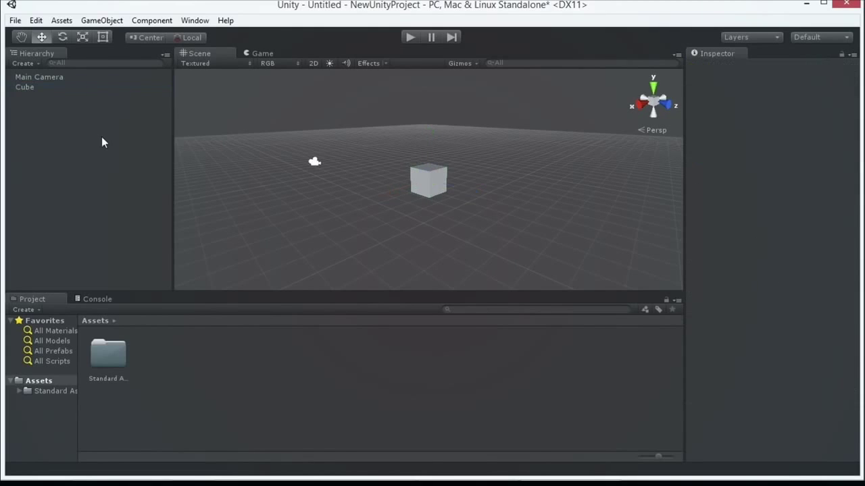
click(24, 86)
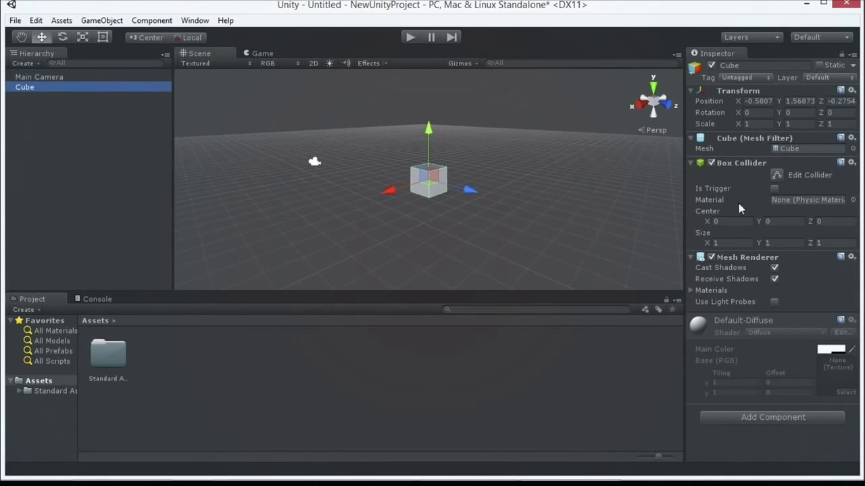
drag(429, 169, 367, 165)
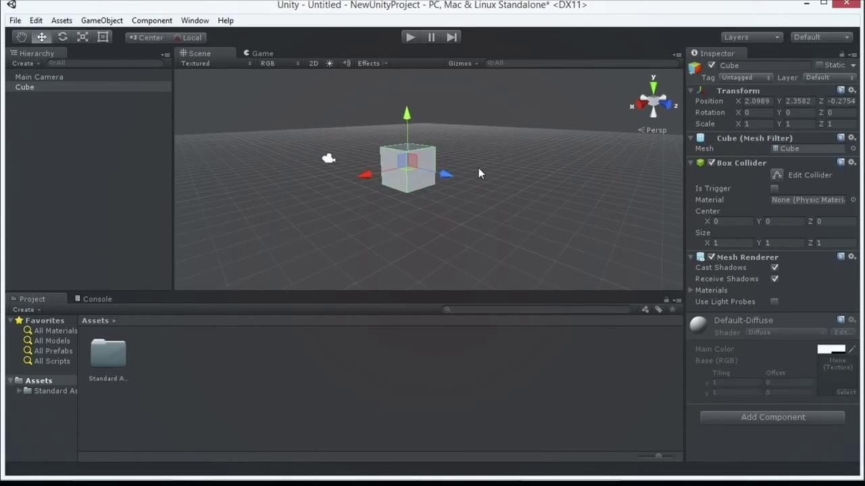
mouse_move(446, 165)
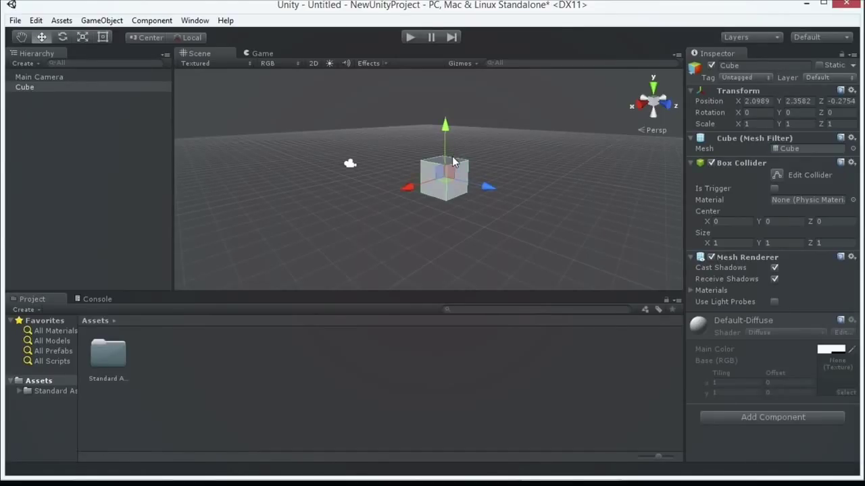
mouse_move(395, 161)
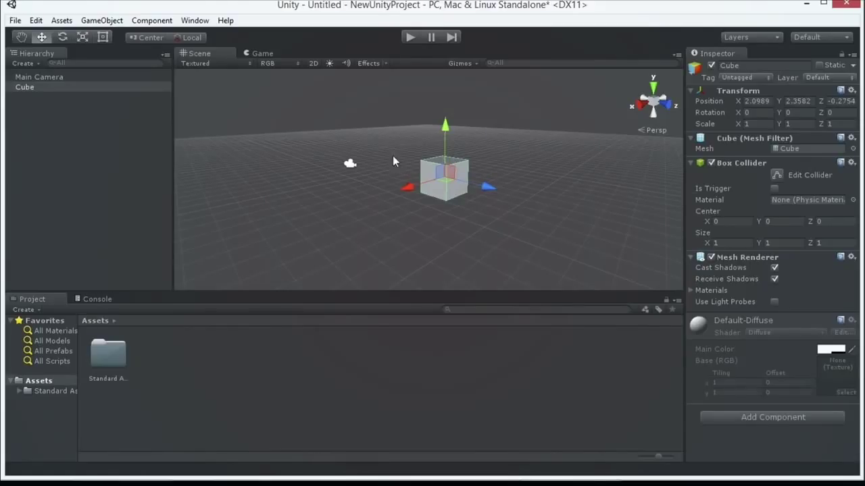
mouse_move(446, 135)
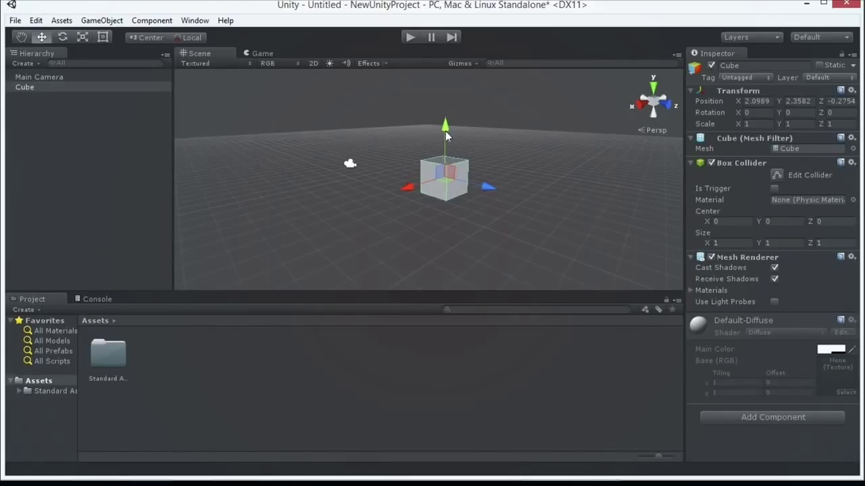
mouse_move(464, 152)
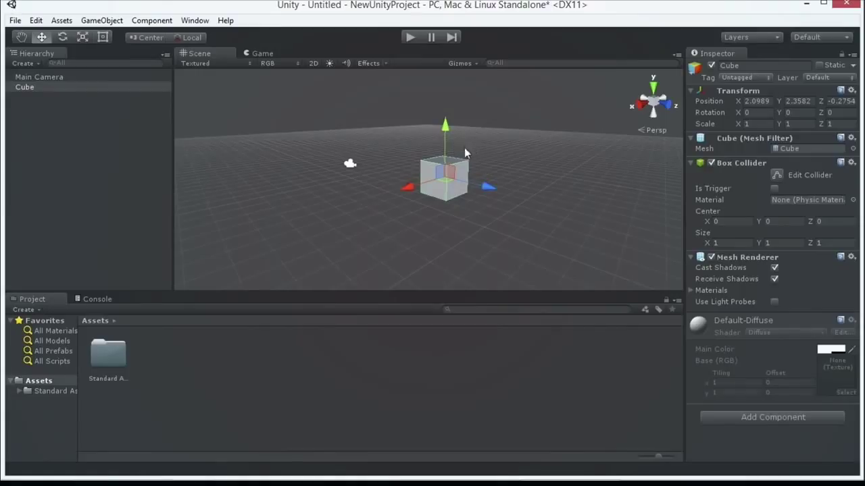
Move the cube back along its depth axis to a Z of about -1.62 and view it from other sides
drag(446, 146, 440, 155)
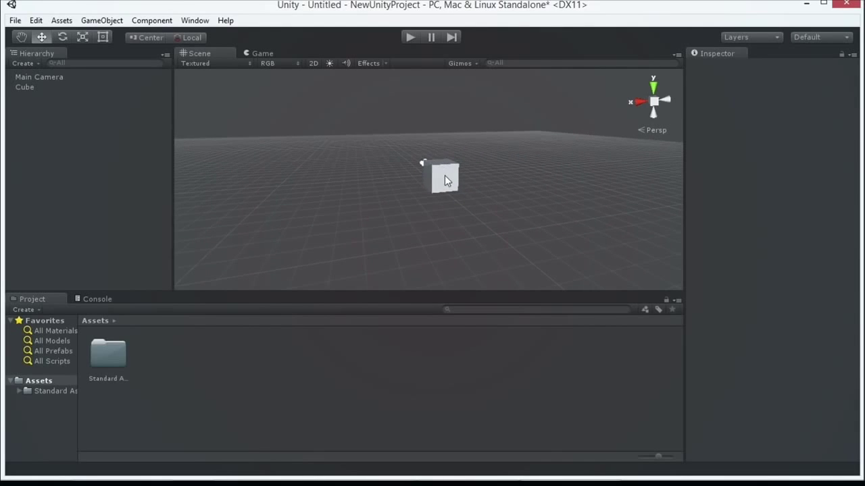
click(24, 87)
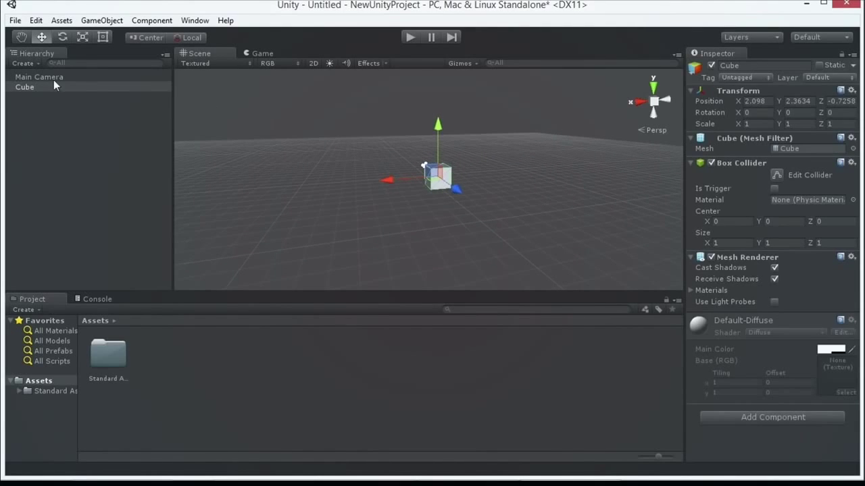
drag(454, 187, 448, 184)
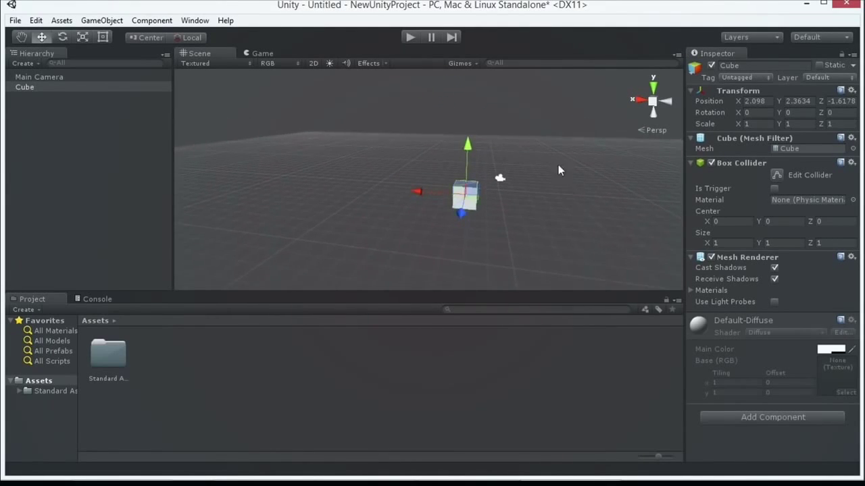
drag(561, 173, 527, 173)
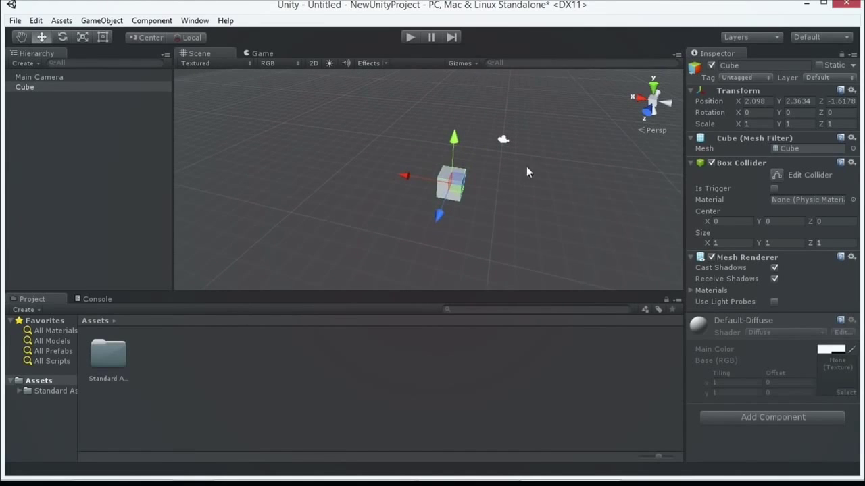
mouse_move(529, 191)
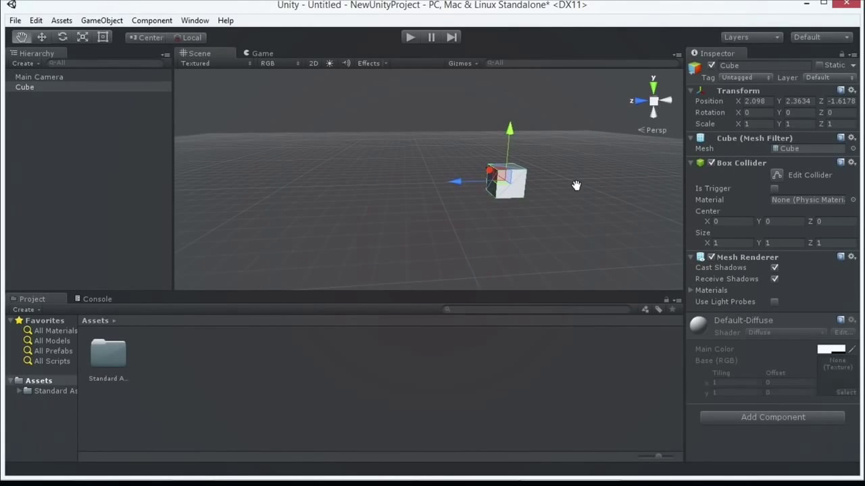
drag(575, 185, 573, 172)
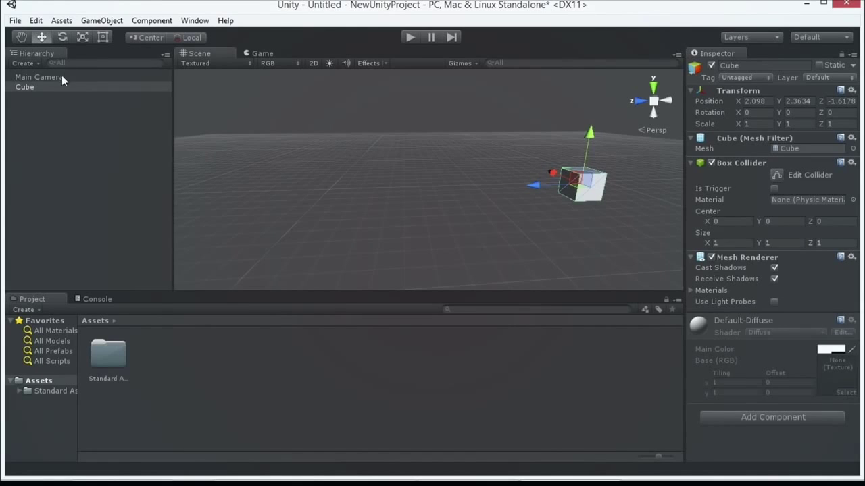
Briefly select the Main Camera, then reselect the cube
click(38, 76)
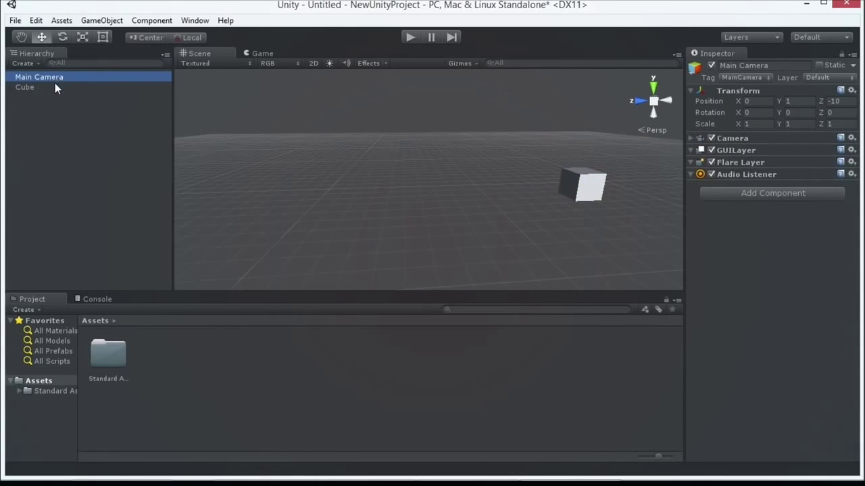
click(24, 86)
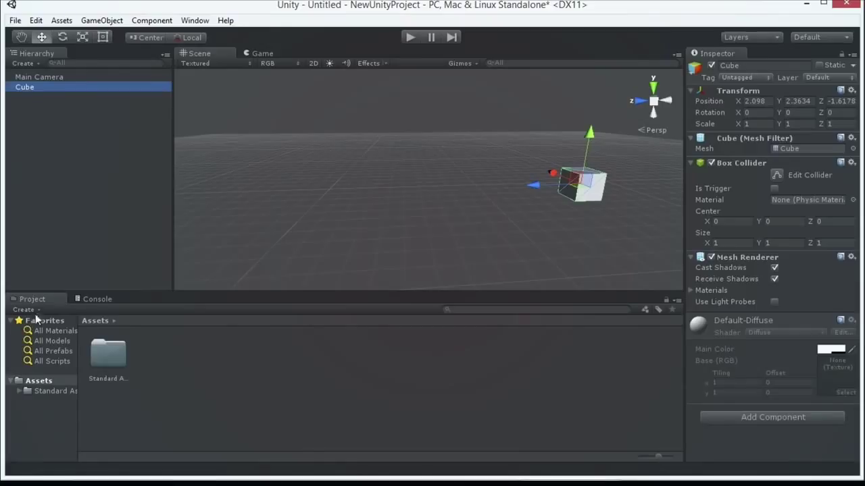
mouse_move(59, 240)
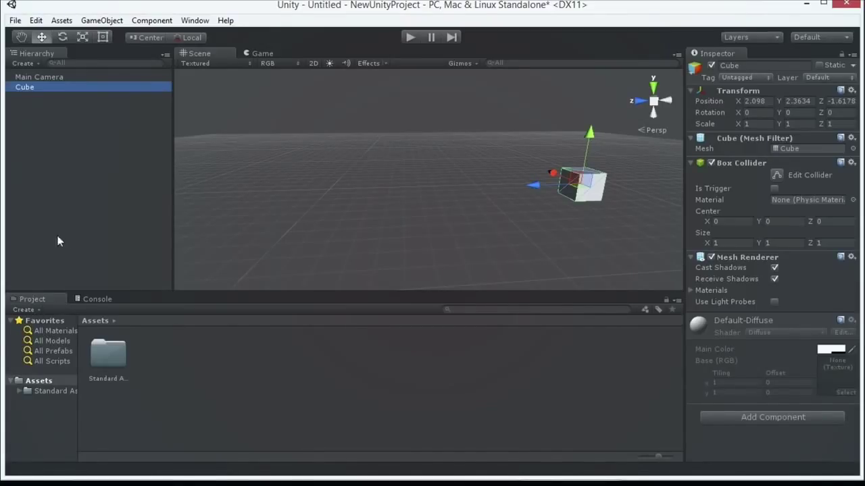
mouse_move(100, 357)
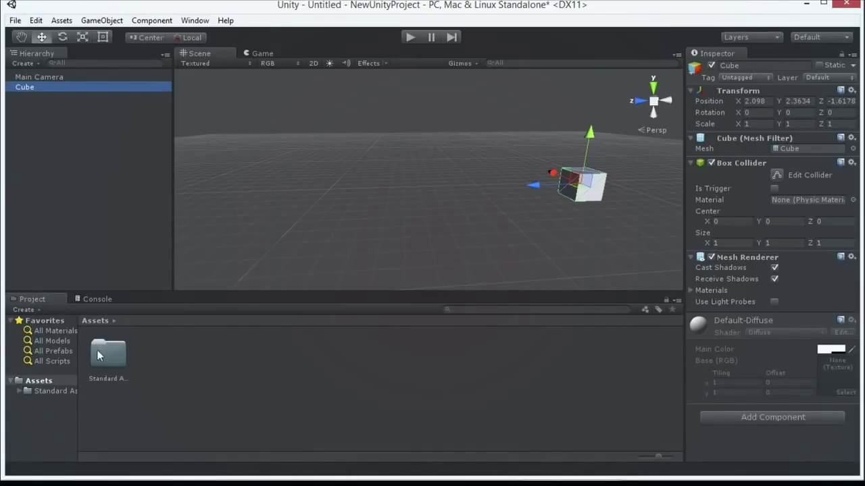
Reveal the project's Assets folder with Show in Explorer
right_click(38, 381)
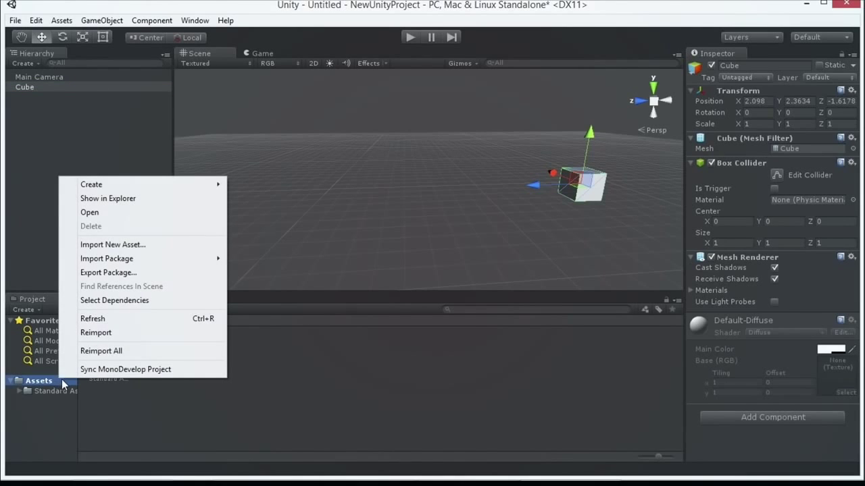
mouse_move(169, 198)
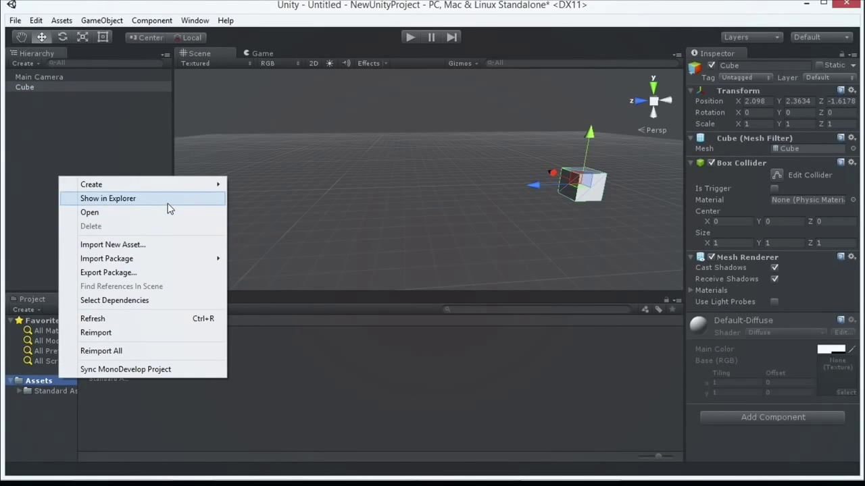
click(108, 197)
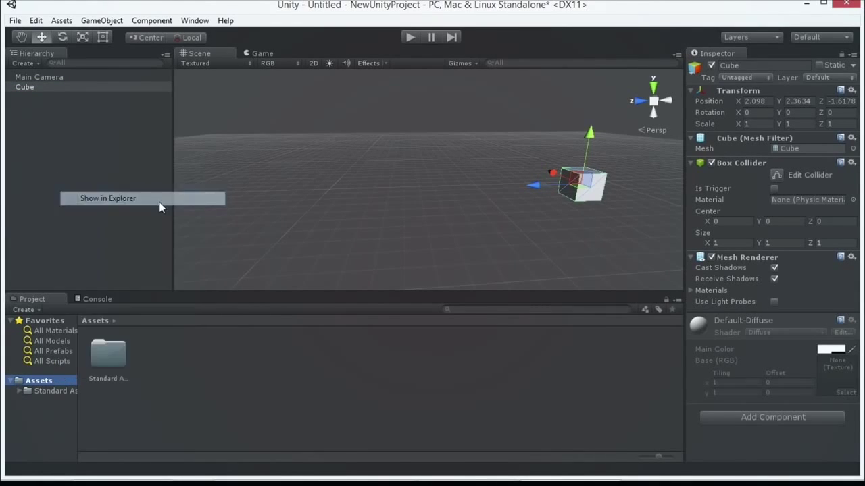
Browse into the Assets folder in File Explorer and back to the project folder
click(108, 198)
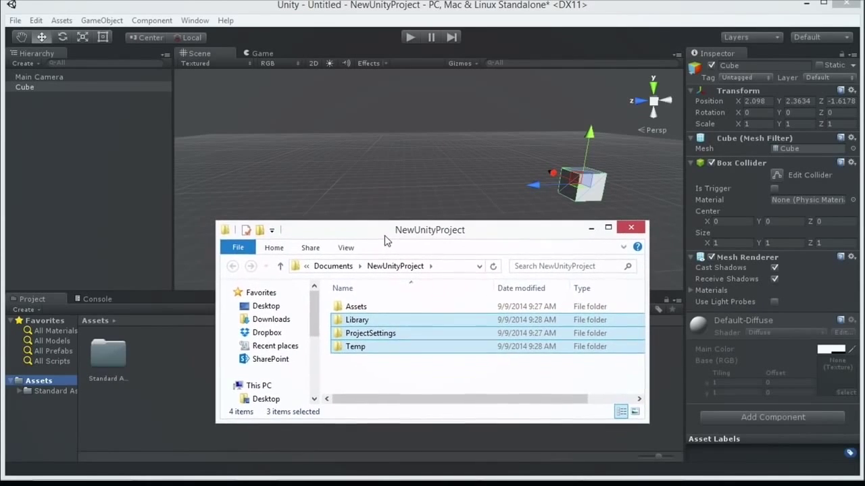
click(354, 306)
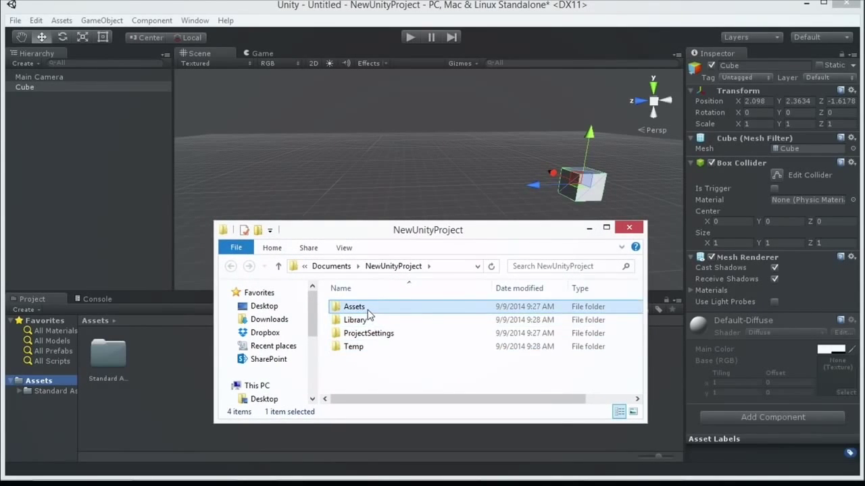
double_click(354, 306)
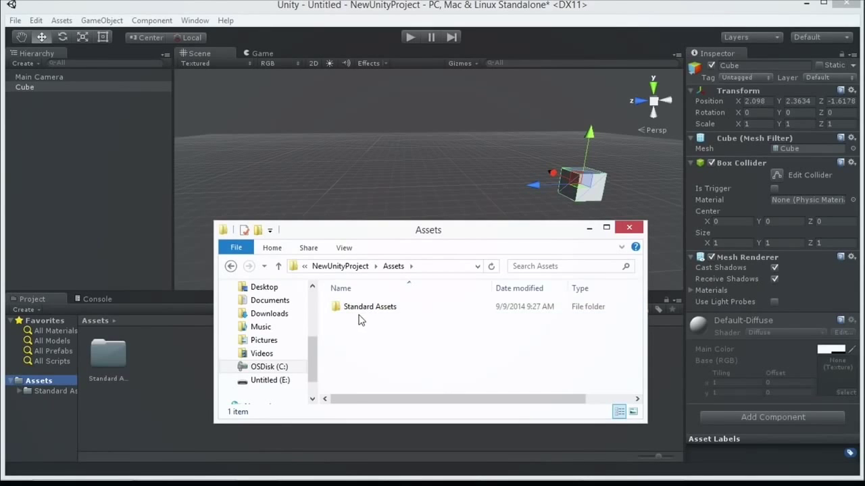
click(370, 305)
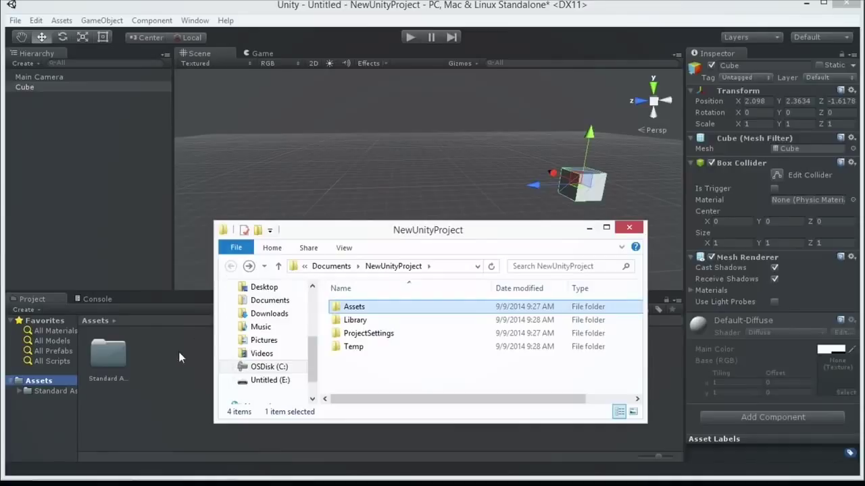
Close the NewUnityProject Explorer window and return to the Unity editor
click(628, 227)
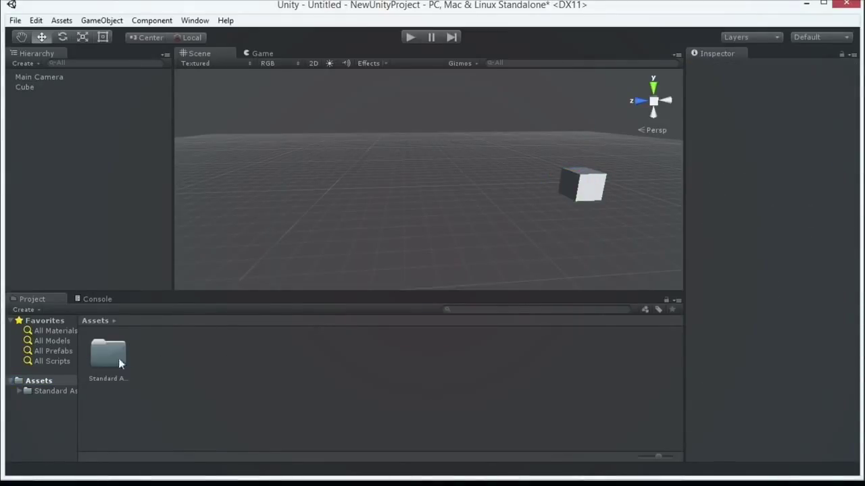
mouse_move(281, 373)
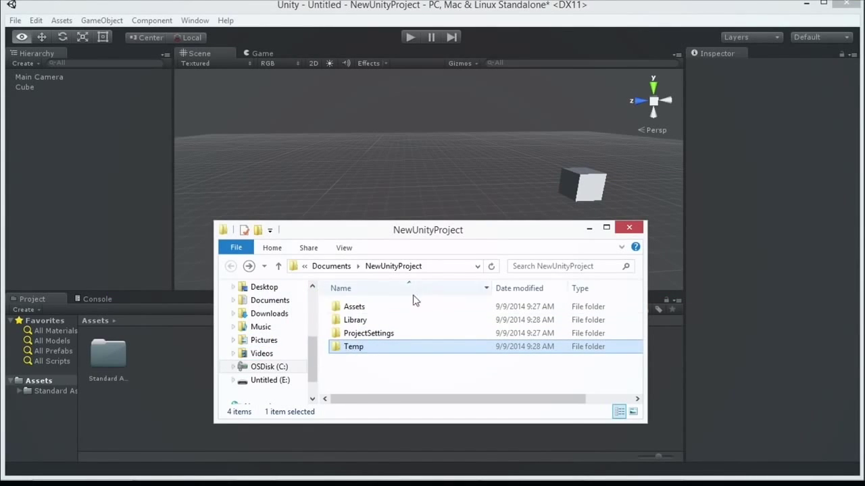
click(108, 354)
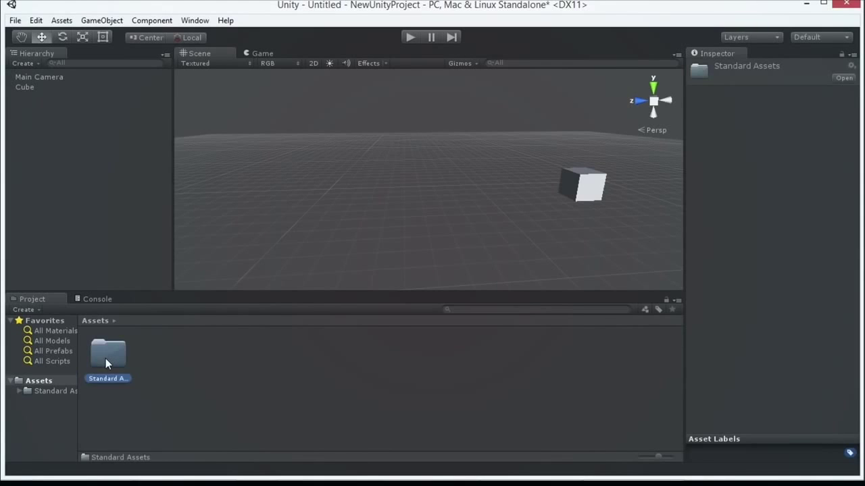
click(38, 381)
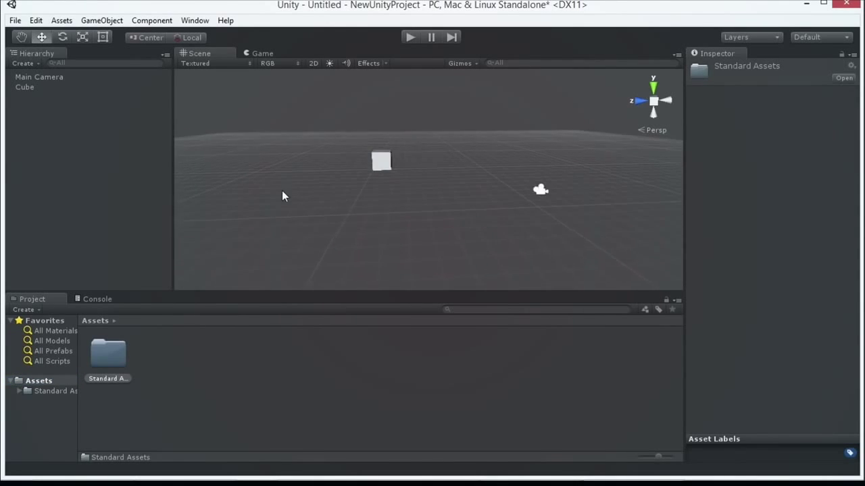
Set the Render Settings Skybox Material to Sunny3 Skybox
click(35, 20)
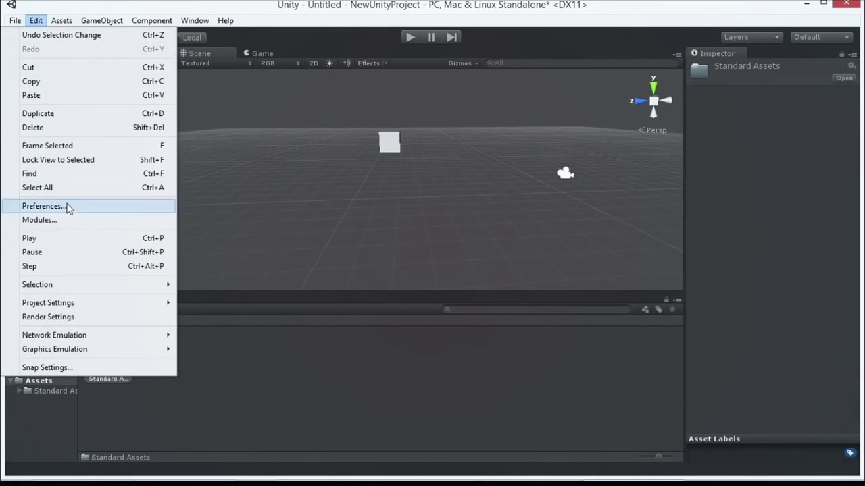
mouse_move(86, 215)
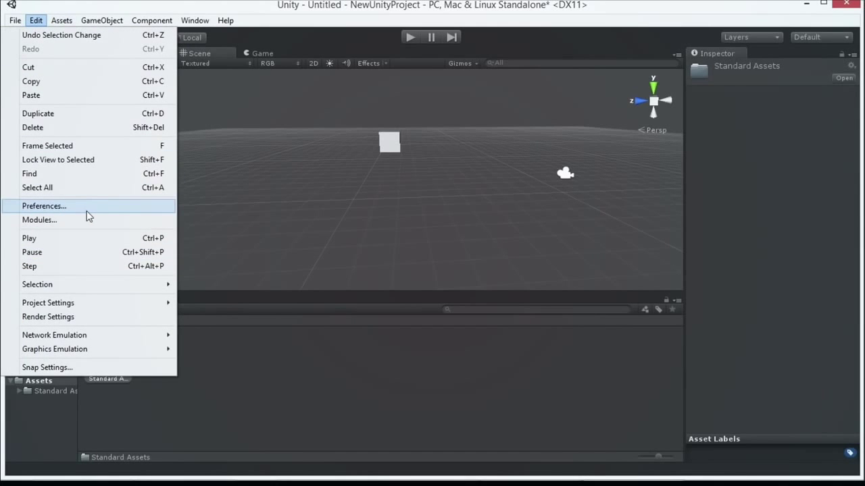
click(48, 316)
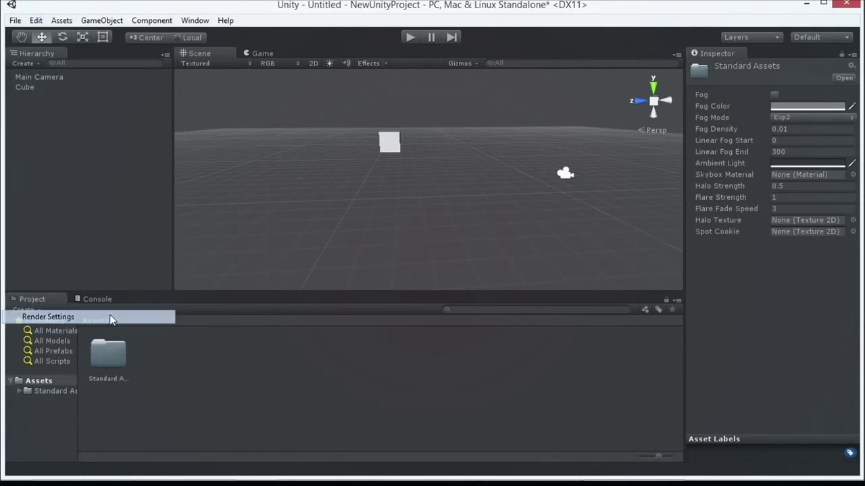
click(851, 174)
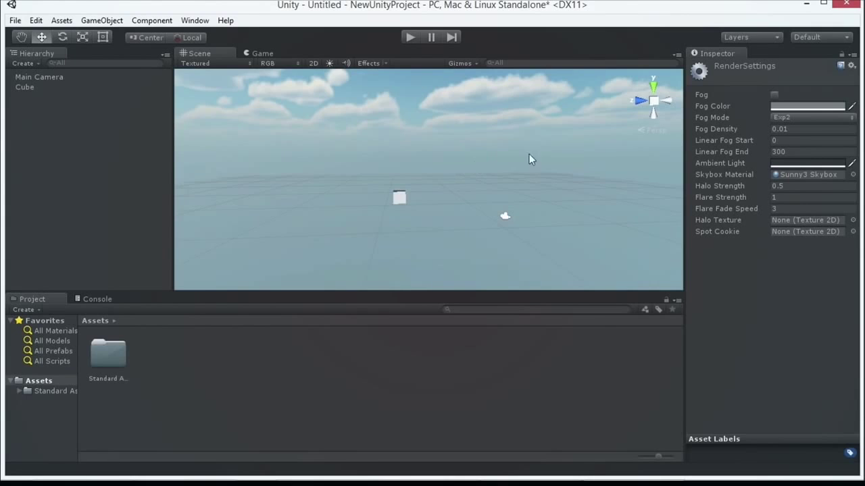
click(14, 20)
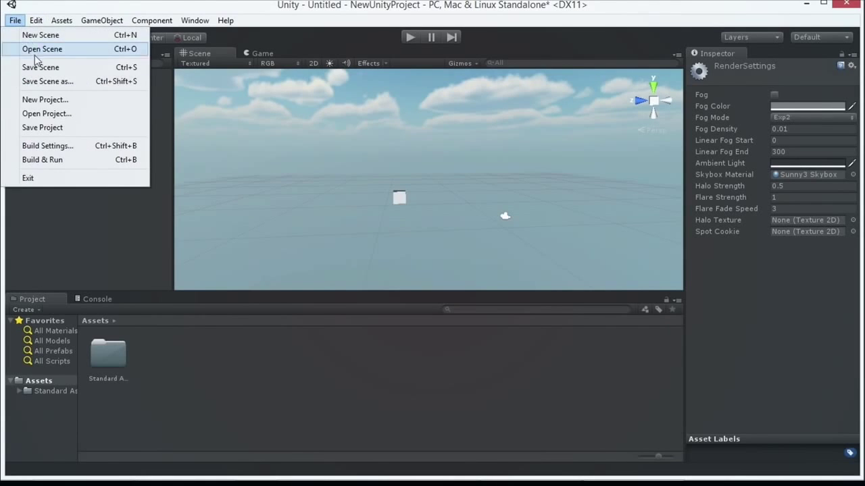
click(44, 100)
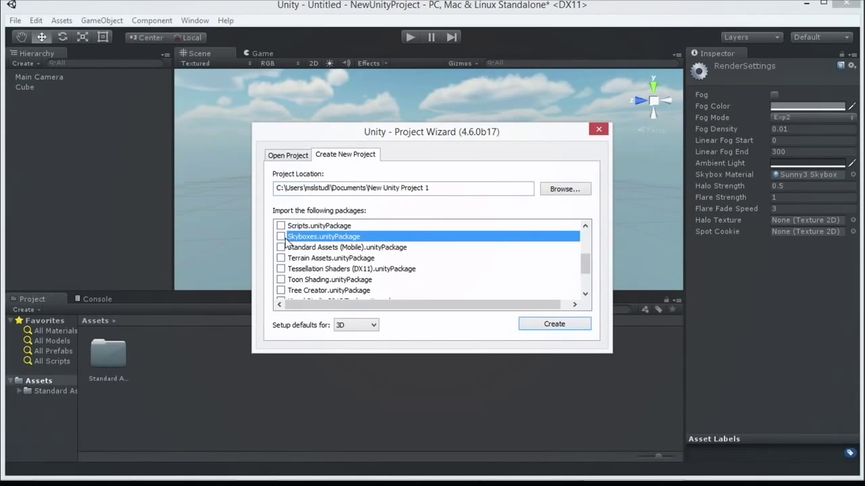
click(281, 236)
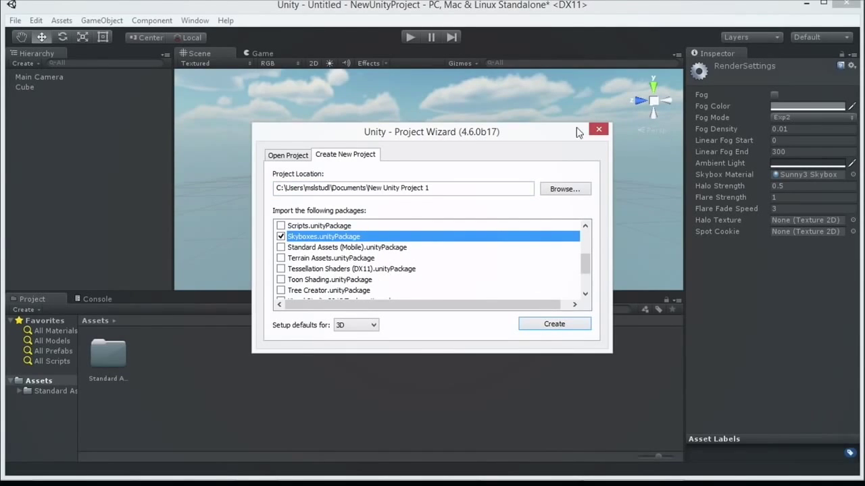
click(61, 21)
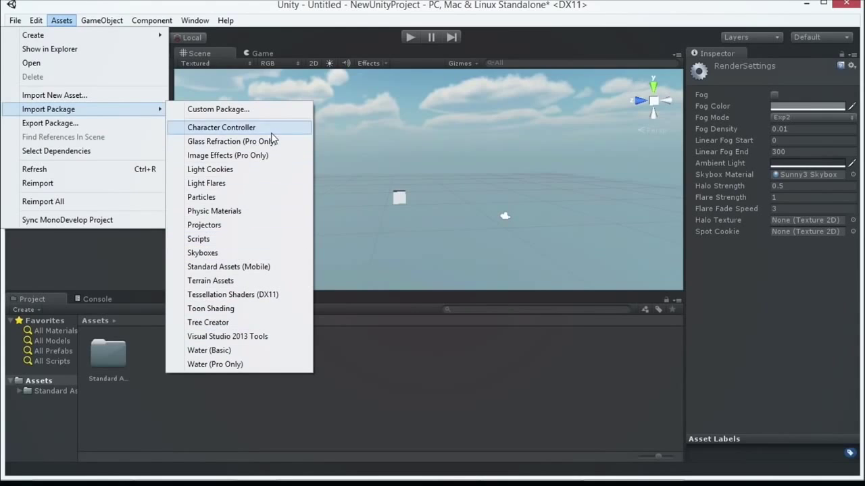
mouse_move(232, 142)
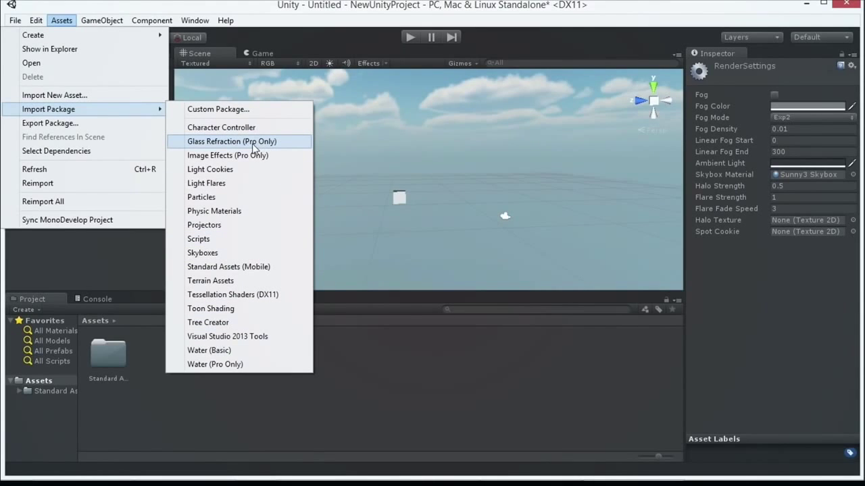
mouse_move(248, 144)
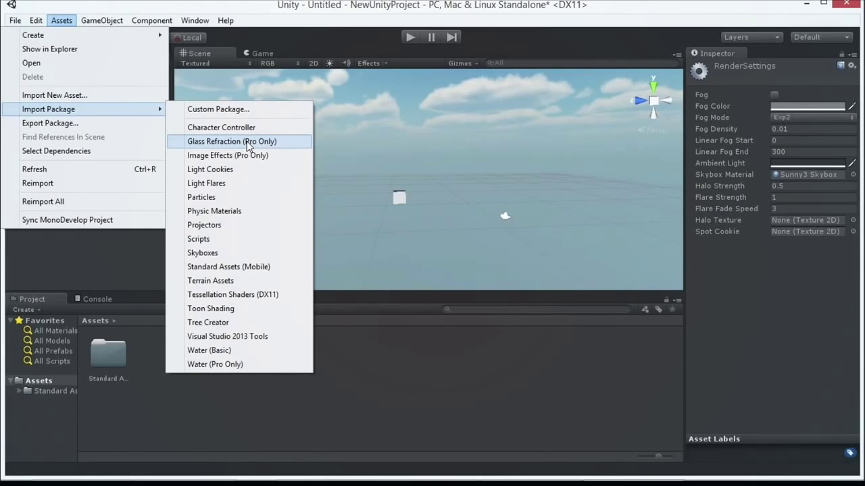
mouse_move(227, 156)
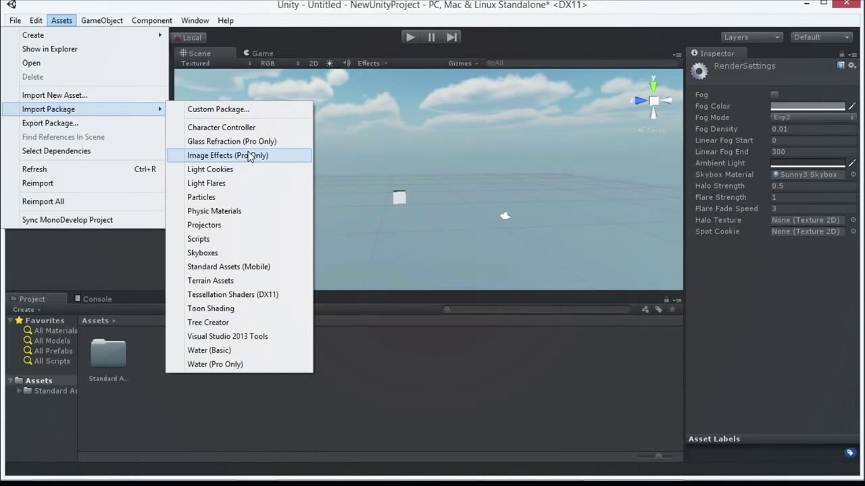
mouse_move(243, 155)
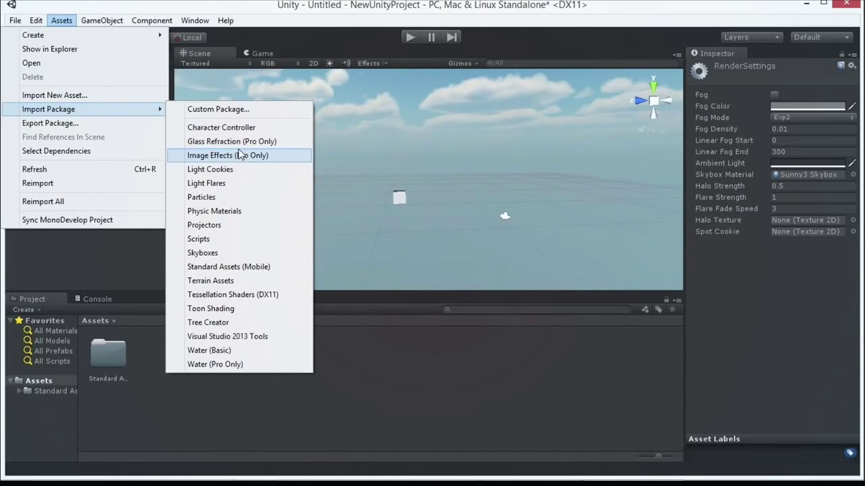
mouse_move(313, 4)
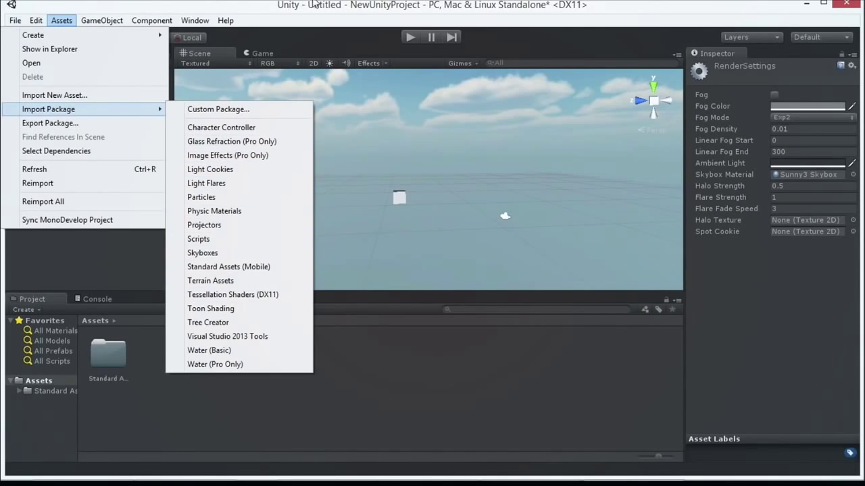
click(297, 73)
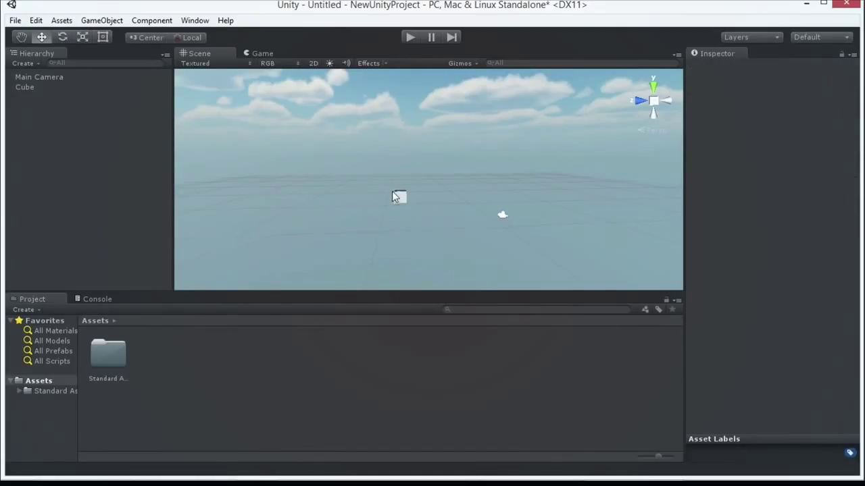
Start play mode and check the Main Camera while the scene runs
click(411, 38)
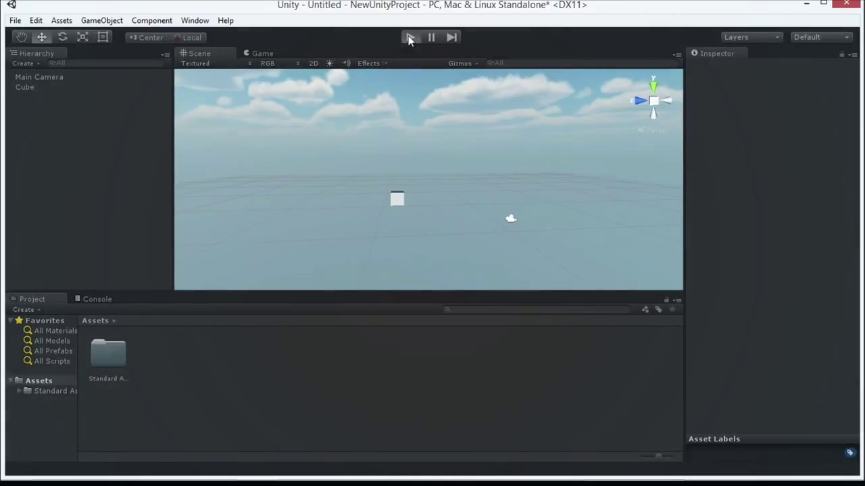
click(411, 37)
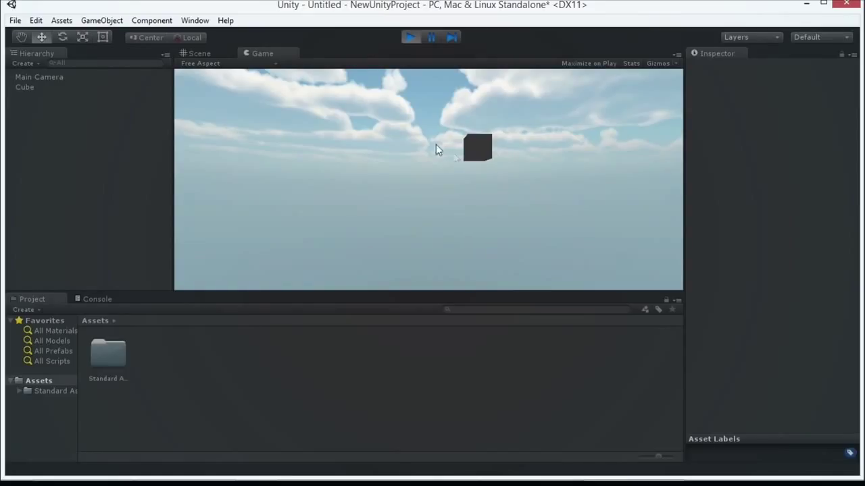
mouse_move(462, 154)
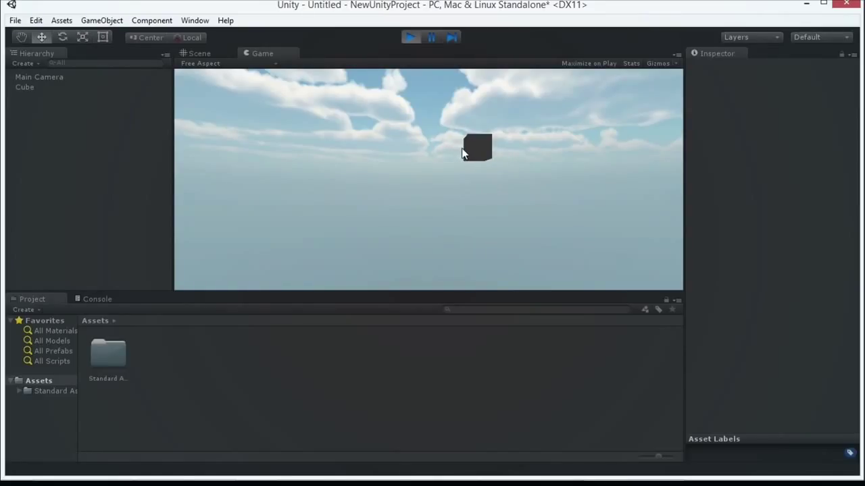
mouse_move(667, 216)
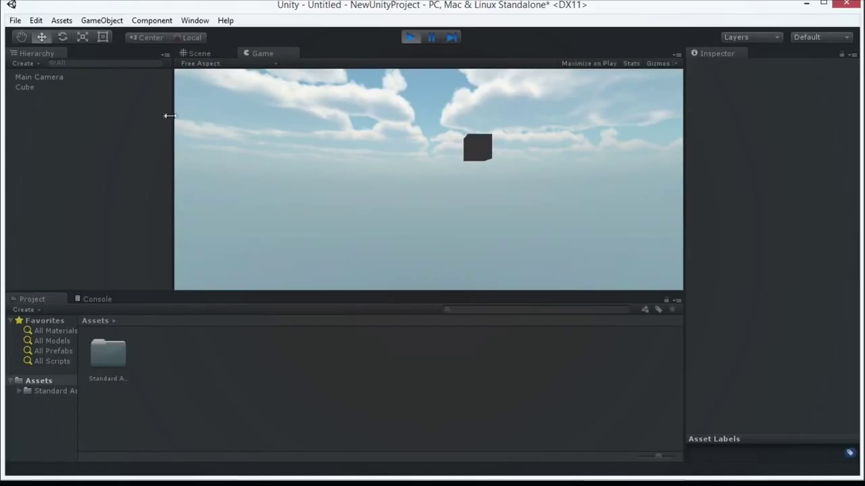
click(39, 76)
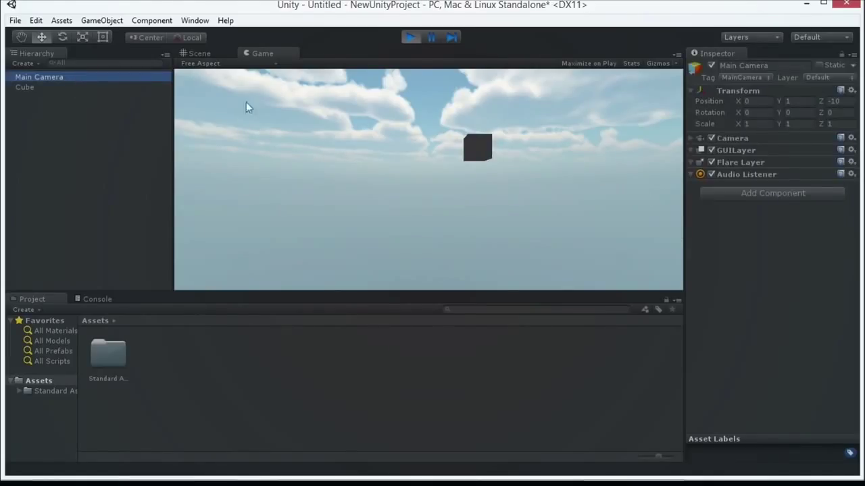
Look at the Scene view, return to the Game view and stop play mode
click(200, 54)
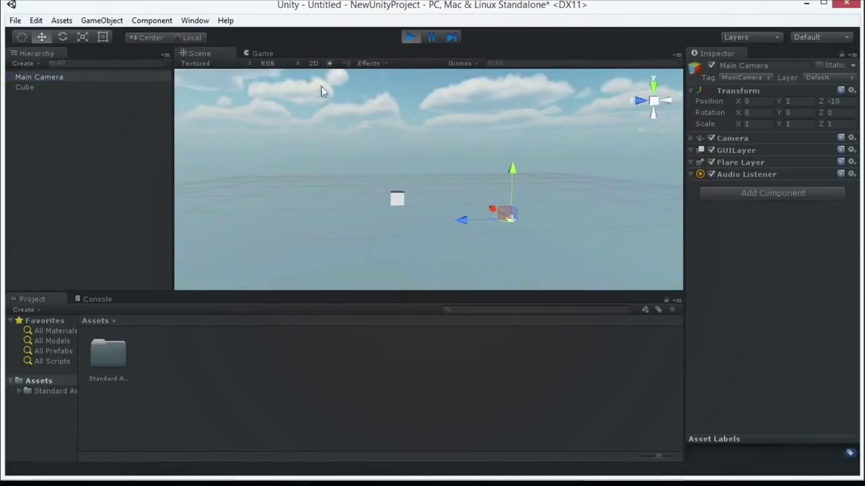
click(262, 54)
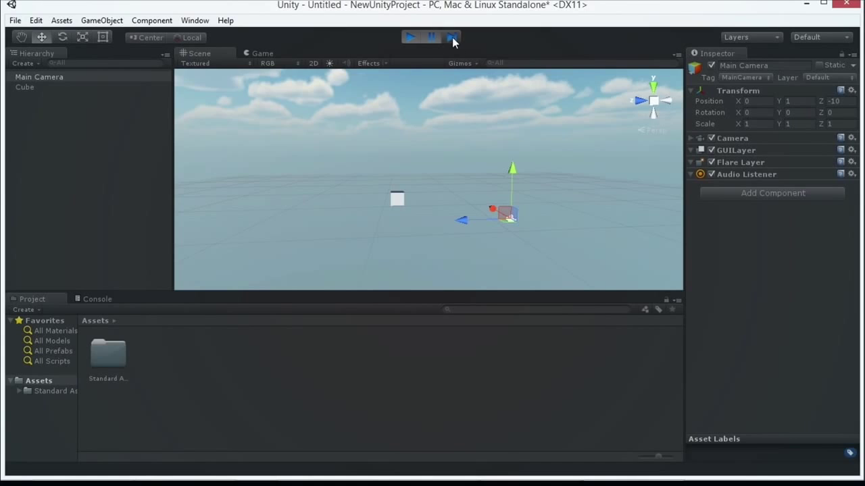
click(411, 38)
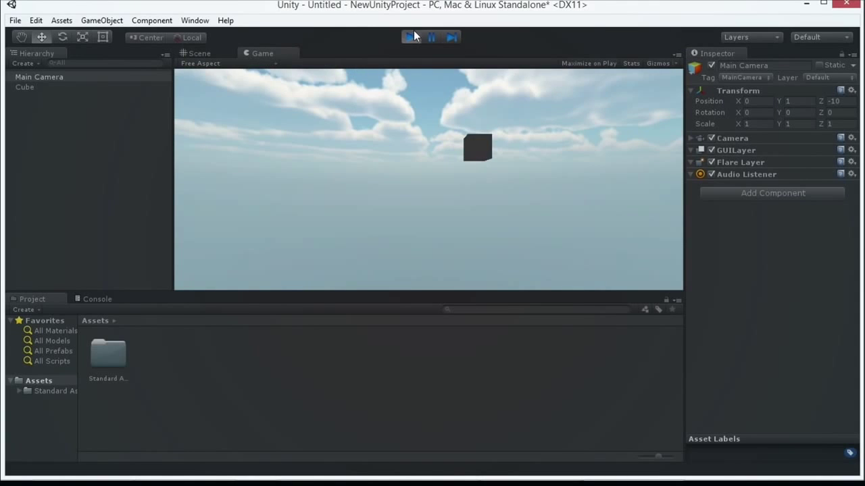
Start the game running and switch back to the Scene view
click(35, 21)
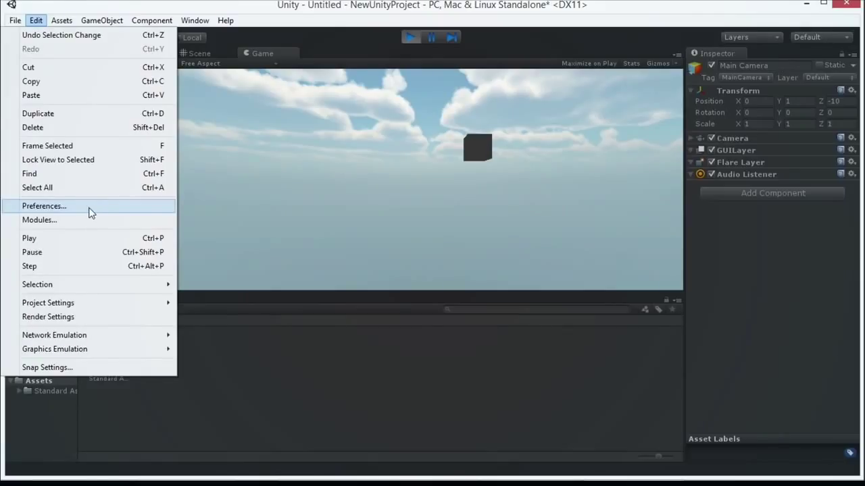
mouse_move(101, 215)
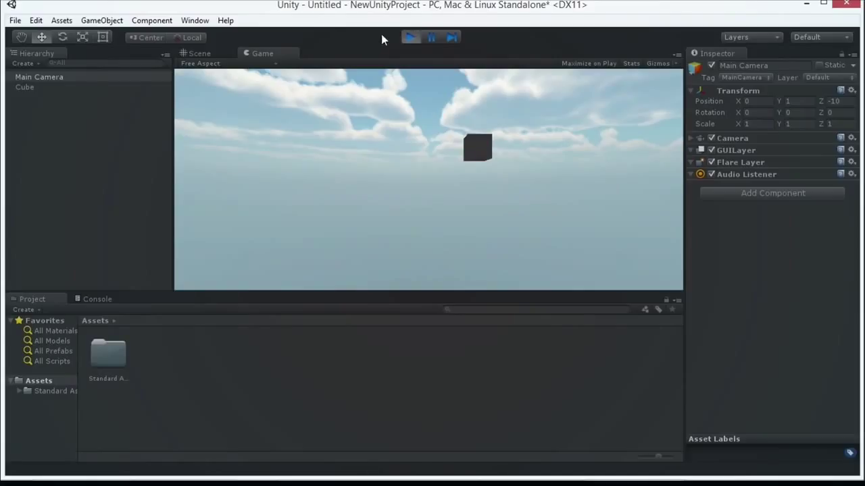
mouse_move(313, 34)
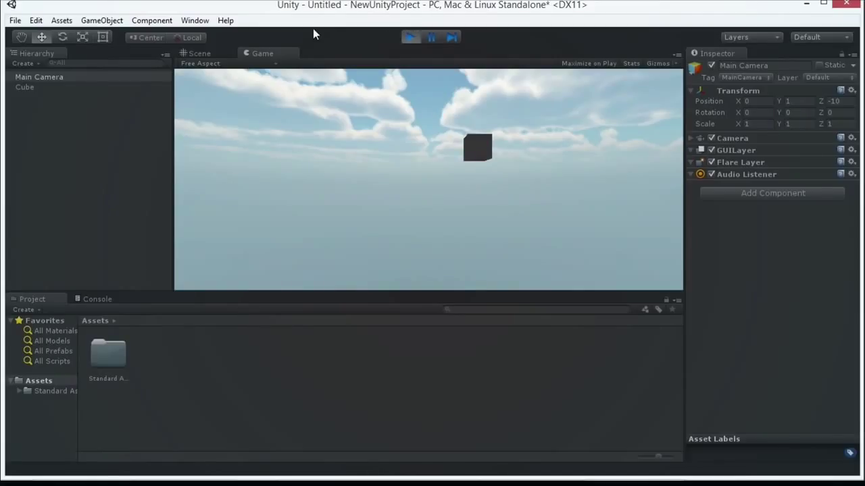
mouse_move(411, 38)
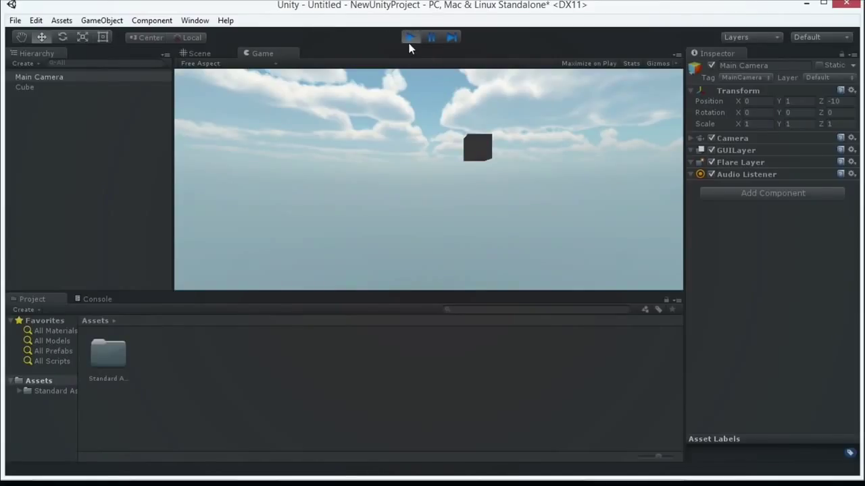
click(411, 38)
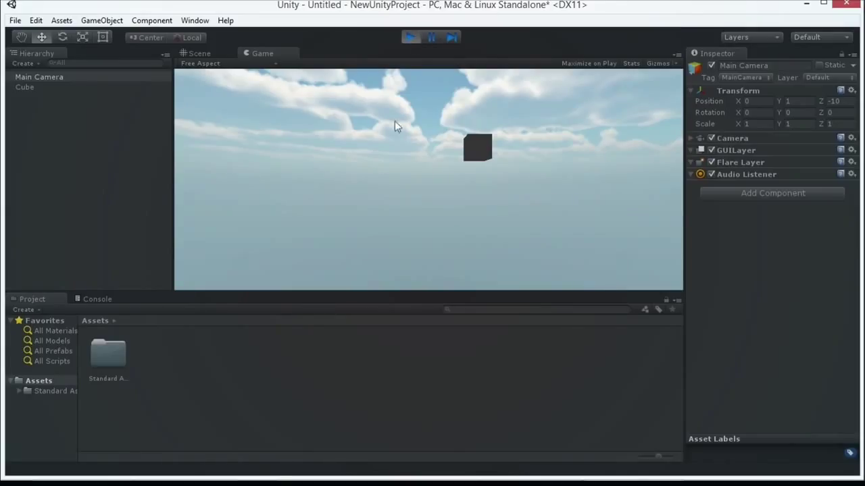
click(199, 54)
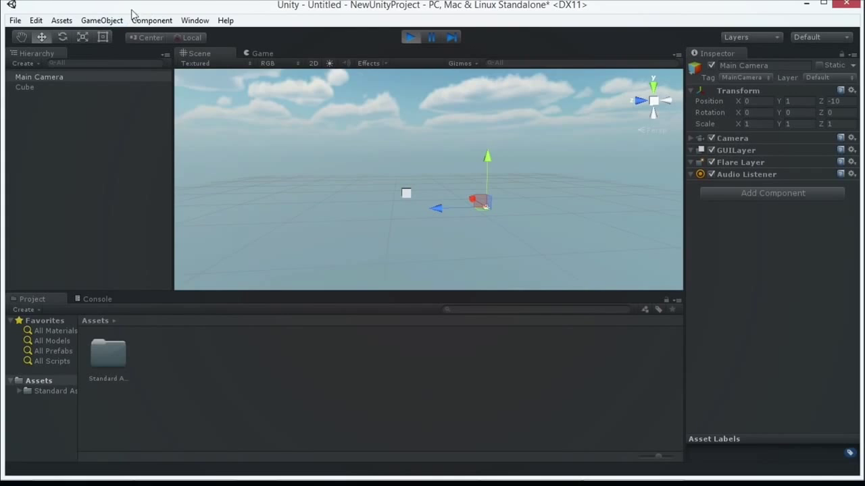
Add a new Cube to the running scene and move it up and to the left
click(102, 21)
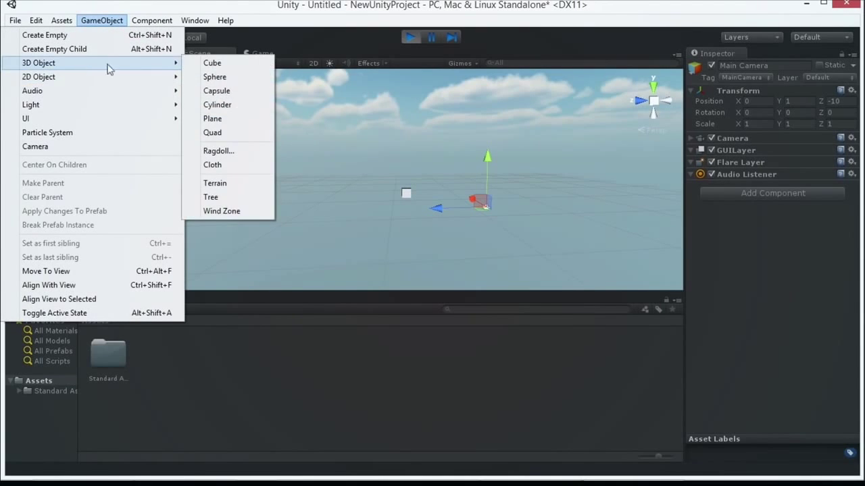
click(210, 62)
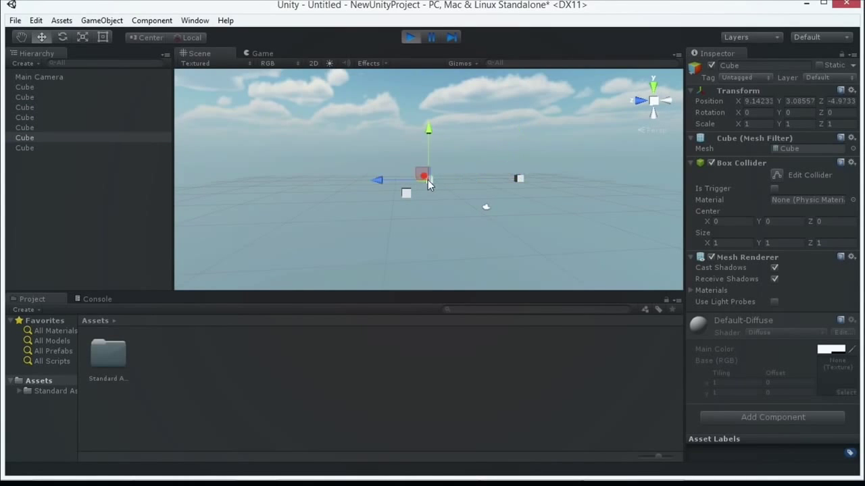
drag(421, 174, 473, 175)
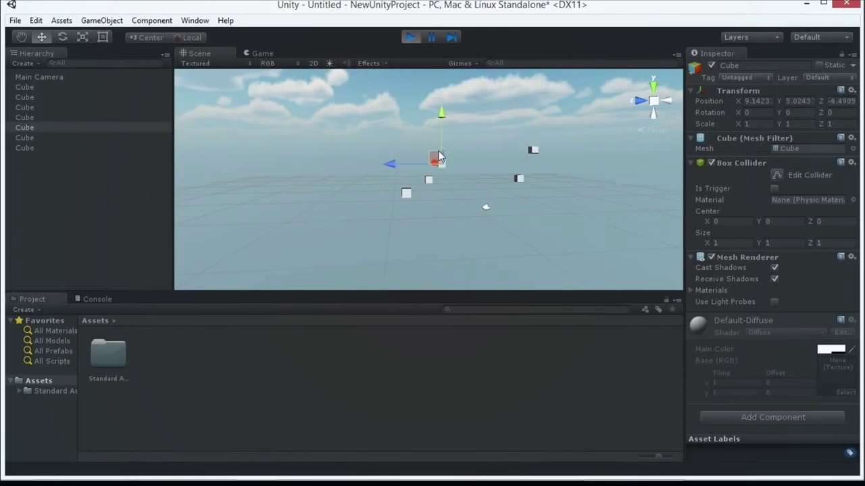
drag(439, 158, 338, 147)
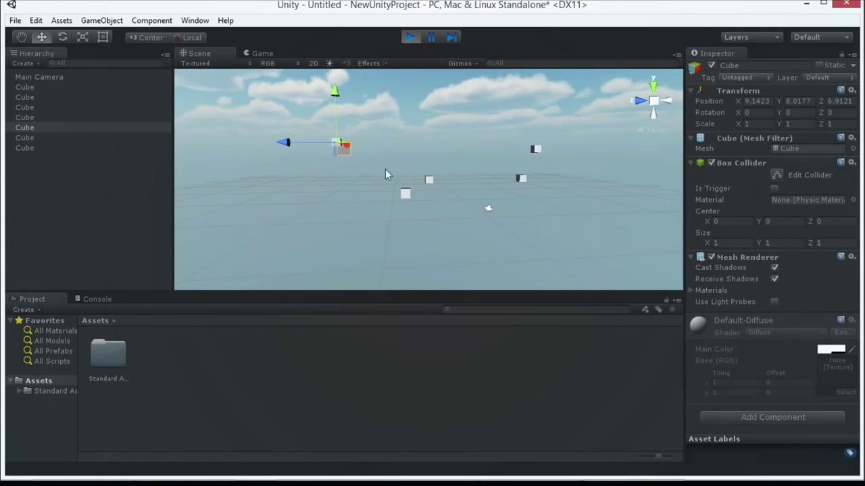
mouse_move(368, 38)
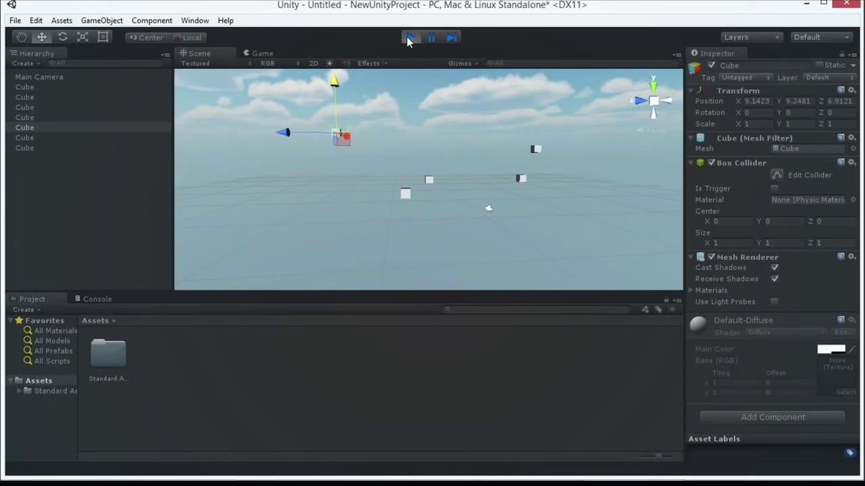
Exit Play mode so the Hierarchy reverts to just Main Camera and Cube
click(411, 38)
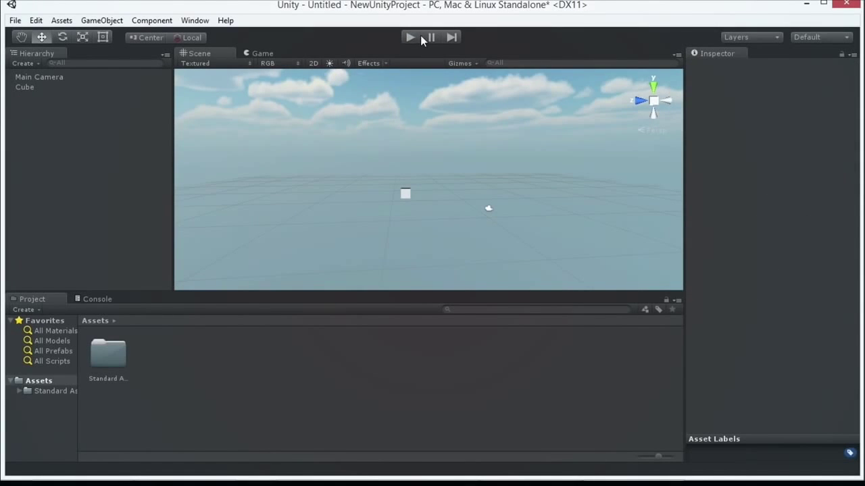
click(411, 38)
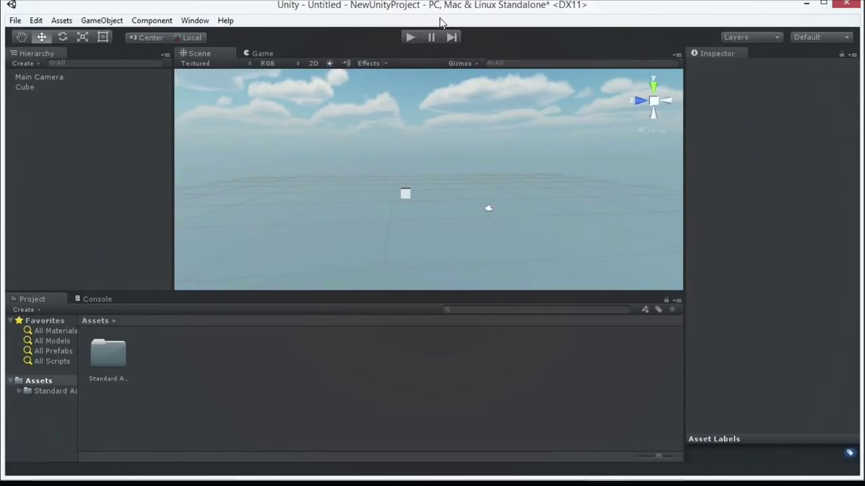
mouse_move(385, 34)
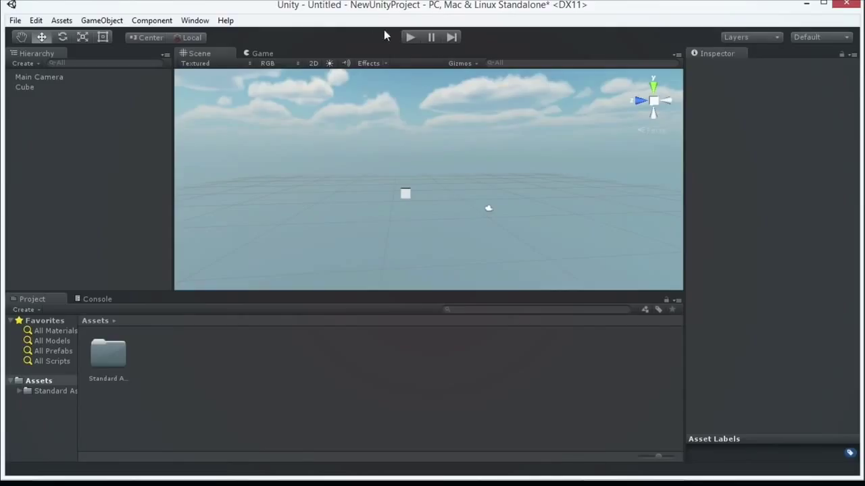
mouse_move(255, 84)
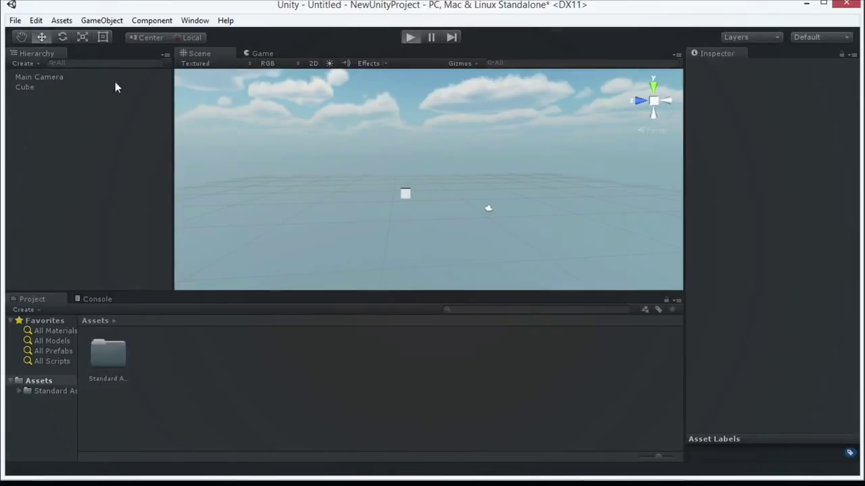
click(24, 87)
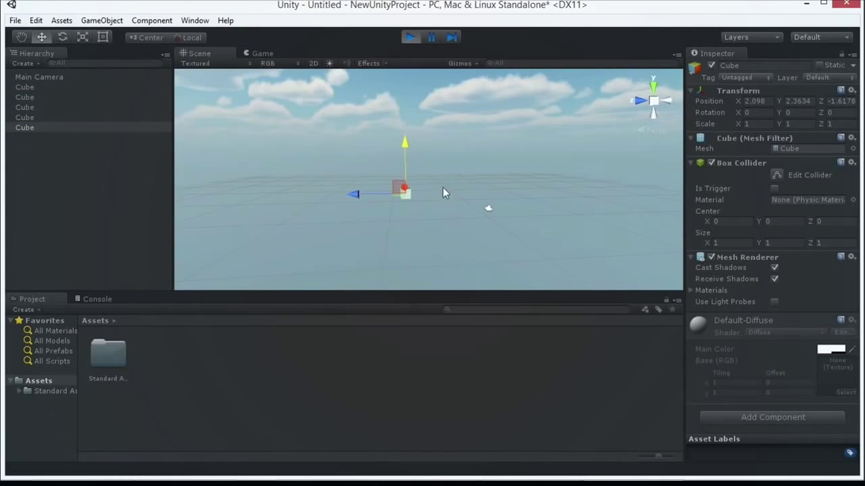
click(261, 54)
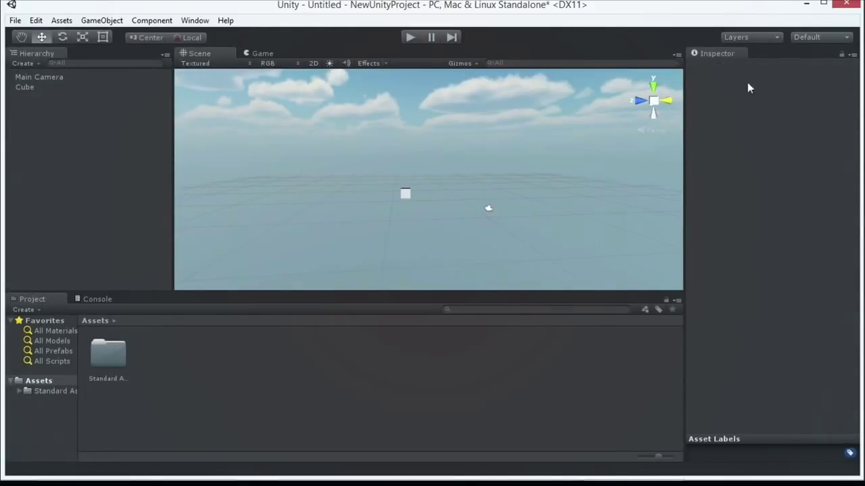
mouse_move(786, 82)
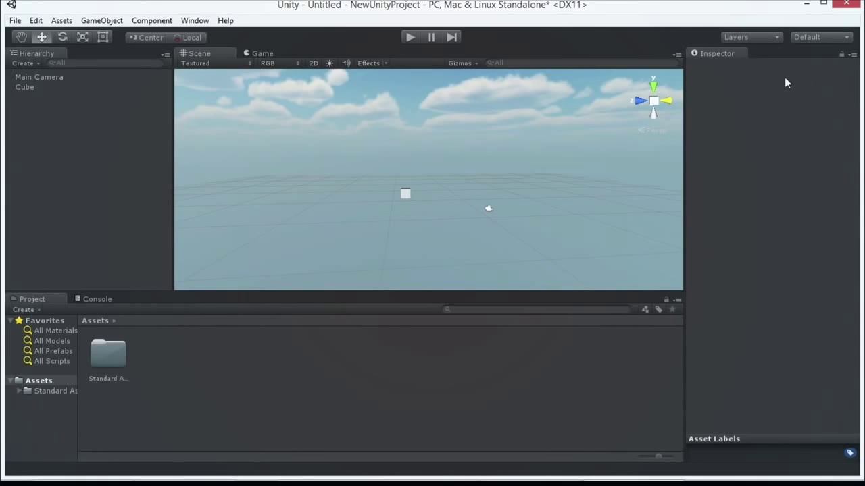
mouse_move(502, 62)
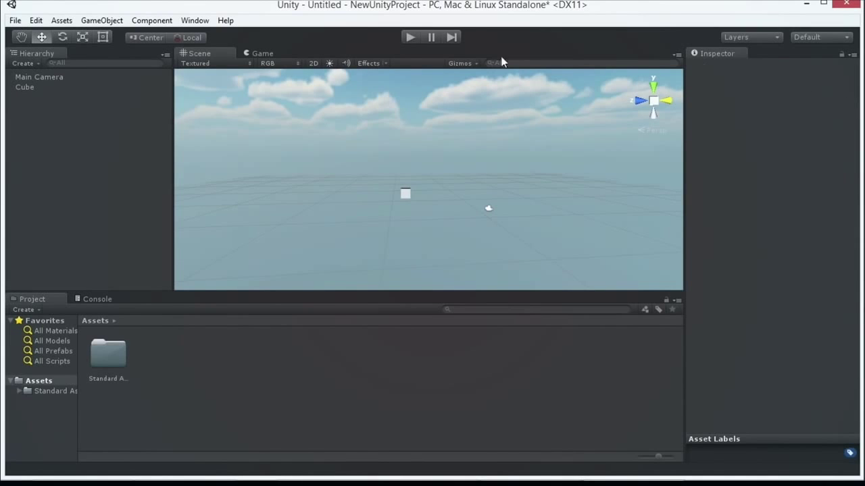
Bring up the Colors section of Edit > Preferences
click(35, 20)
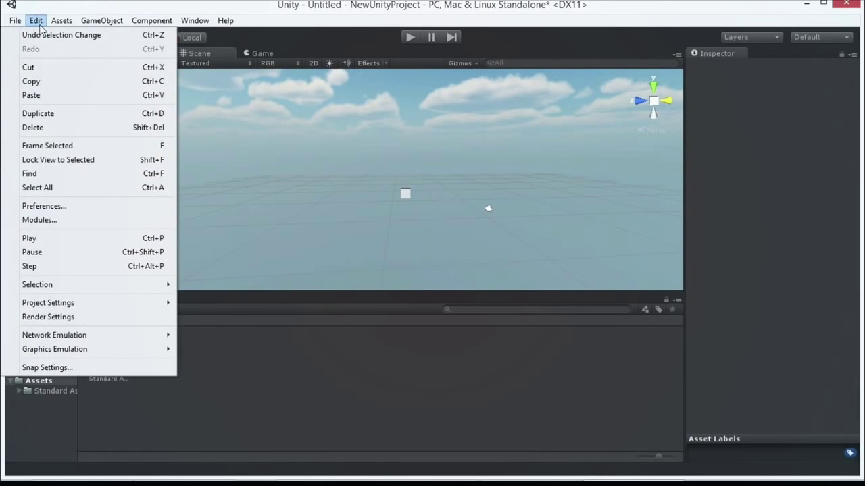
click(43, 205)
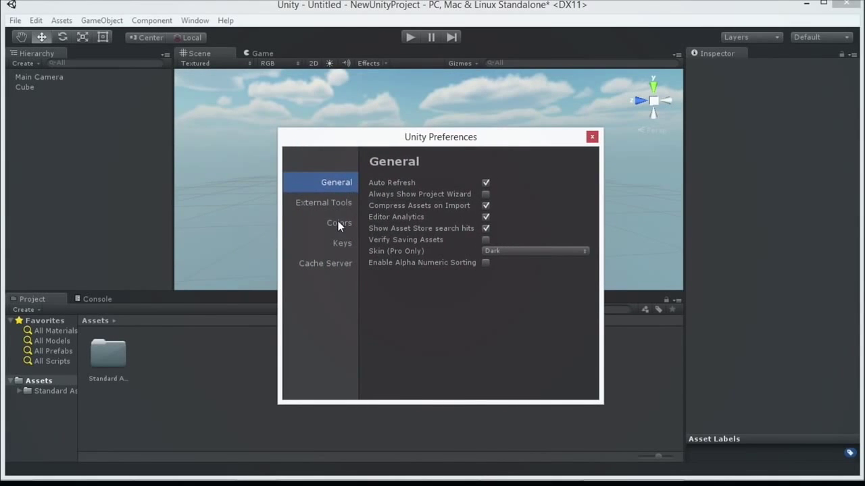
click(338, 223)
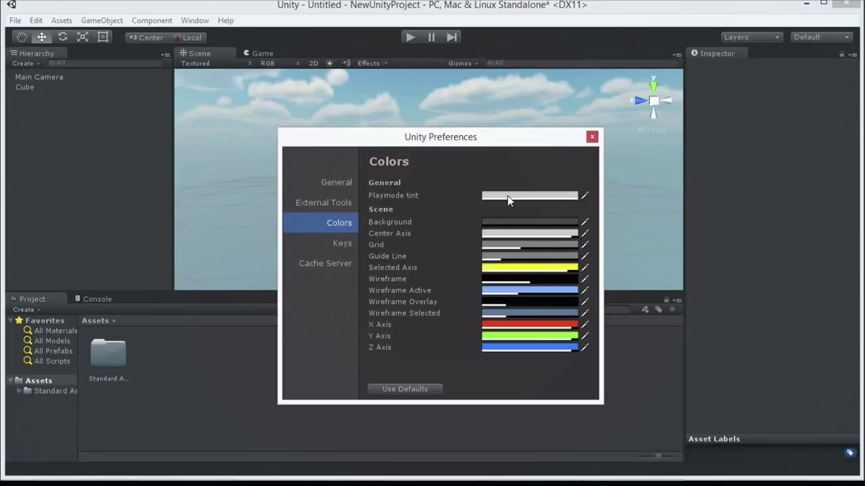
mouse_move(491, 202)
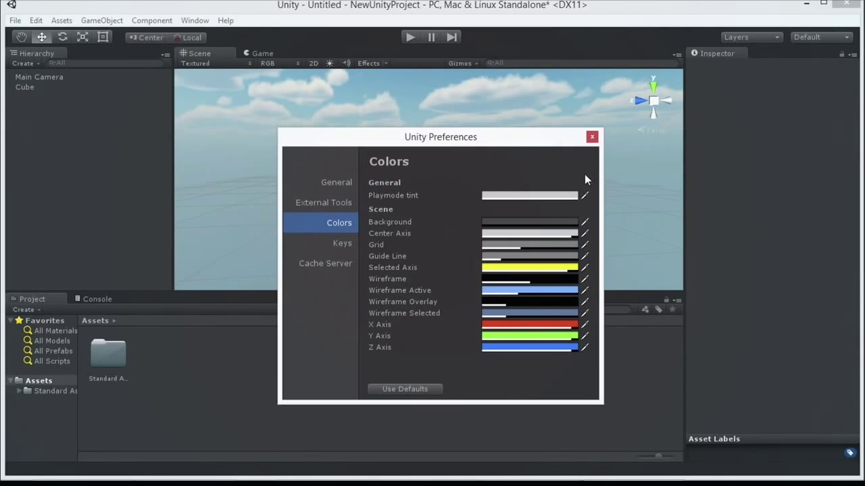
mouse_move(516, 186)
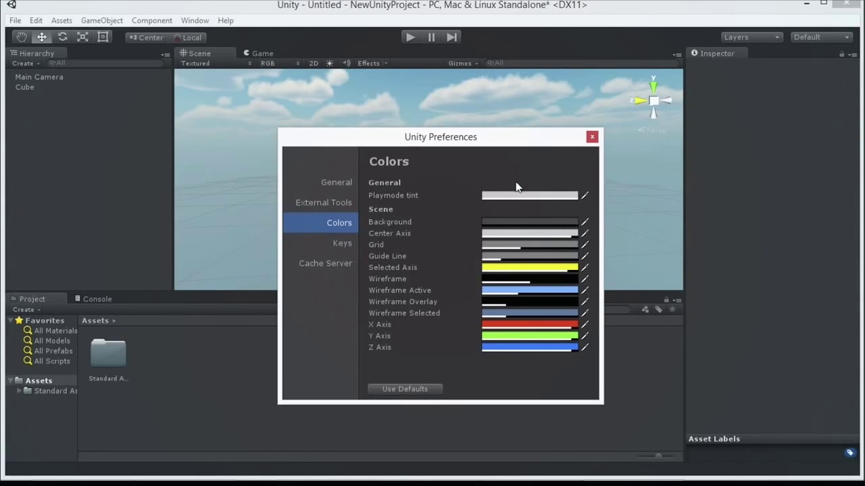
Set the Playmode tint to an orange shade and close the preferences
click(530, 195)
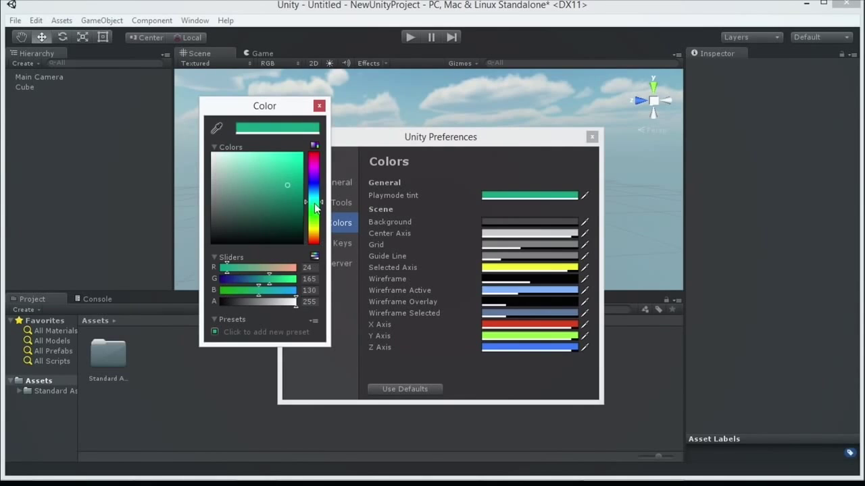
drag(313, 209, 314, 233)
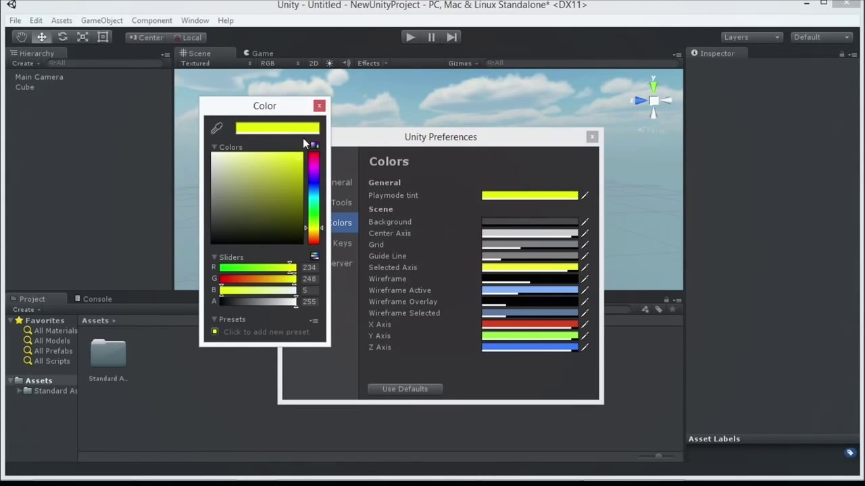
click(295, 159)
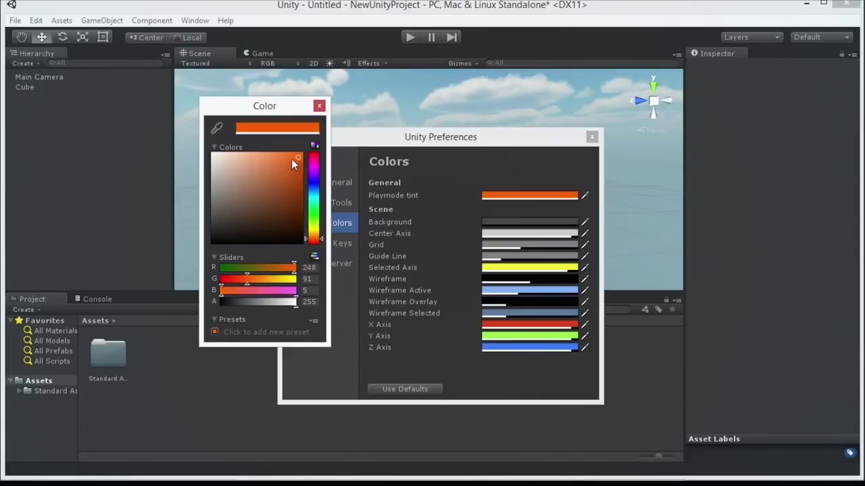
click(318, 105)
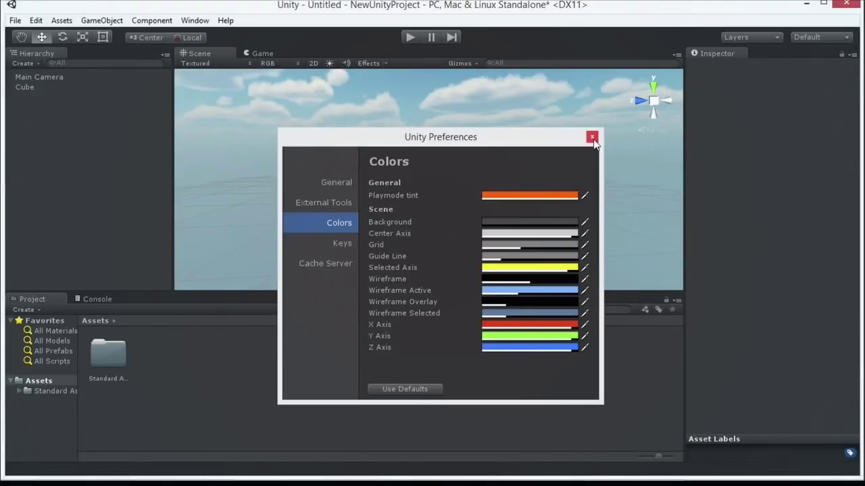
mouse_move(592, 138)
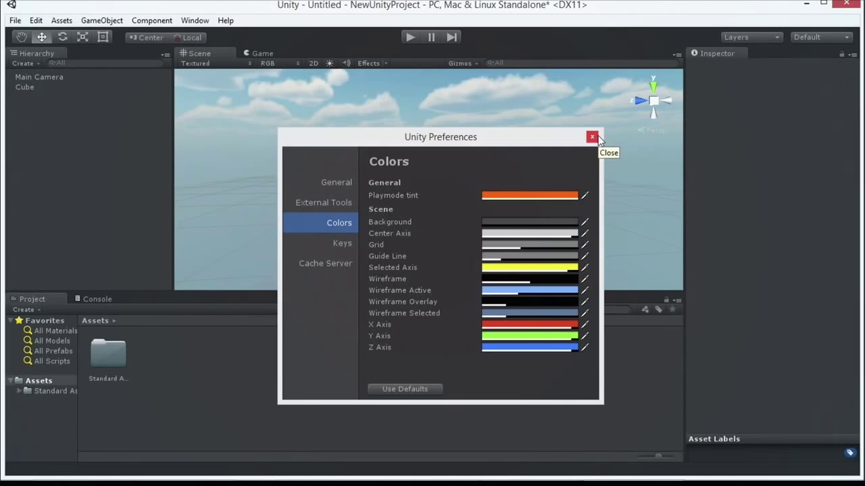
click(592, 138)
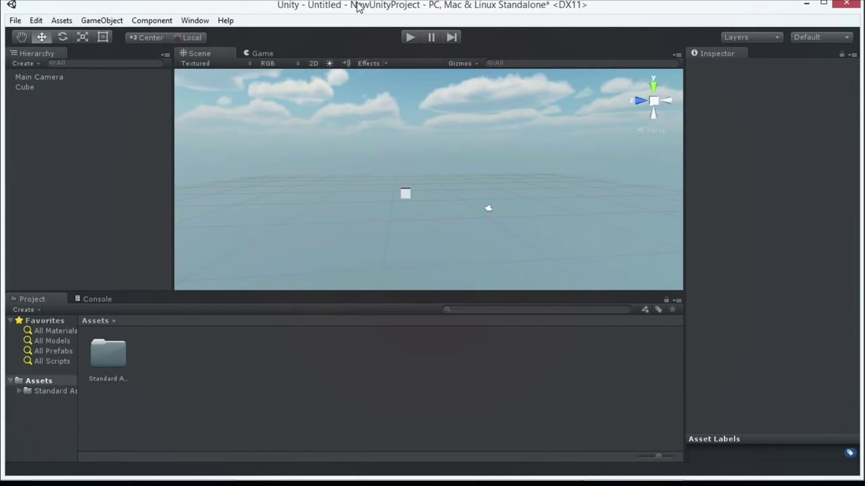
Run the game to see the editor tinted orange in Play mode
click(409, 37)
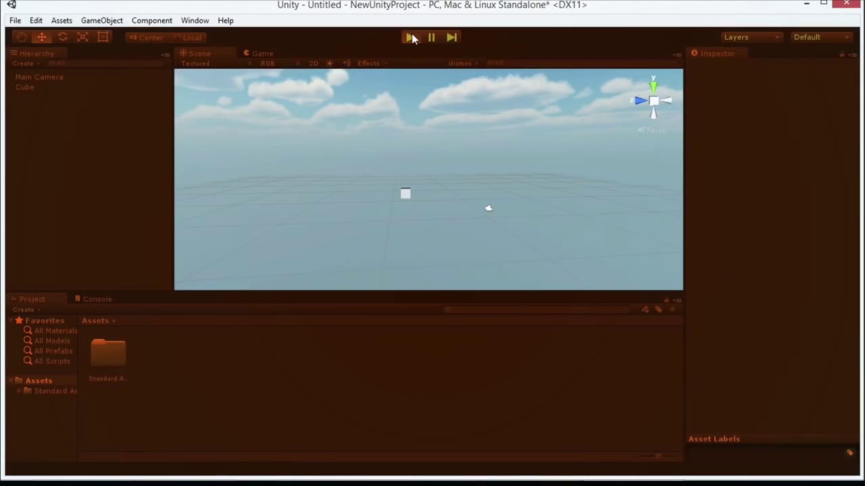
click(408, 38)
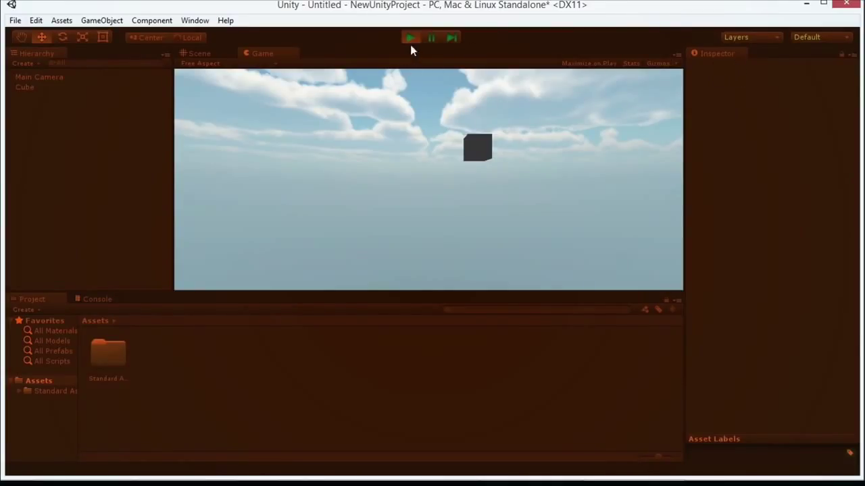
mouse_move(416, 42)
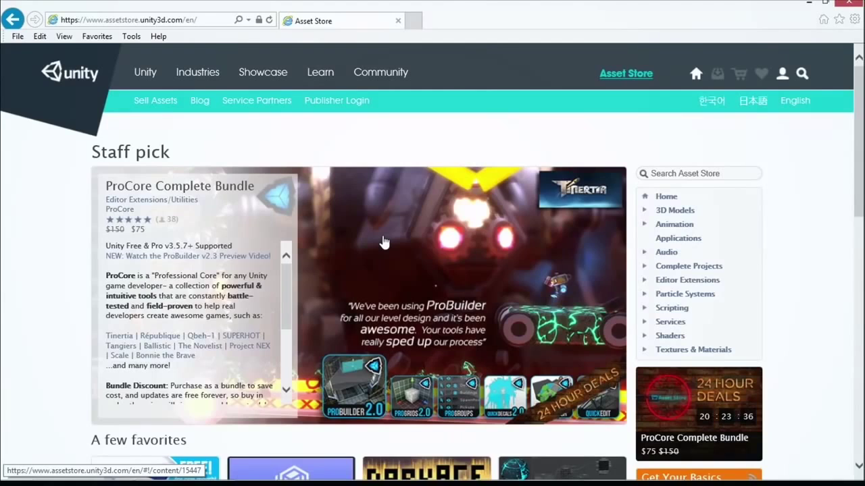
Open Window > Asset Store and dock it as a tab beside Scene and Game
click(194, 21)
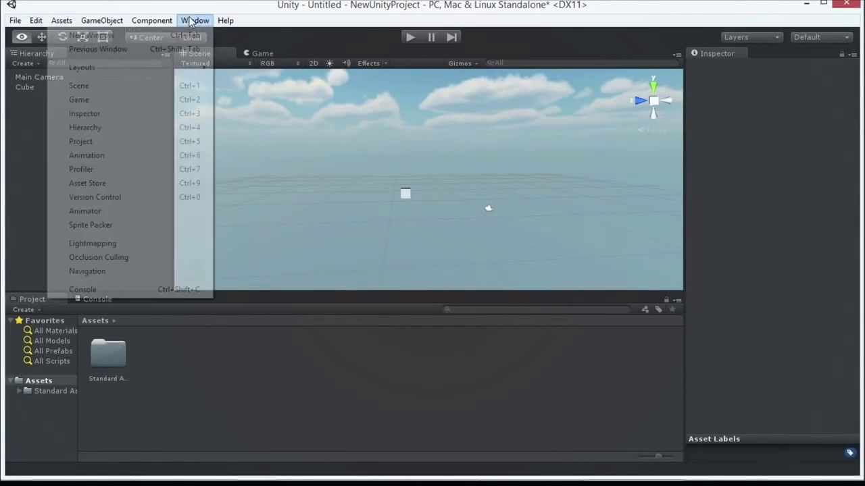
click(87, 183)
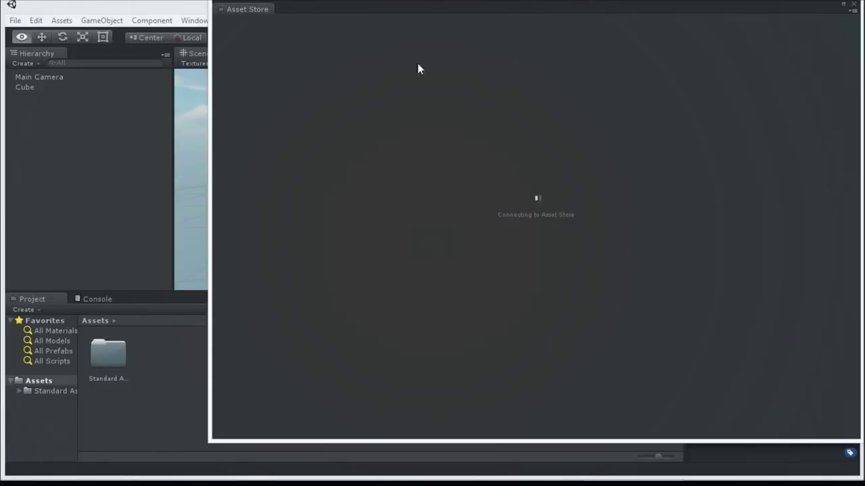
mouse_move(313, 22)
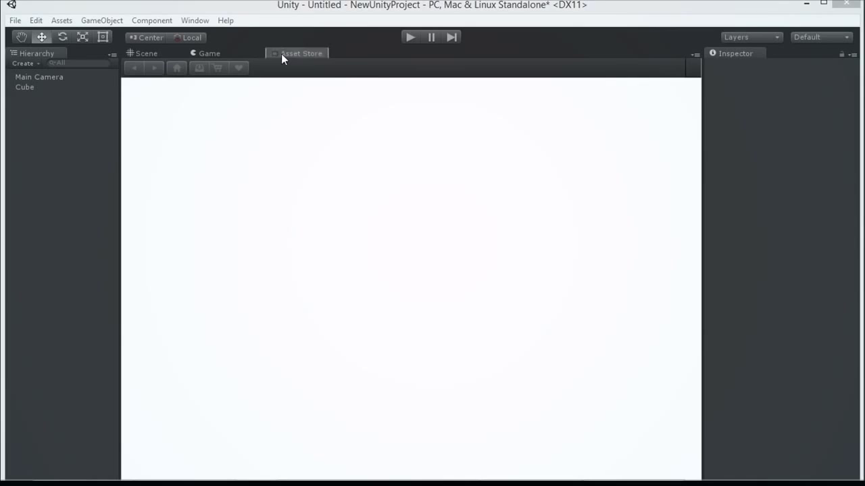
click(297, 54)
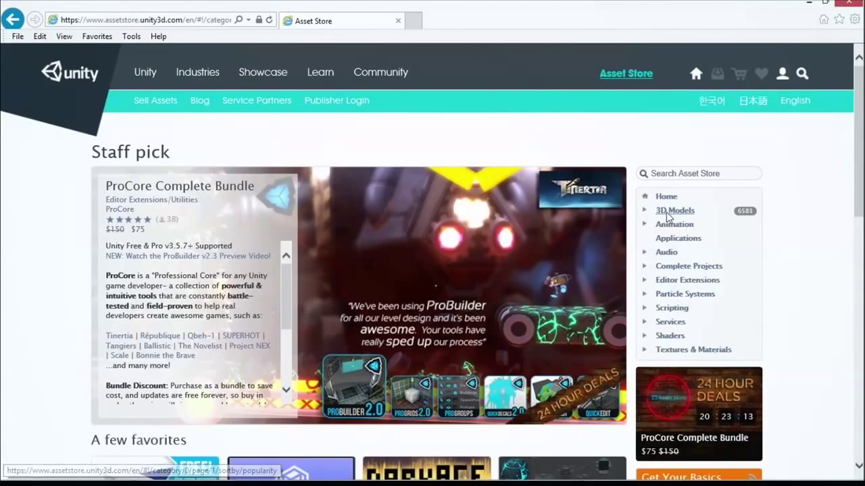
Browse 3D Models, send the Soldier Character Pack to Unity and allow the browser prompt
click(674, 211)
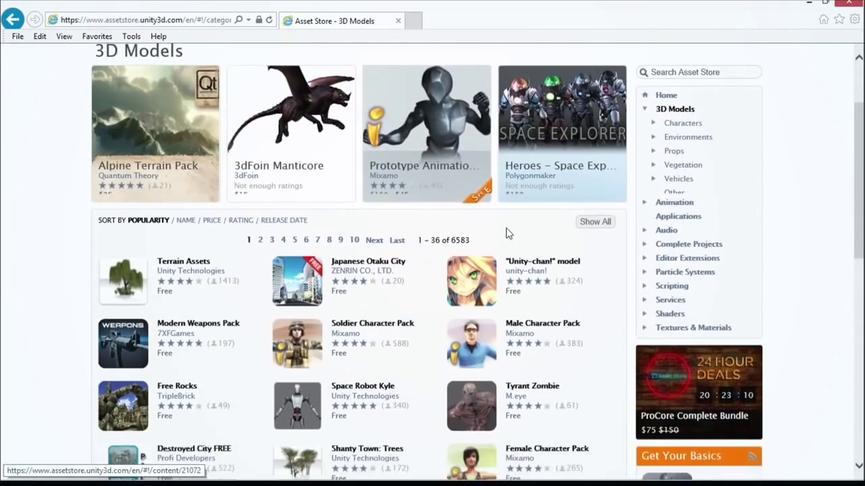
scroll(down, 3)
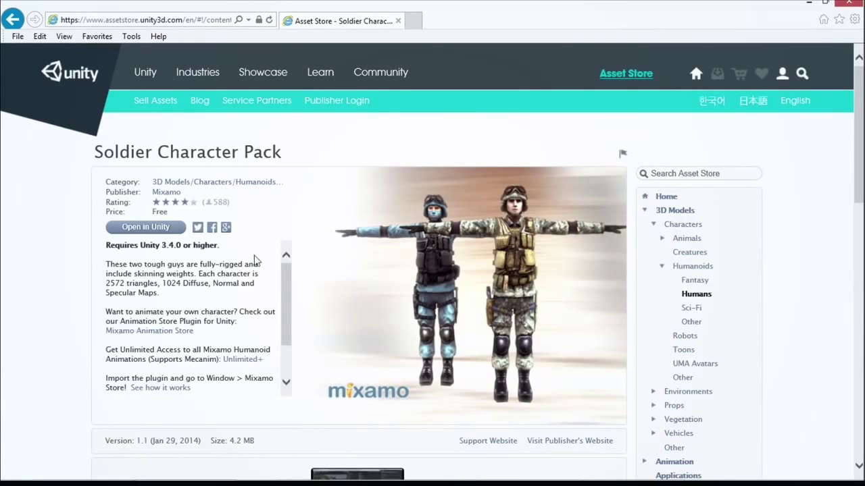
mouse_move(237, 282)
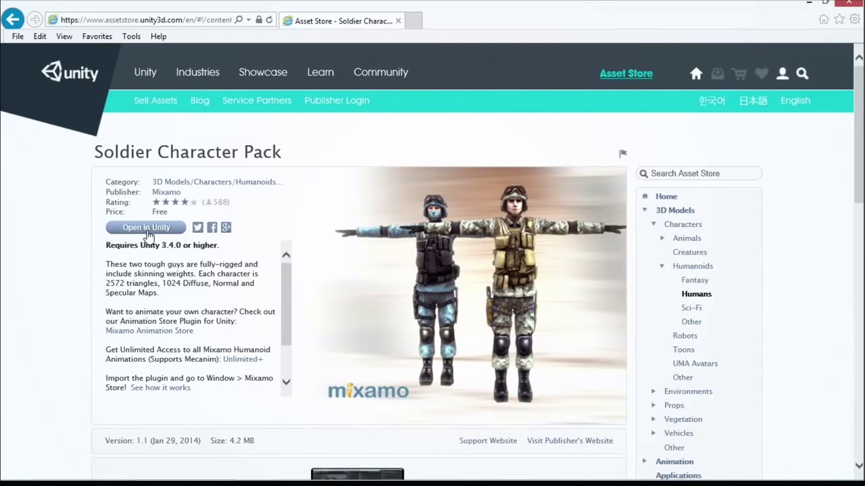
click(146, 227)
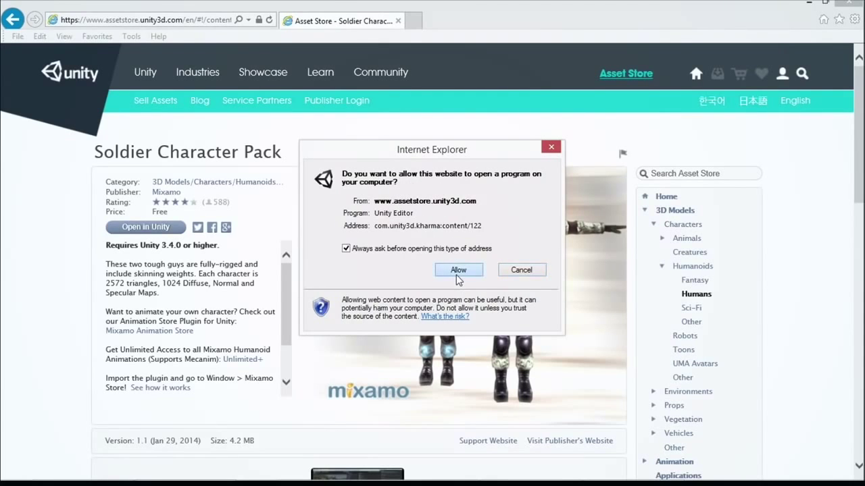
click(458, 270)
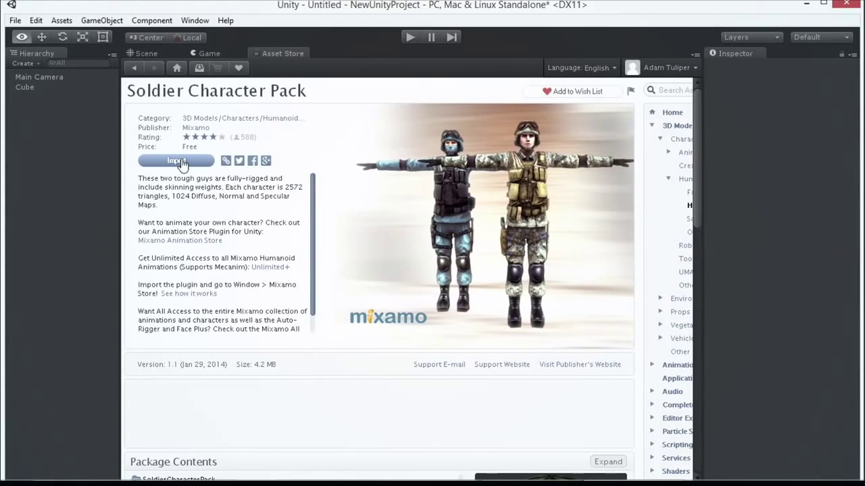
Download and import the Soldier Character Pack, then restore the Default layout
click(176, 161)
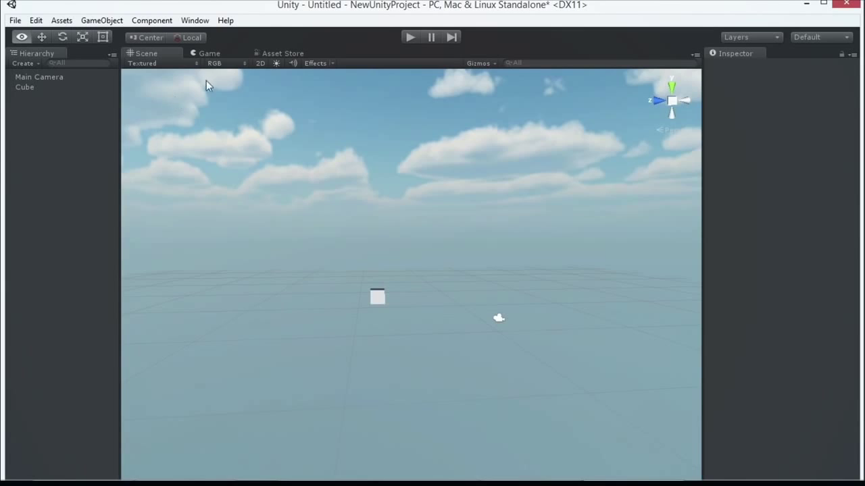
mouse_move(808, 35)
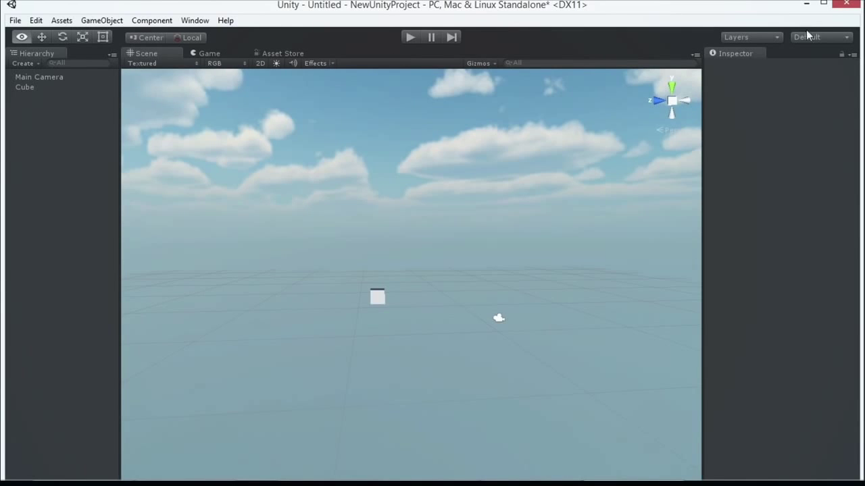
click(817, 36)
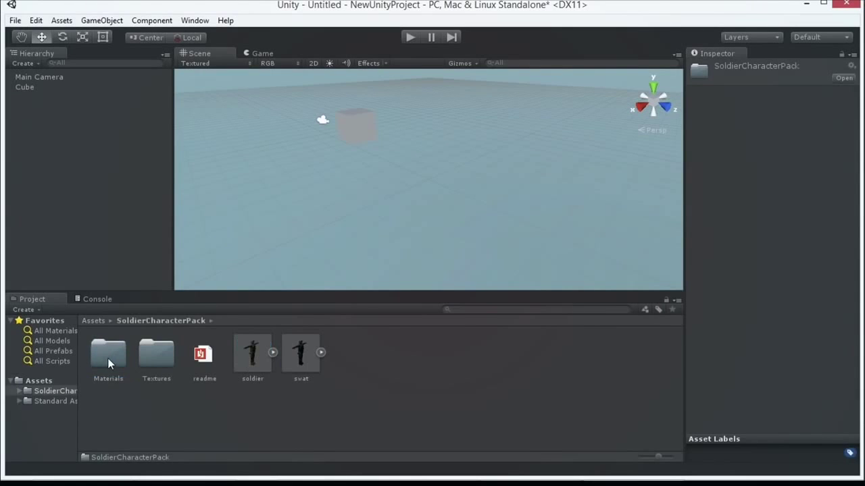
click(251, 354)
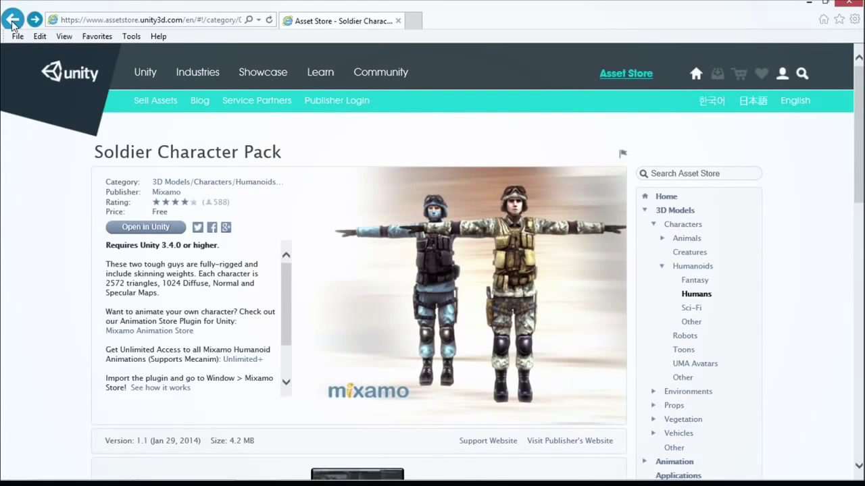
Search the store for 'zombies', browse Audio and Complete Projects, and open Unity Projects: Stealth
click(12, 19)
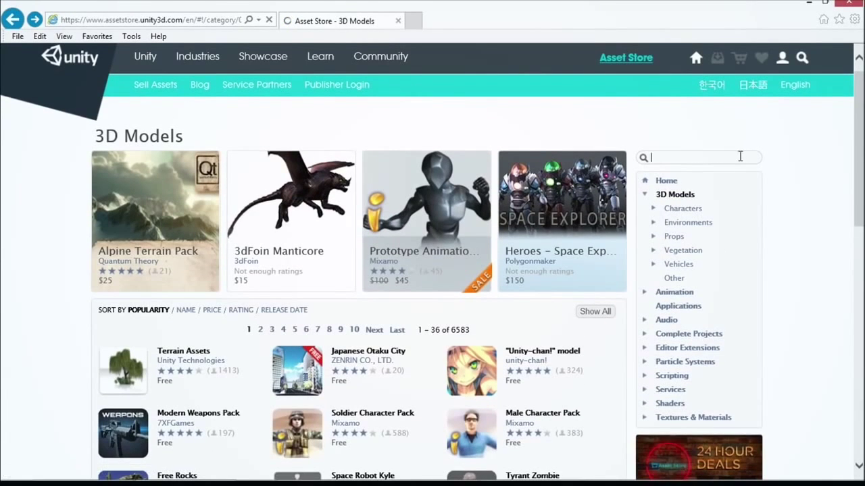
text(zombies)
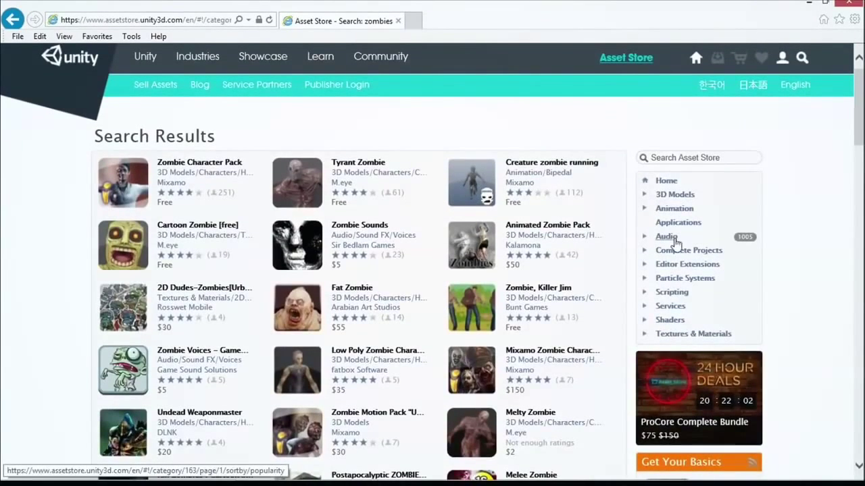
click(665, 237)
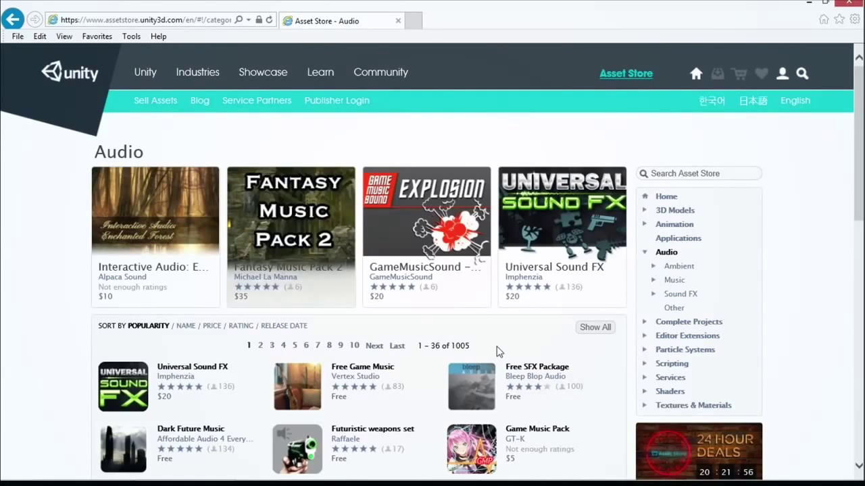
mouse_move(684, 349)
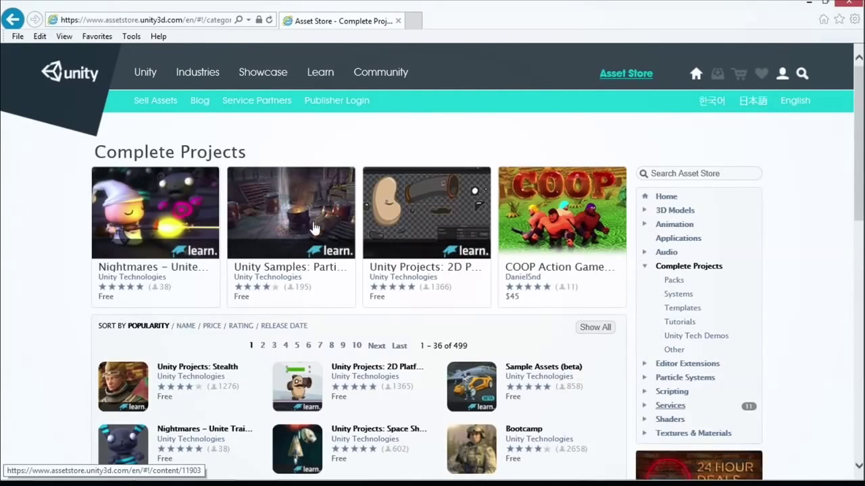
scroll(down, 3)
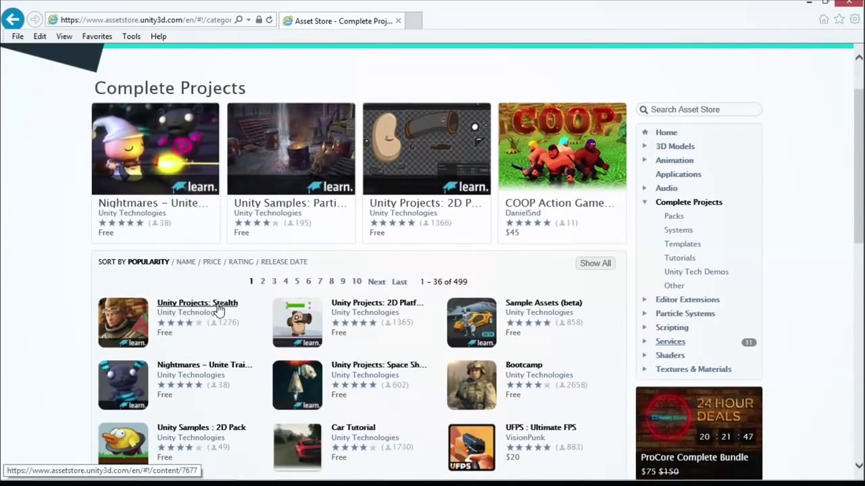
mouse_move(489, 256)
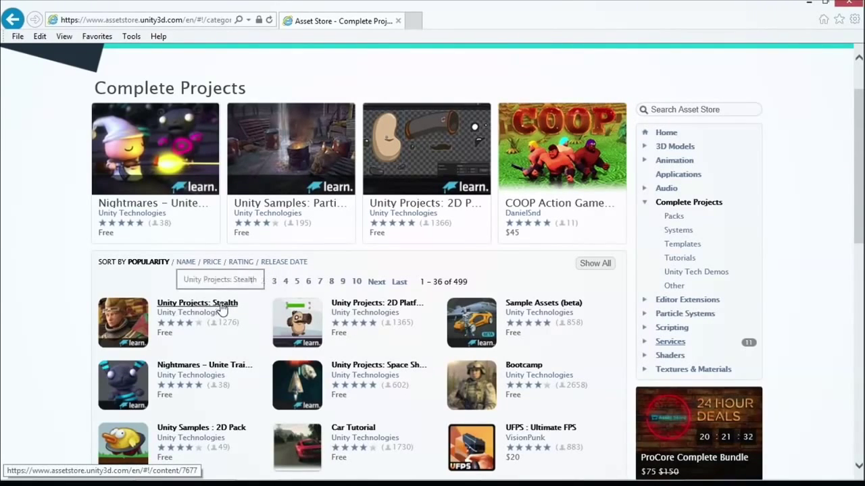
click(198, 303)
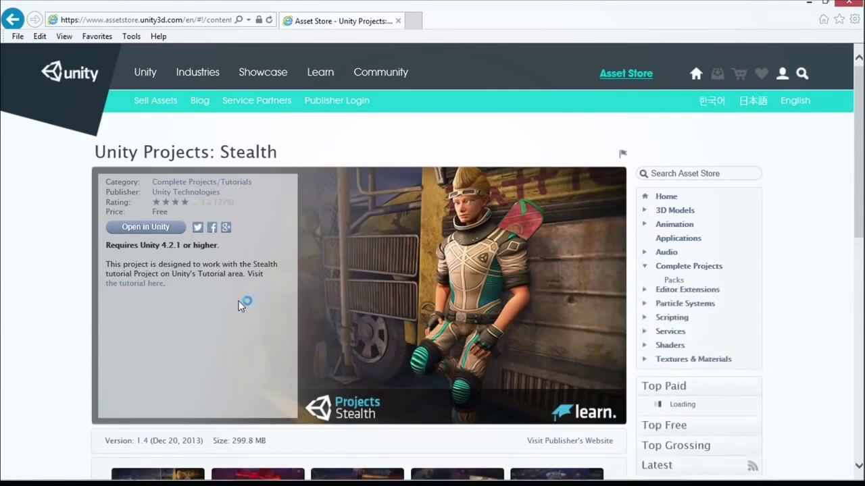
Send the Stealth page to Unity's Asset Store tab, allow the prompt, then close that tab
click(146, 227)
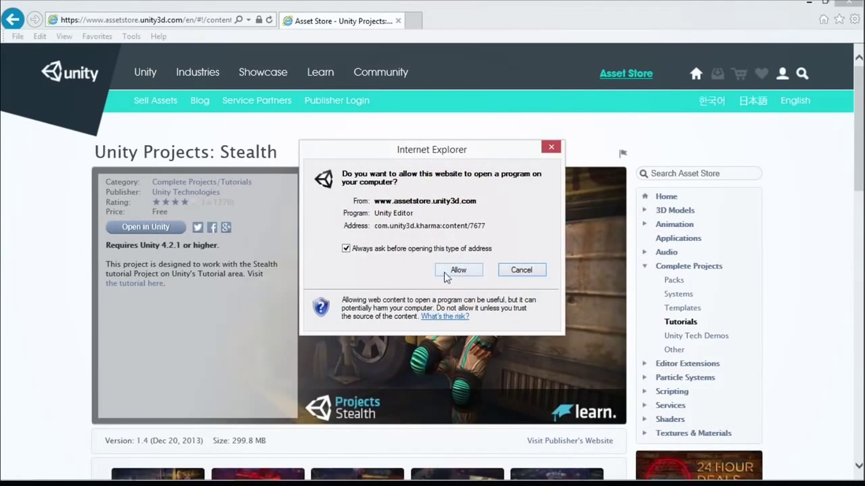
click(458, 270)
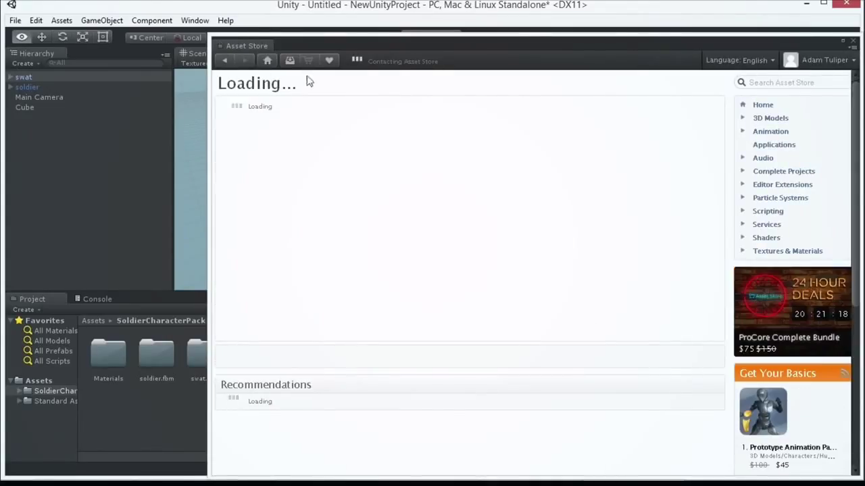
mouse_move(327, 100)
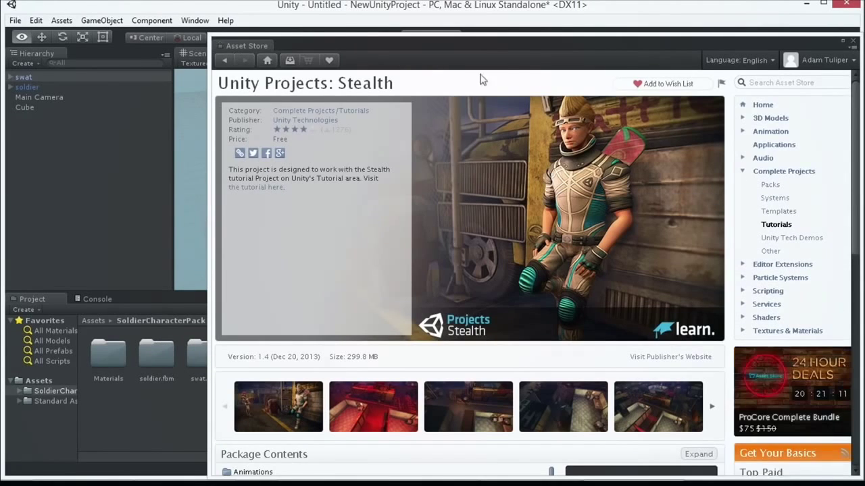
mouse_move(857, 46)
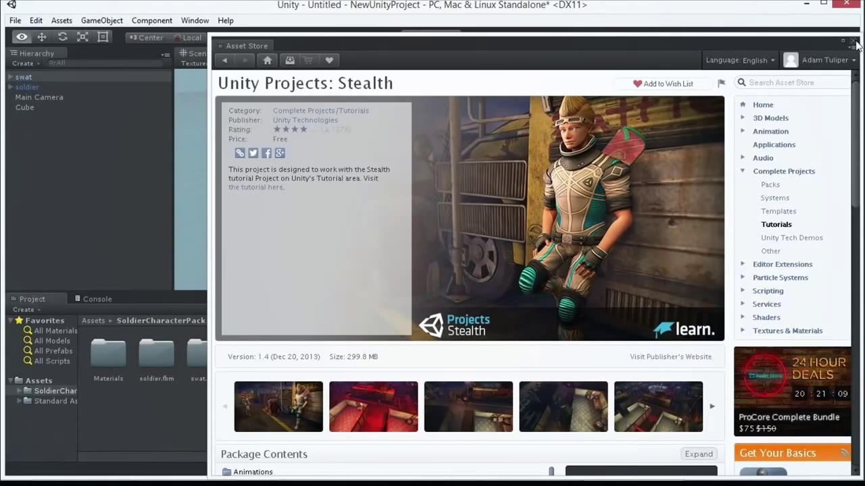
click(13, 21)
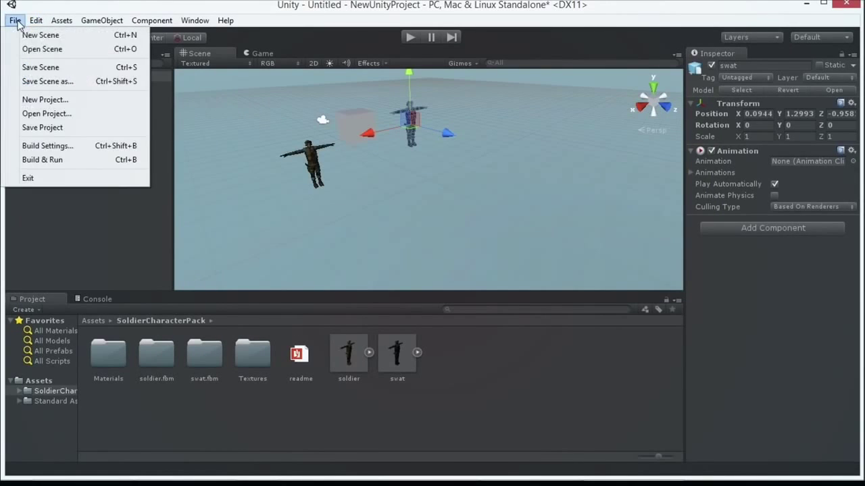
mouse_move(182, 156)
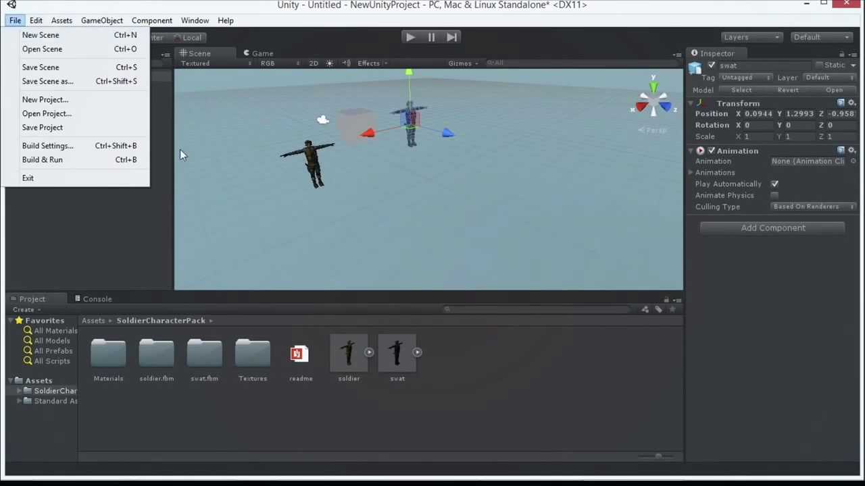
Save the scene as 'Main' and open the existing Demo project instead
click(40, 68)
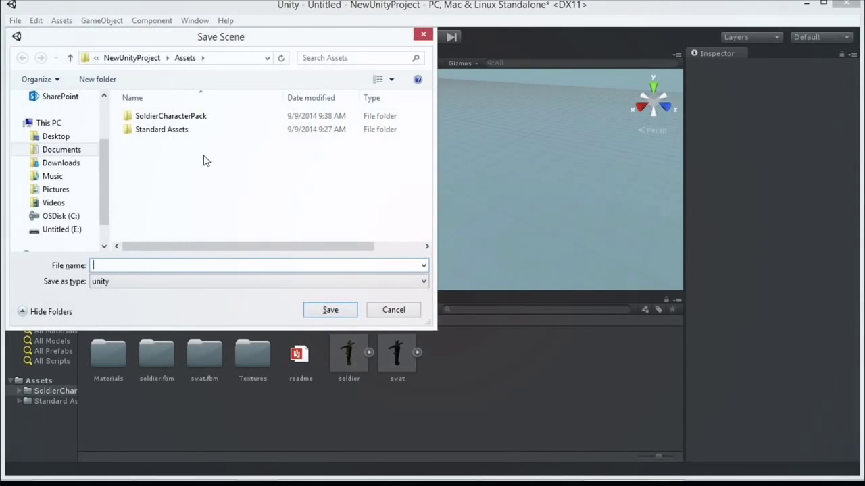
text(Main)
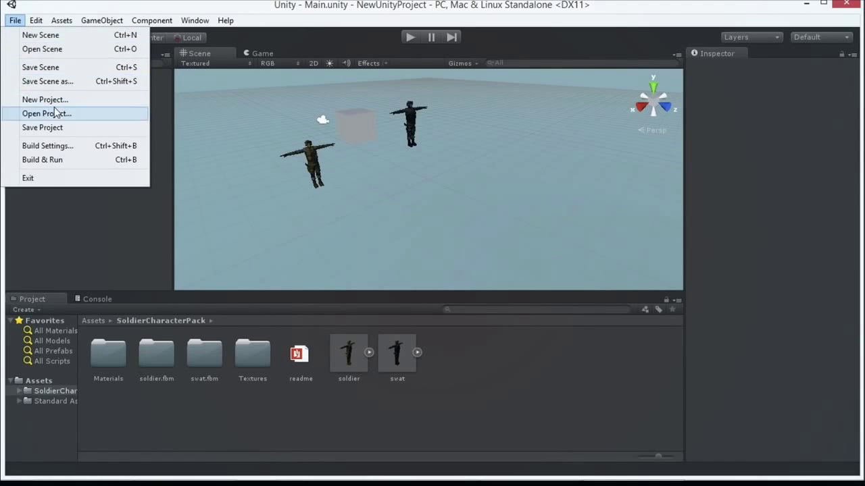
click(46, 113)
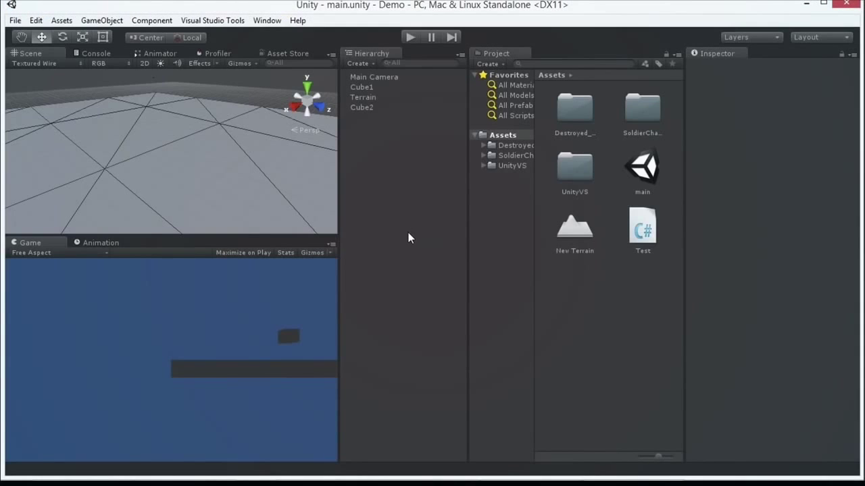
Locate and open the destroyed_city scene from the Demo project's assets
click(642, 165)
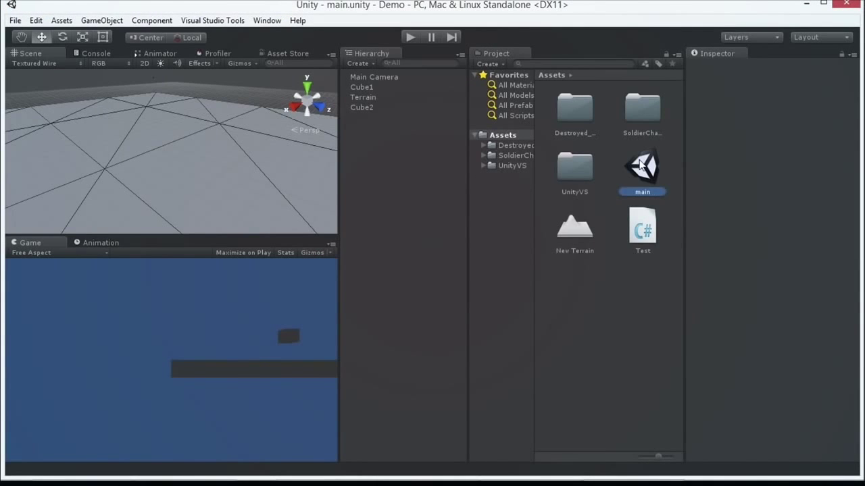
double_click(574, 109)
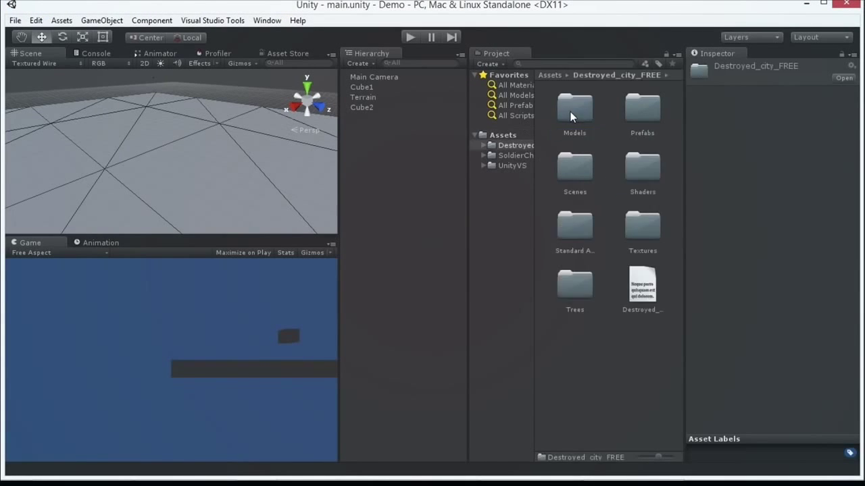
click(503, 135)
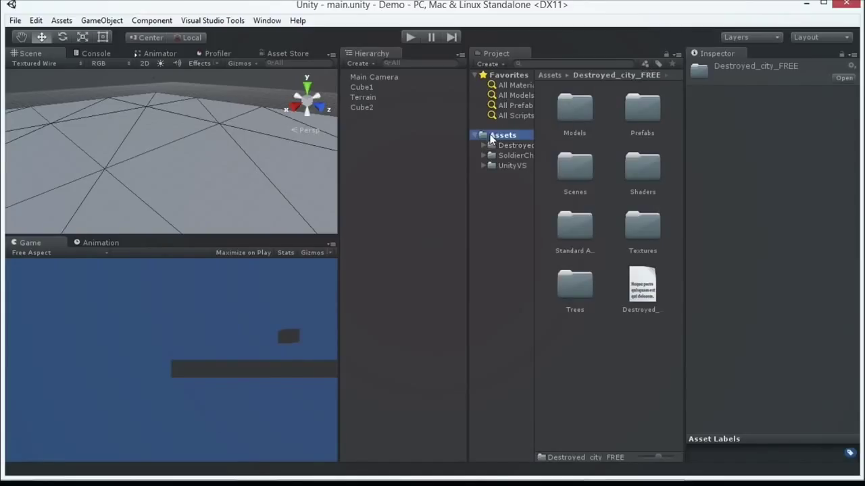
click(503, 136)
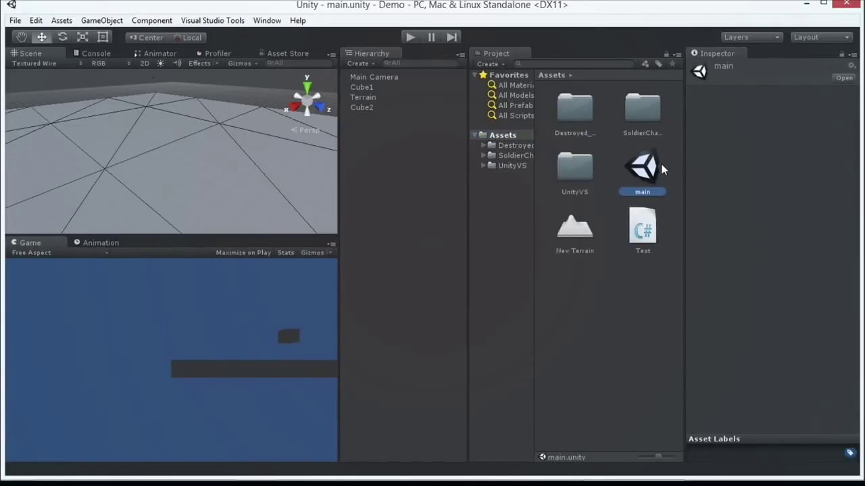
mouse_move(622, 146)
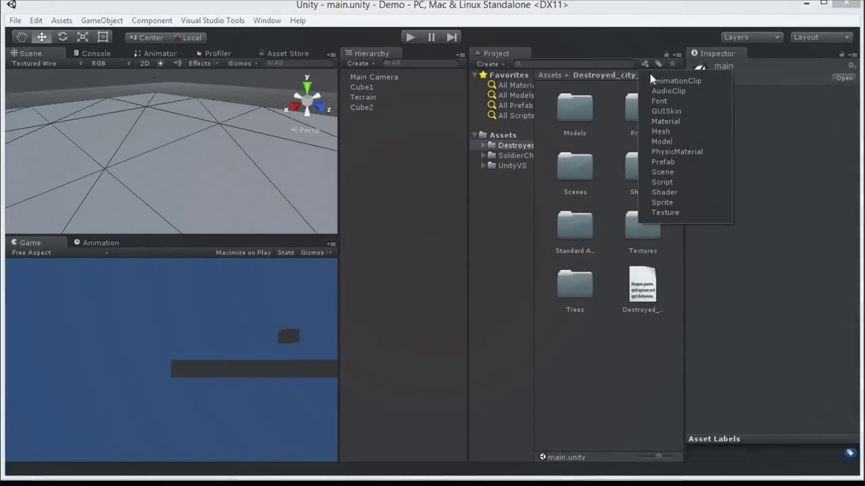
mouse_move(668, 90)
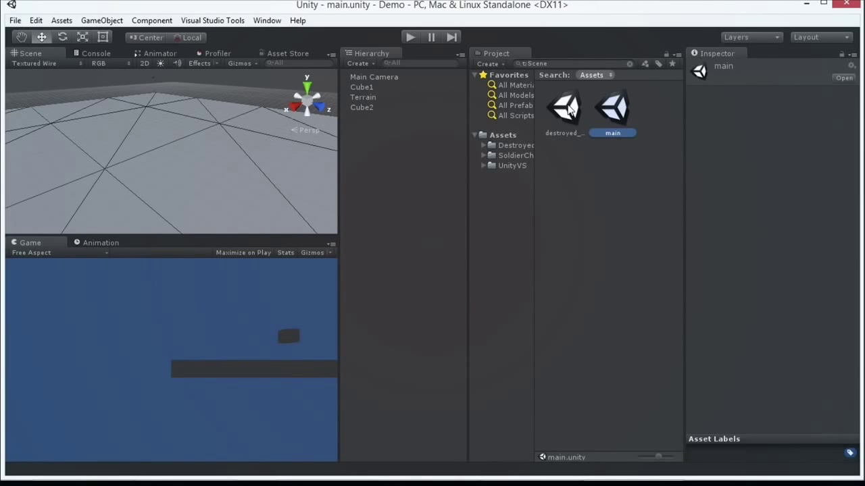
click(565, 107)
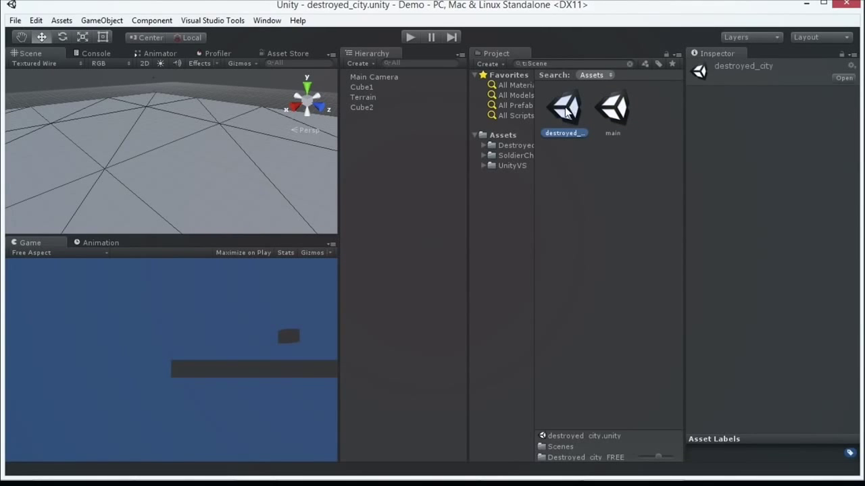
Switch the editor to the Default window layout
click(819, 37)
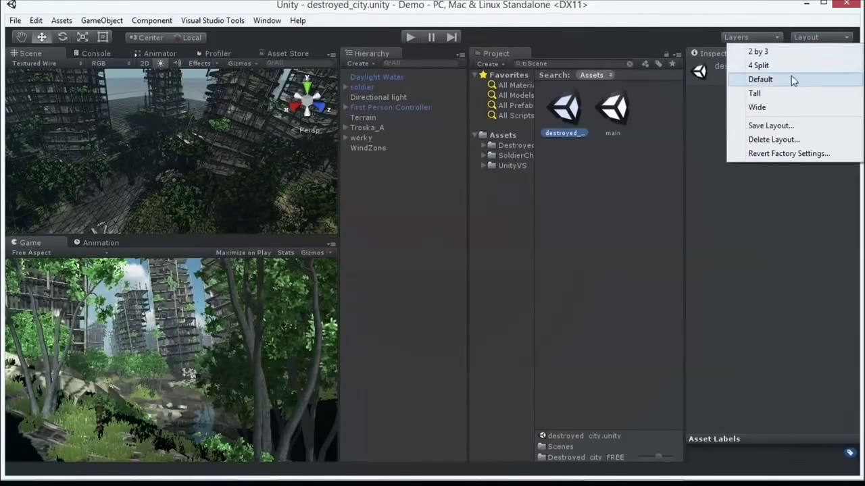
click(759, 78)
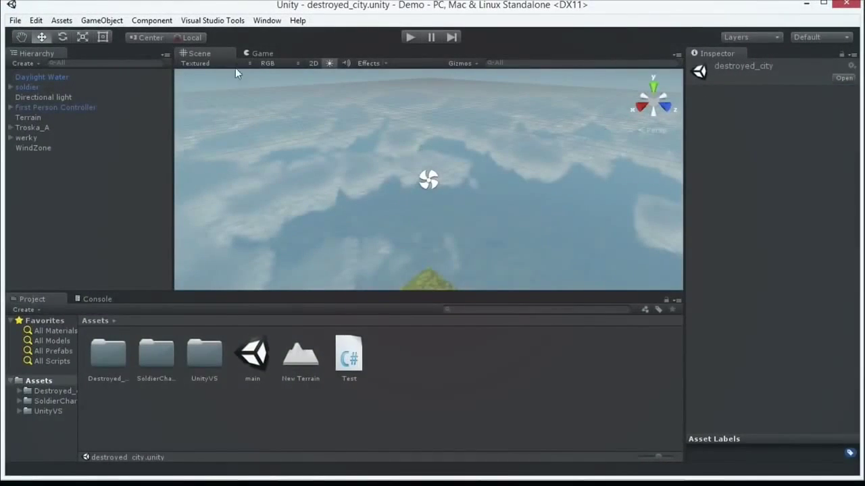
Select the First Person Controller and inspect its controller, mouse look and motor settings
click(56, 109)
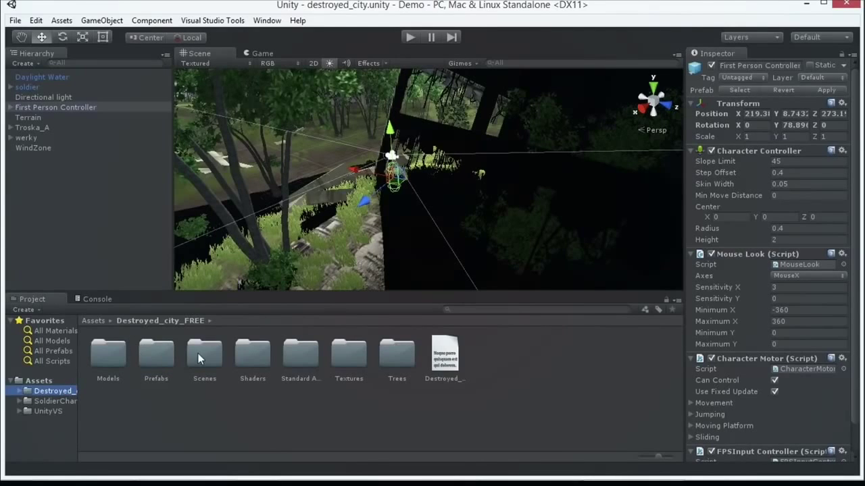
mouse_move(164, 358)
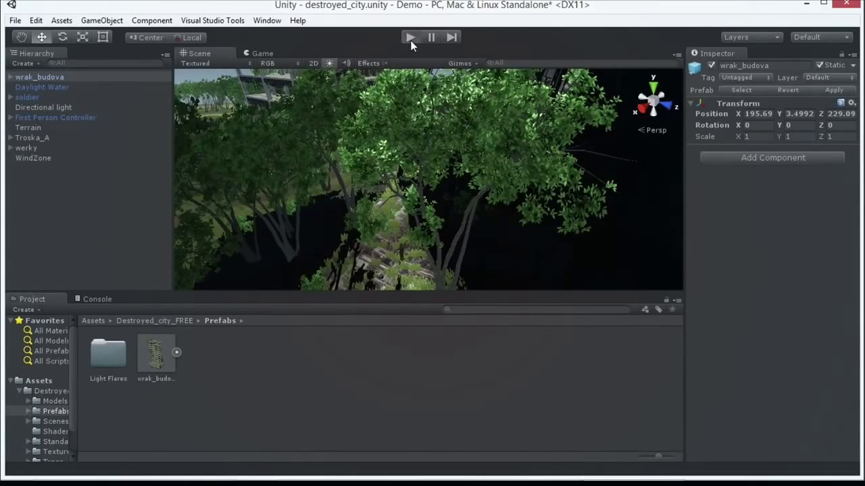
click(411, 38)
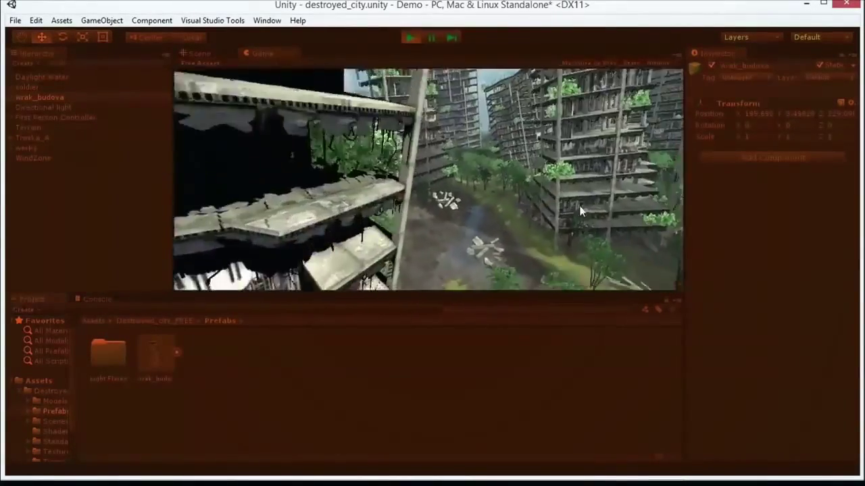
click(410, 38)
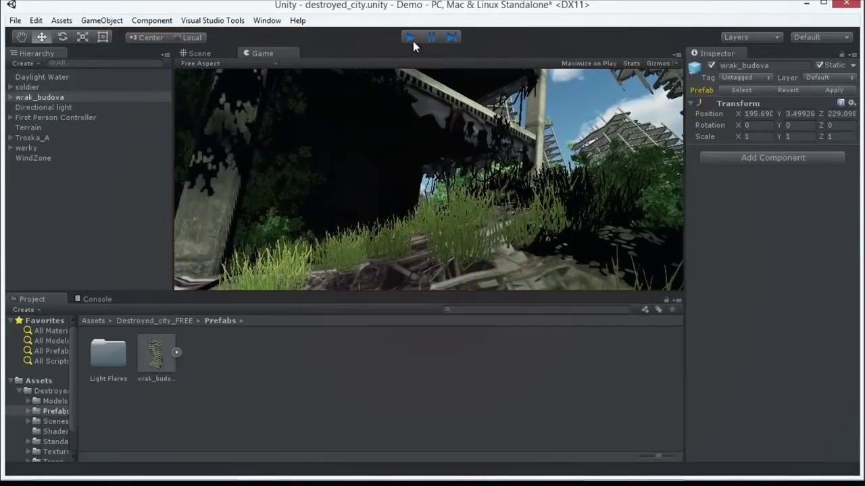
click(410, 37)
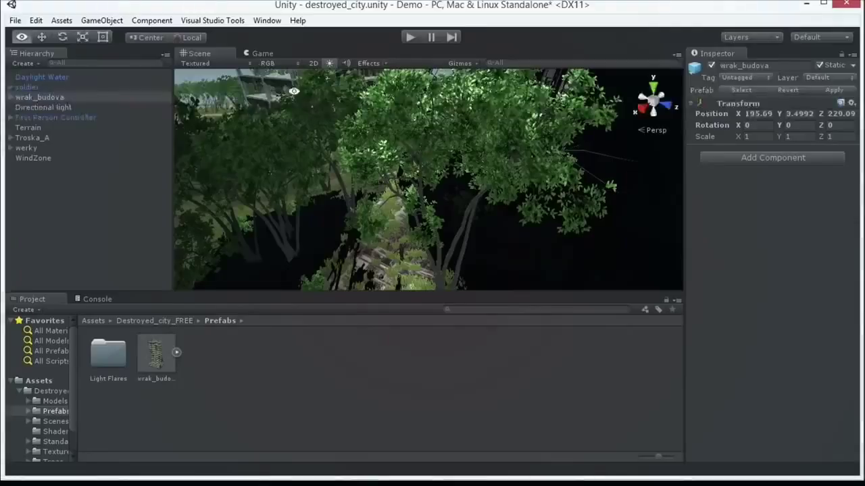
click(267, 20)
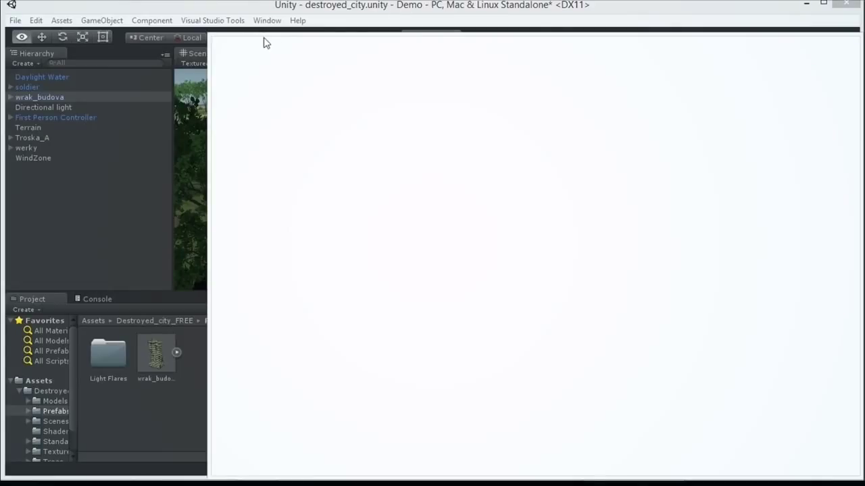
mouse_move(262, 45)
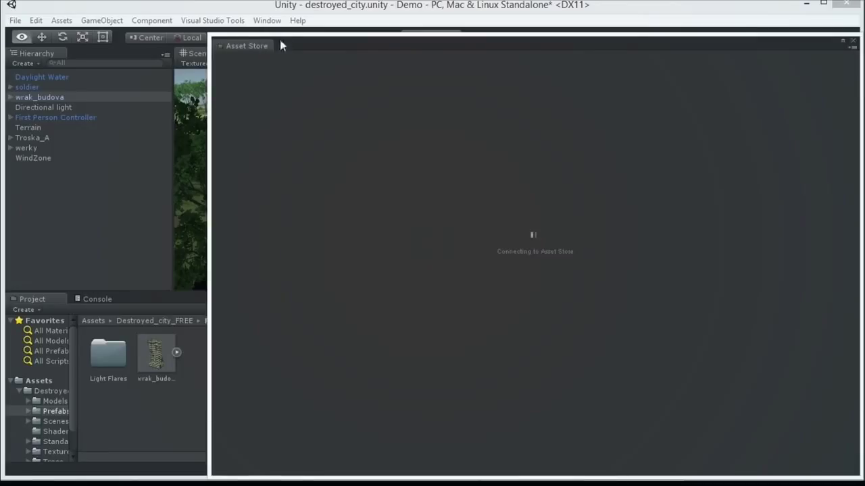
mouse_move(416, 53)
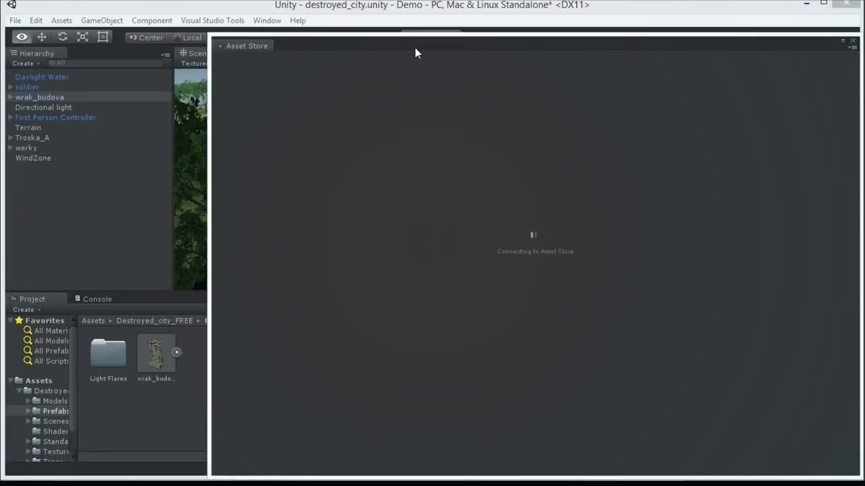
mouse_move(465, 112)
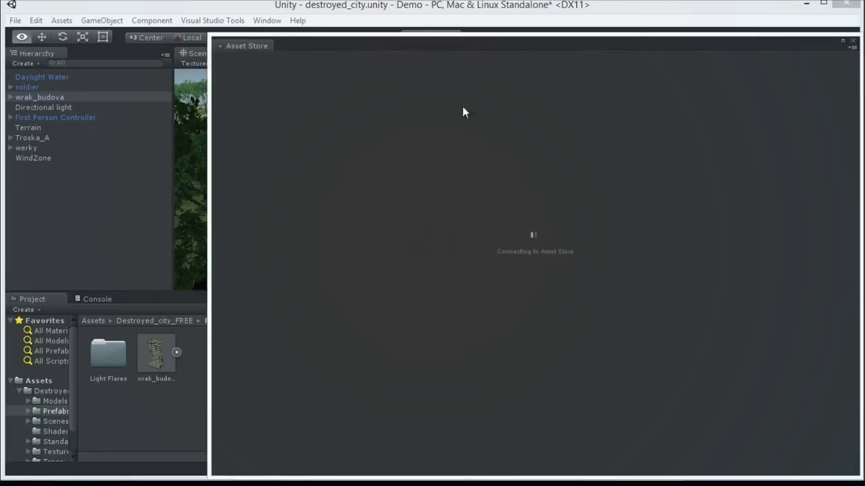
mouse_move(331, 48)
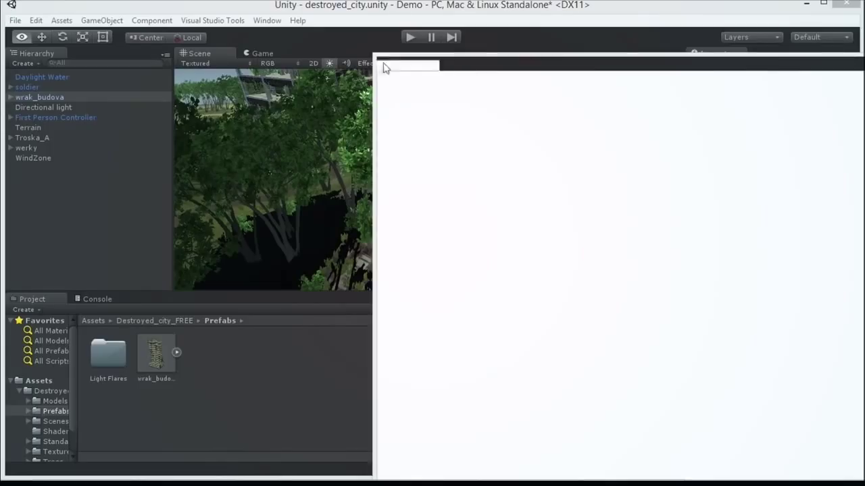
Dock the Asset Store beside the Game view and show the downloaded packages list
click(276, 54)
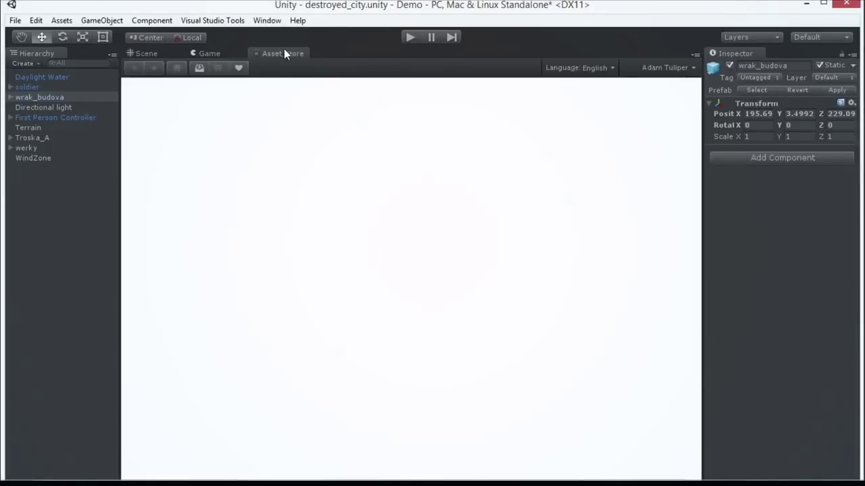
click(271, 54)
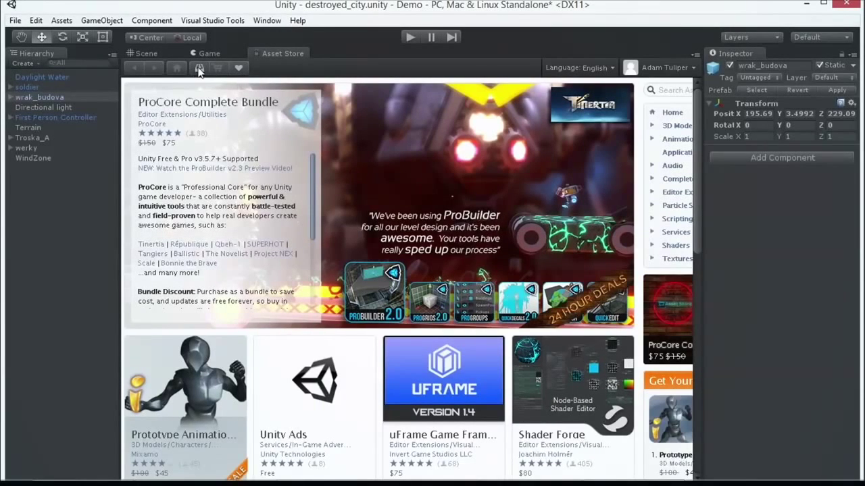
mouse_move(200, 73)
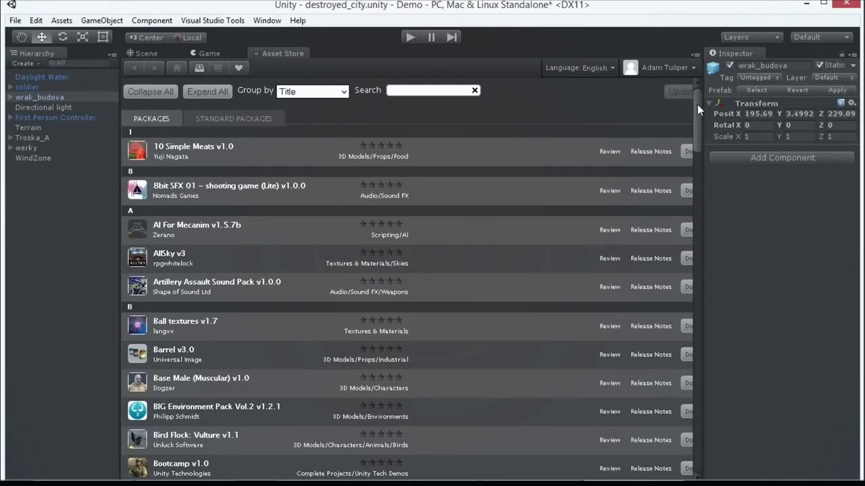
scroll(down, 3)
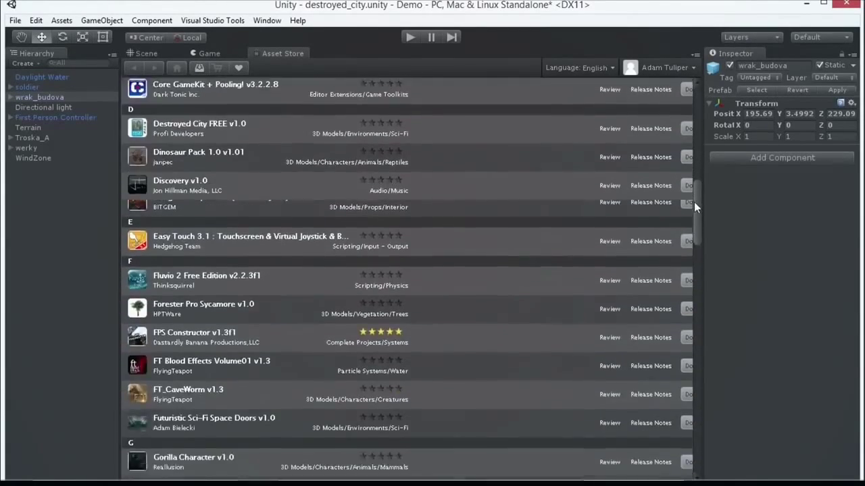
scroll(down, 3)
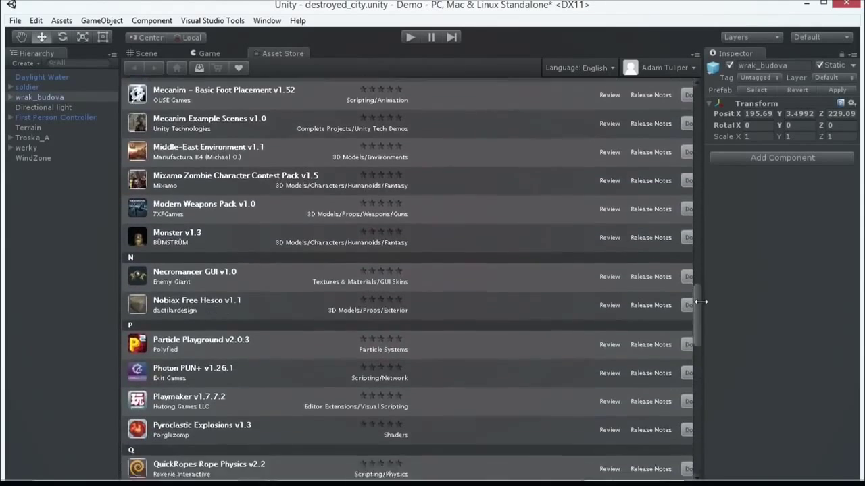
scroll(down, 3)
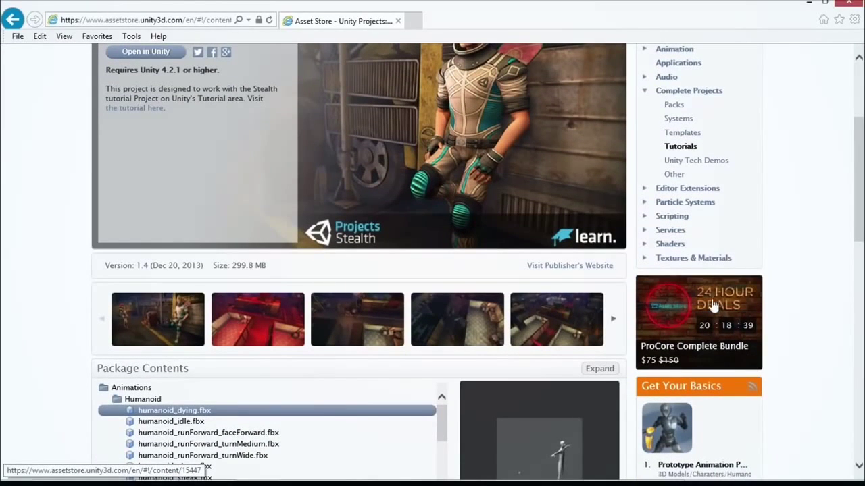
mouse_move(676, 357)
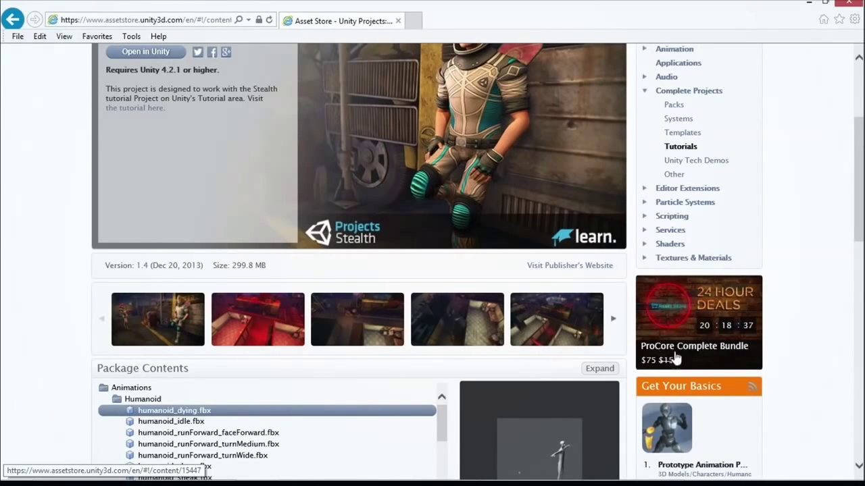
mouse_move(669, 365)
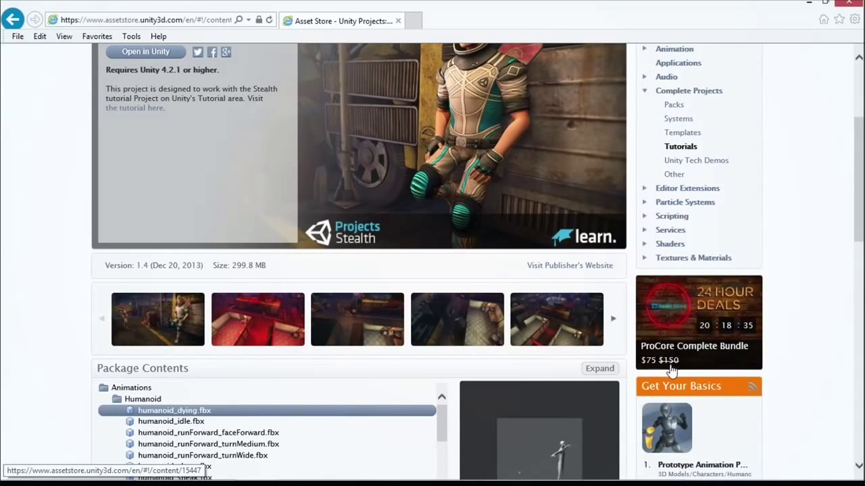
mouse_move(697, 346)
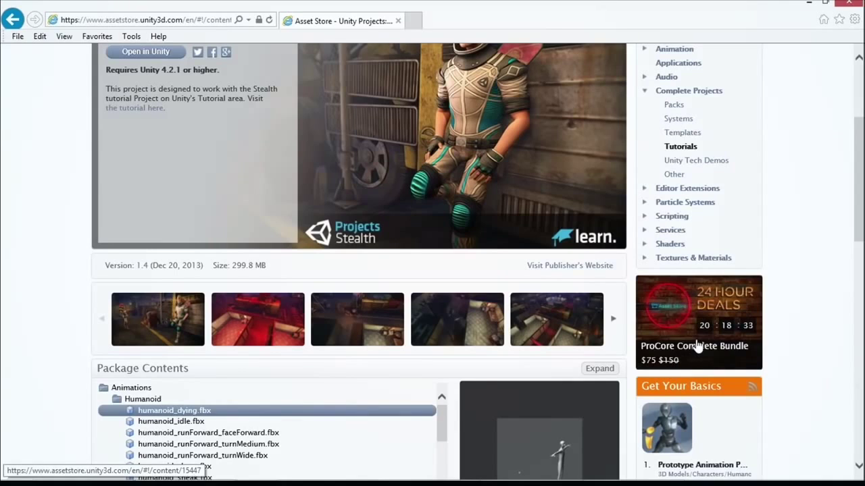
mouse_move(264, 283)
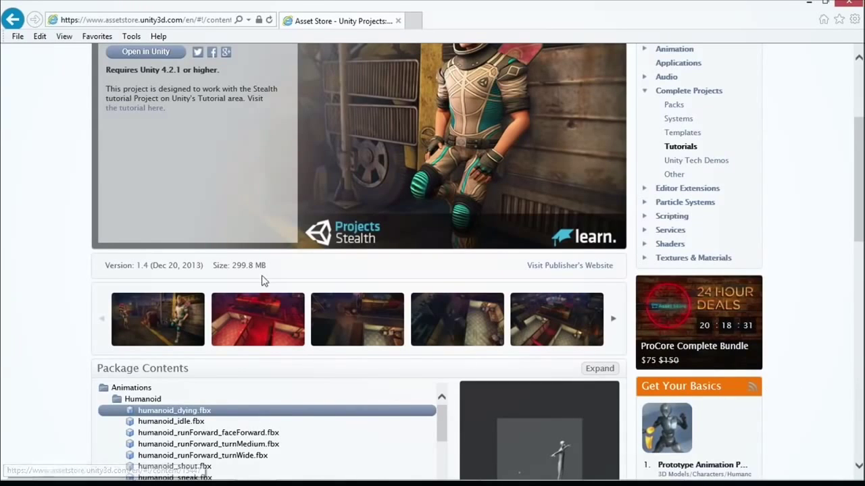